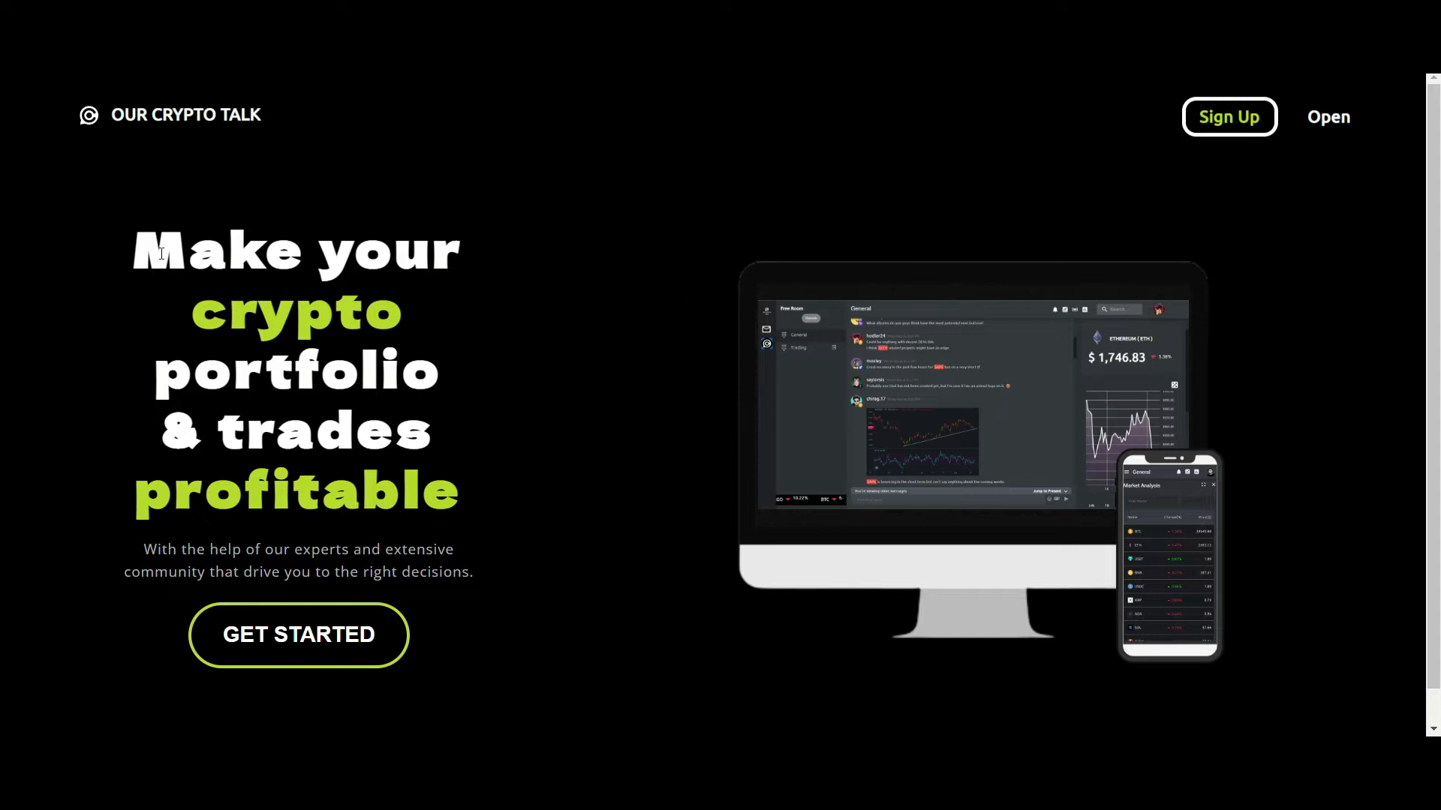
{"action": "mouse_move", "coordinate": [1153, 200]}
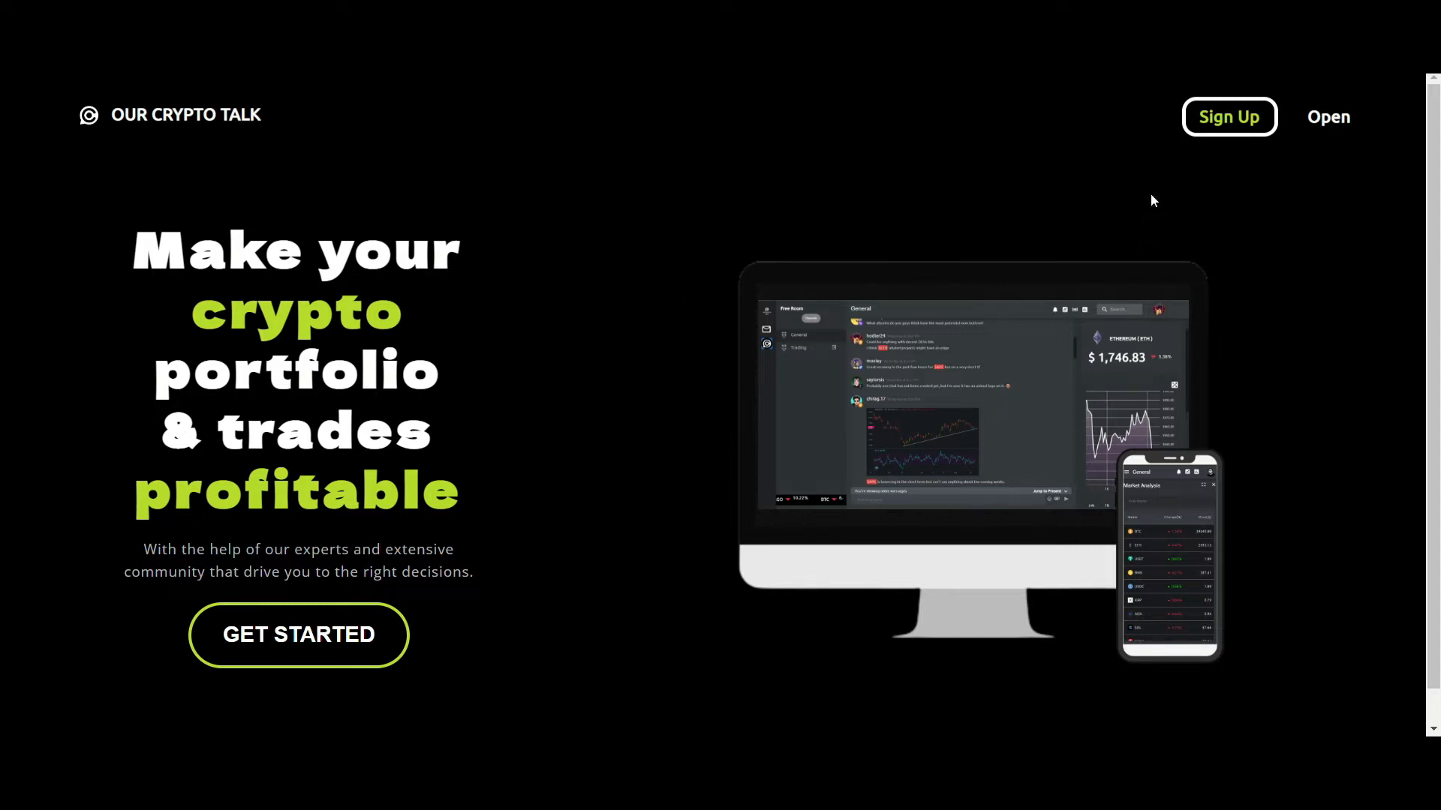
{"action": "mouse_move", "coordinate": [1338, 135]}
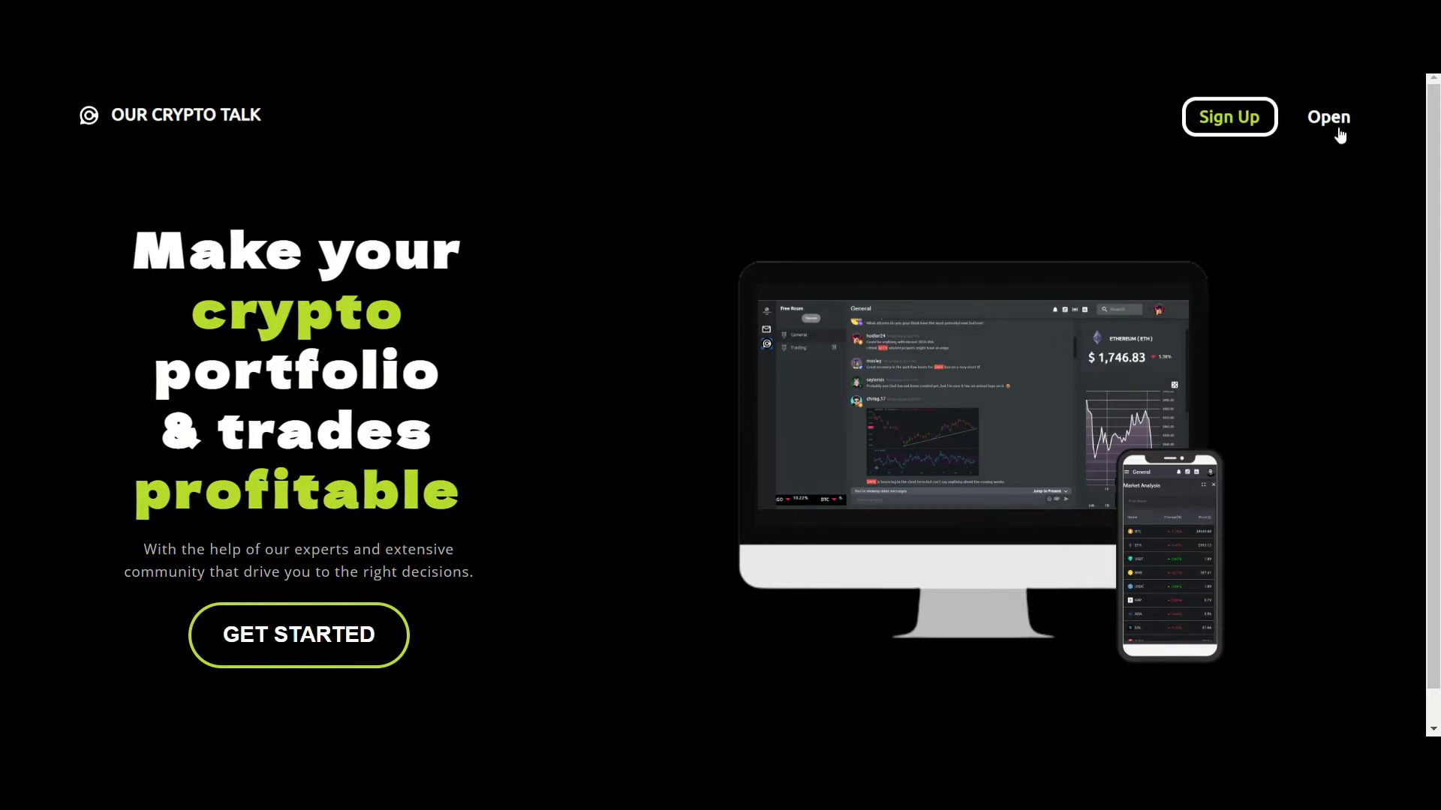
{"action": "mouse_move", "coordinate": [1333, 132]}
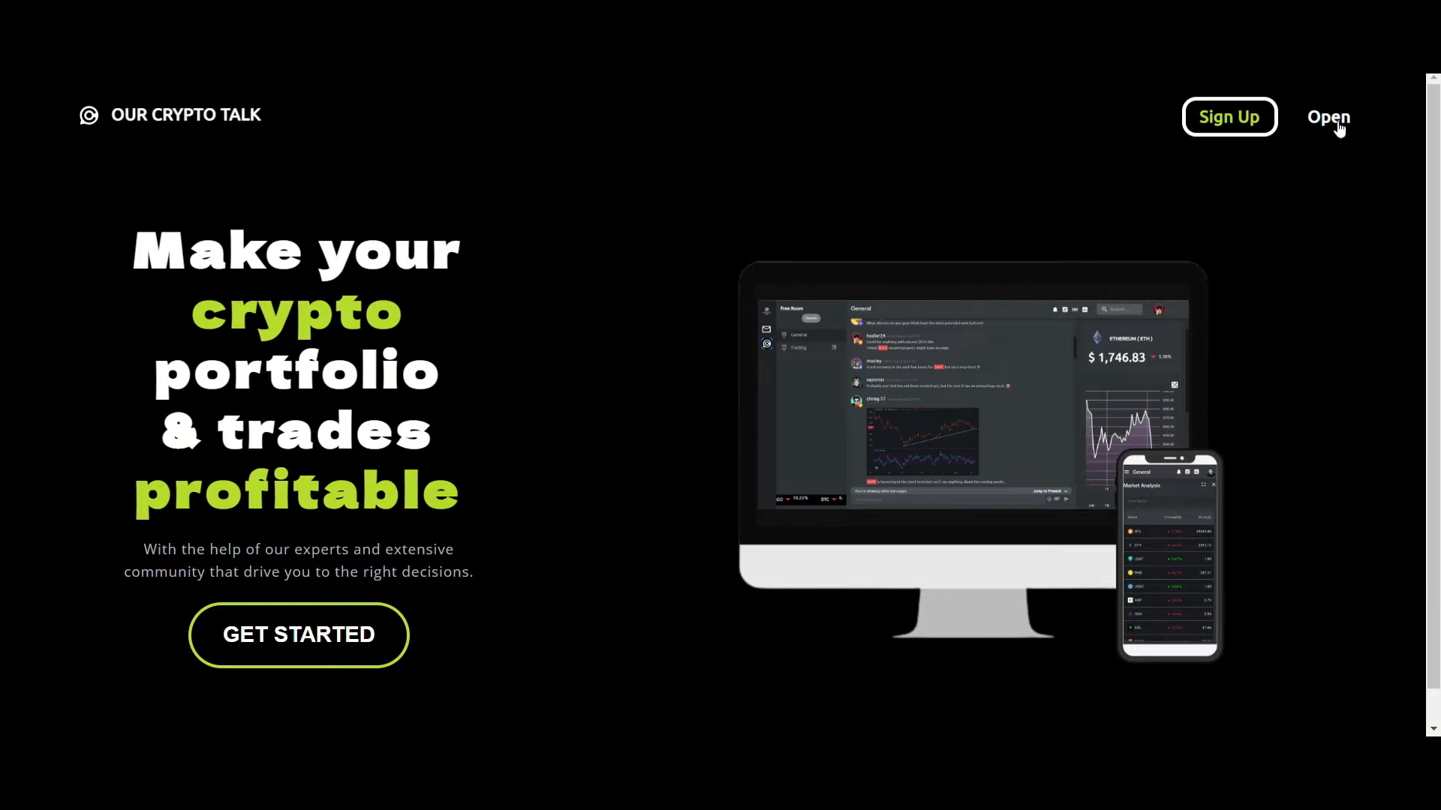
{"action": "mouse_move", "coordinate": [1156, 359]}
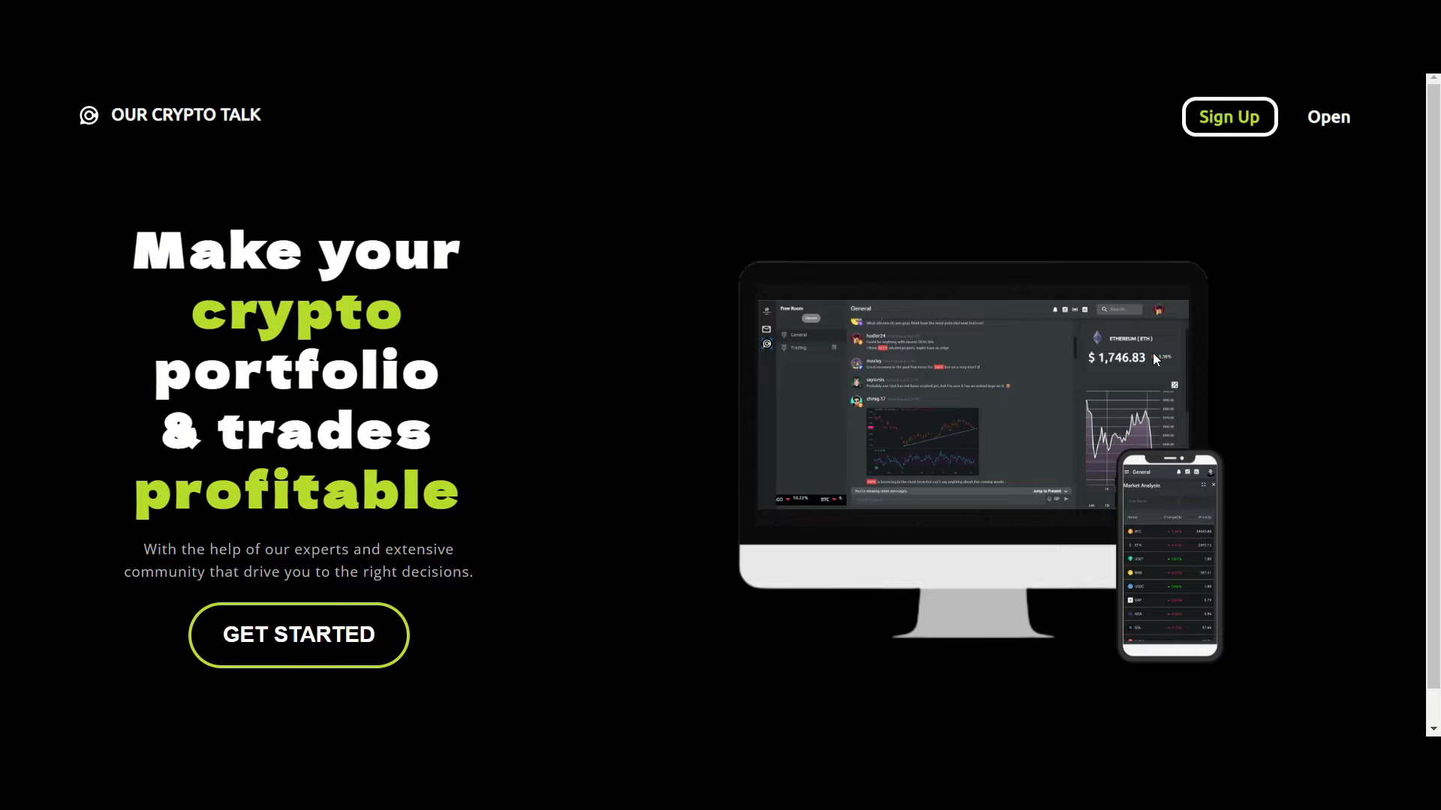
- Visit the account sign-up page and return to the landing page
{"action": "left_click", "coordinate": [1229, 117]}
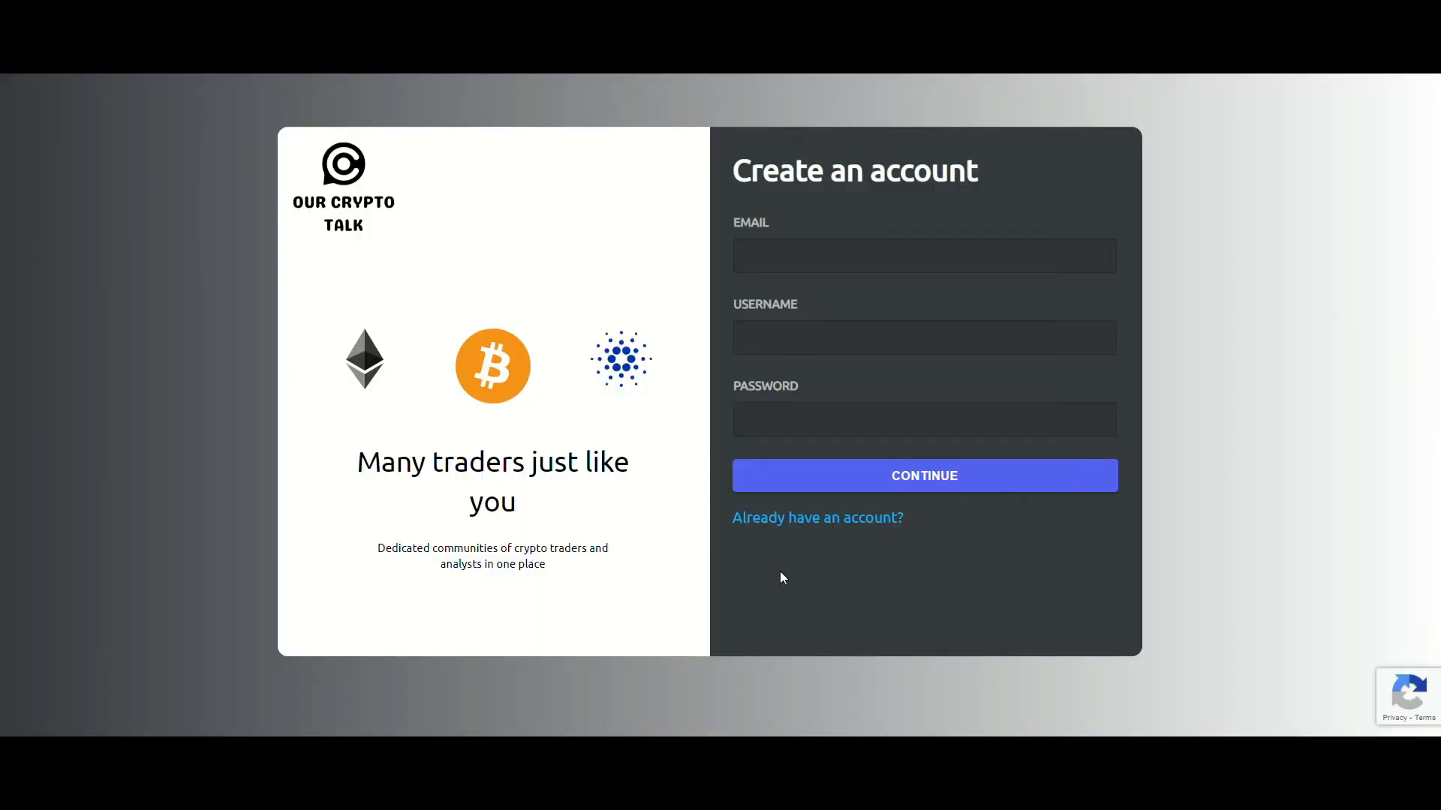
{"action": "left_click", "coordinate": [923, 418]}
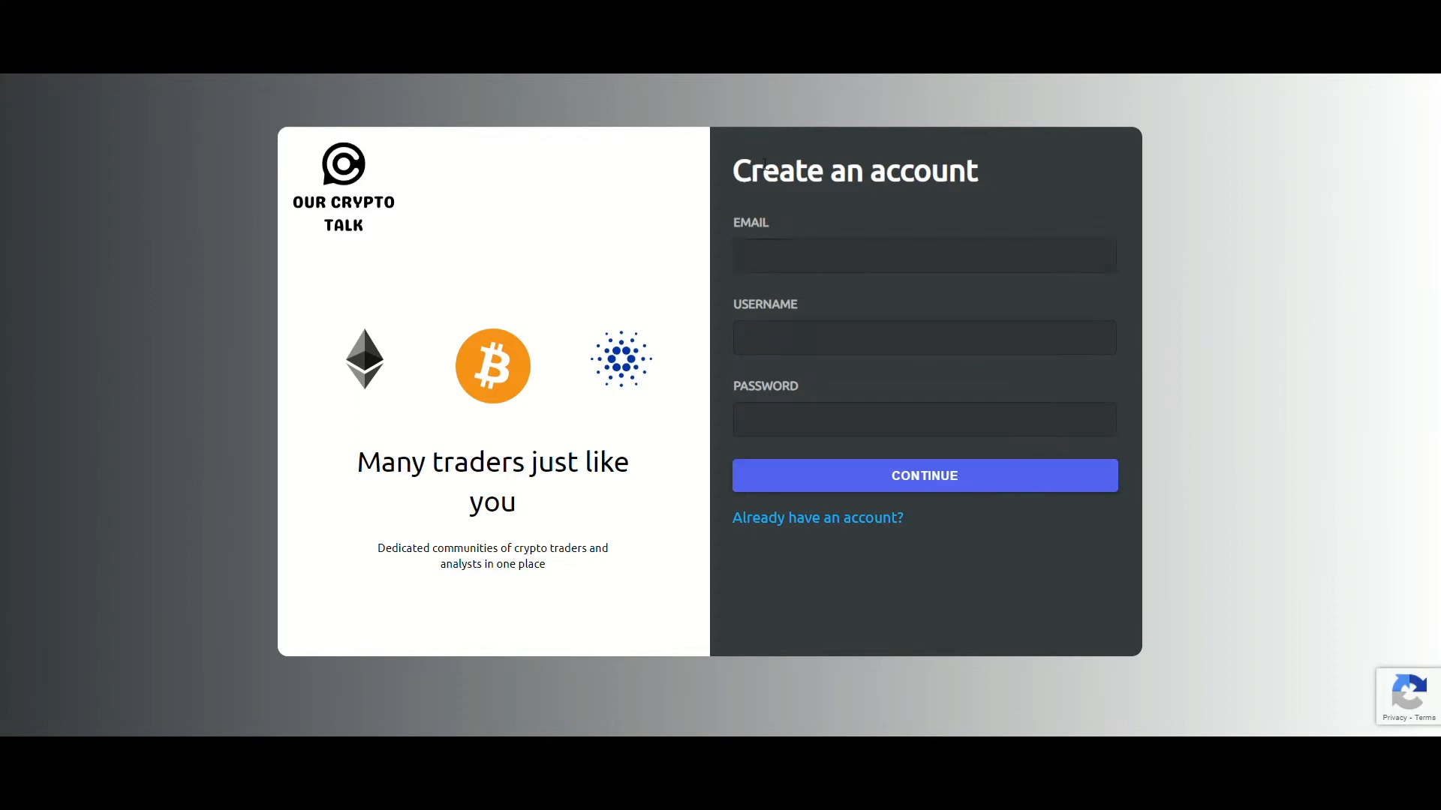
{"action": "left_click", "coordinate": [923, 338]}
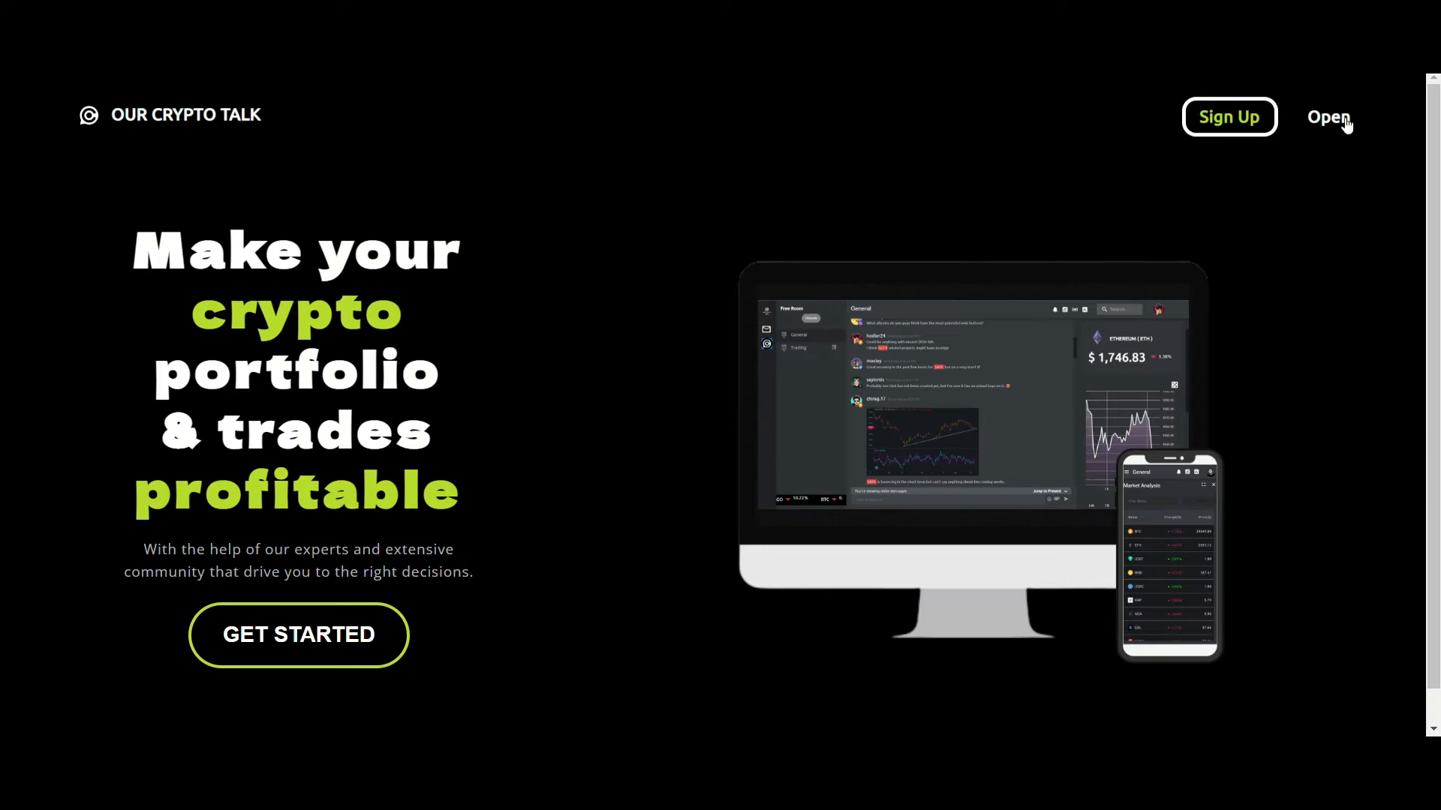
- Enter the General chat room, scroll it, and bring up the My Profile page
{"action": "left_click", "coordinate": [1326, 117]}
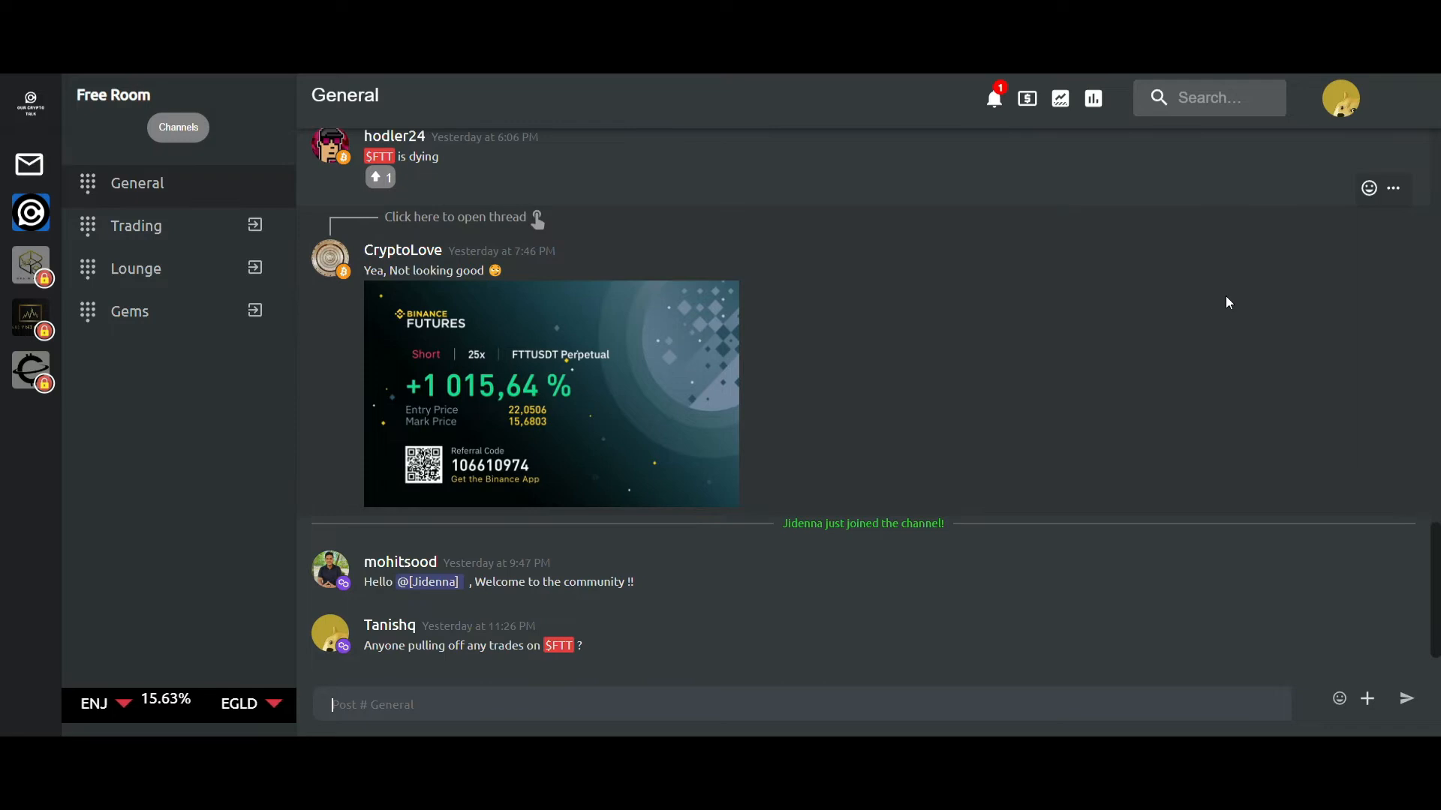
{"action": "scroll", "scroll_direction": "down", "scroll_amount": 3}
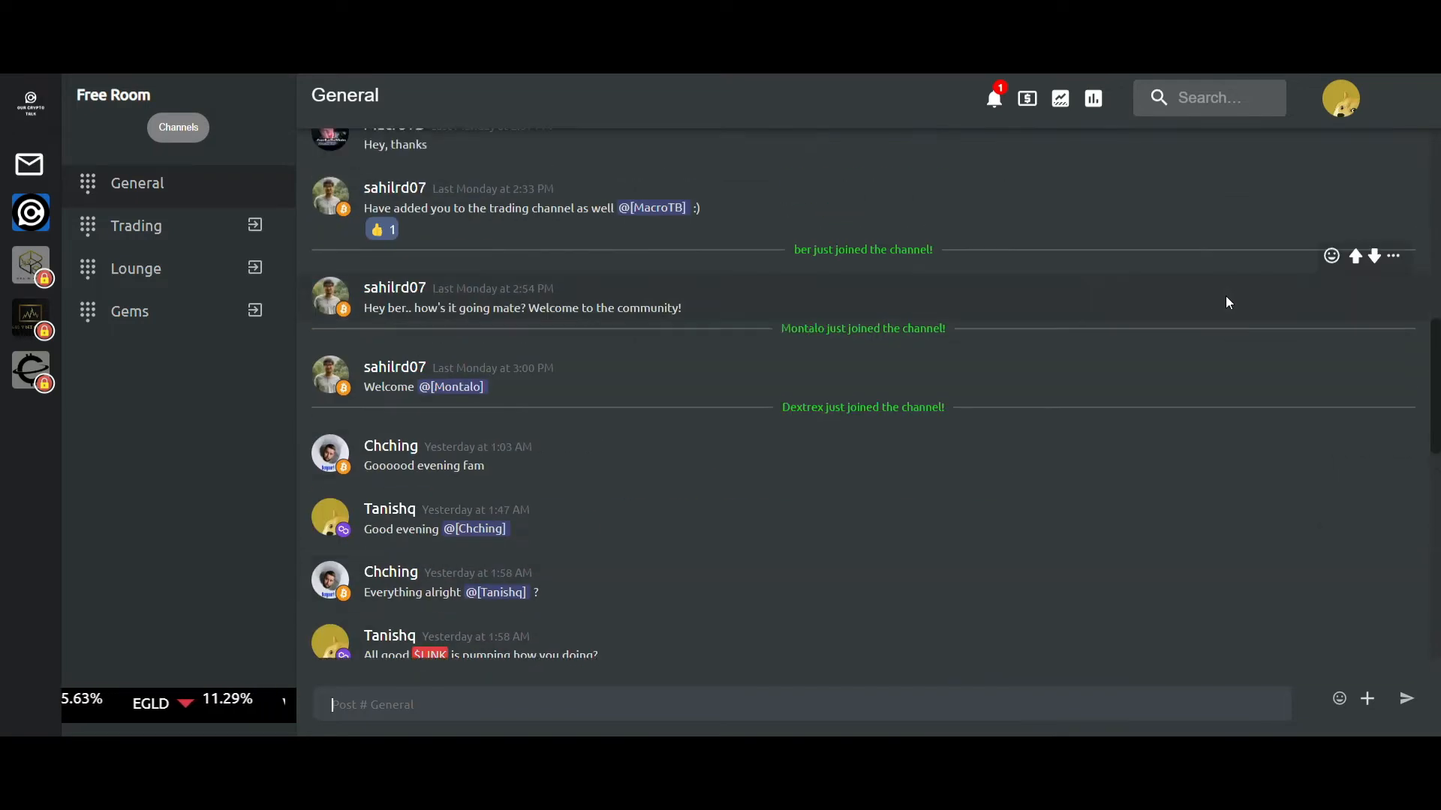
{"action": "scroll", "scroll_direction": "down", "scroll_amount": 3}
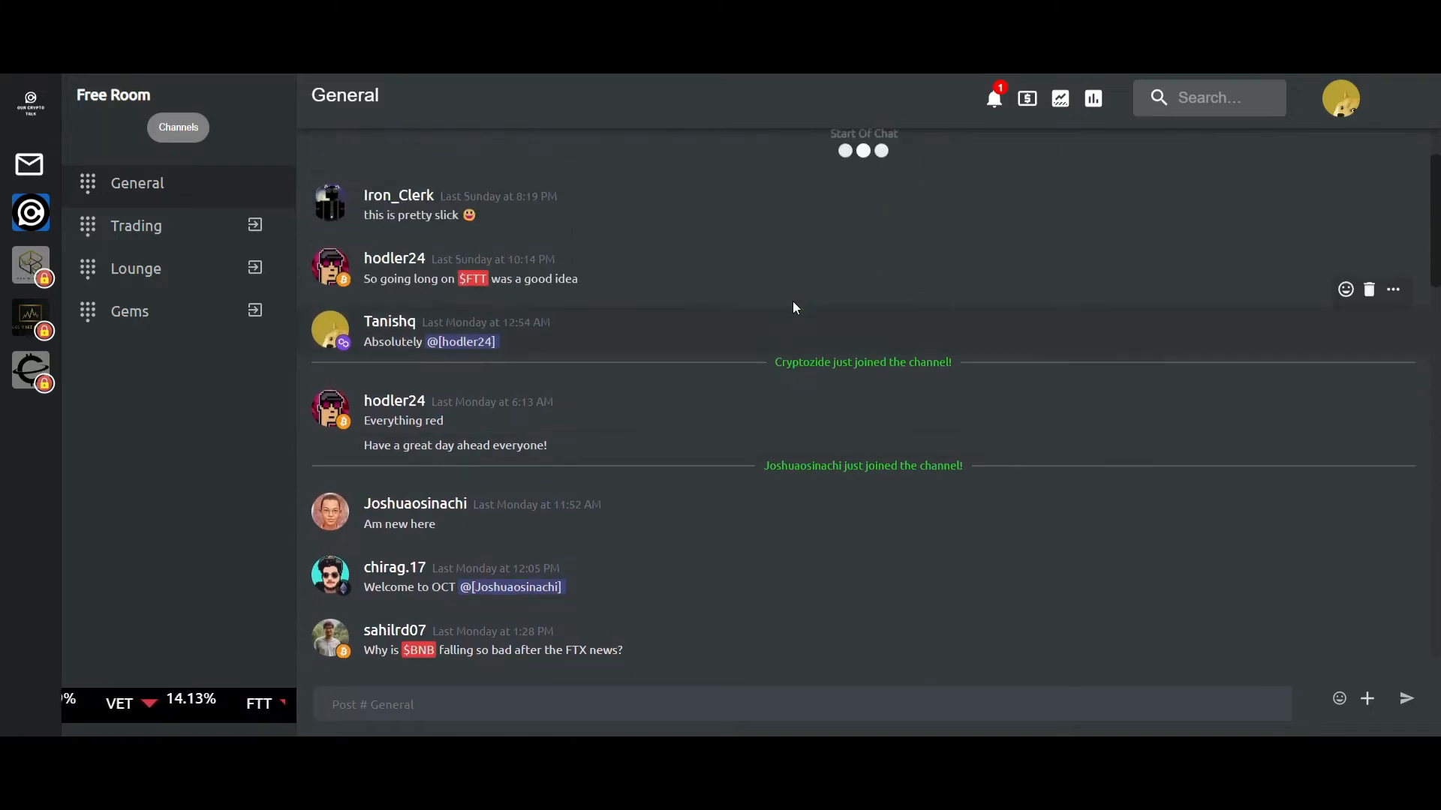
{"action": "left_click", "coordinate": [1340, 98]}
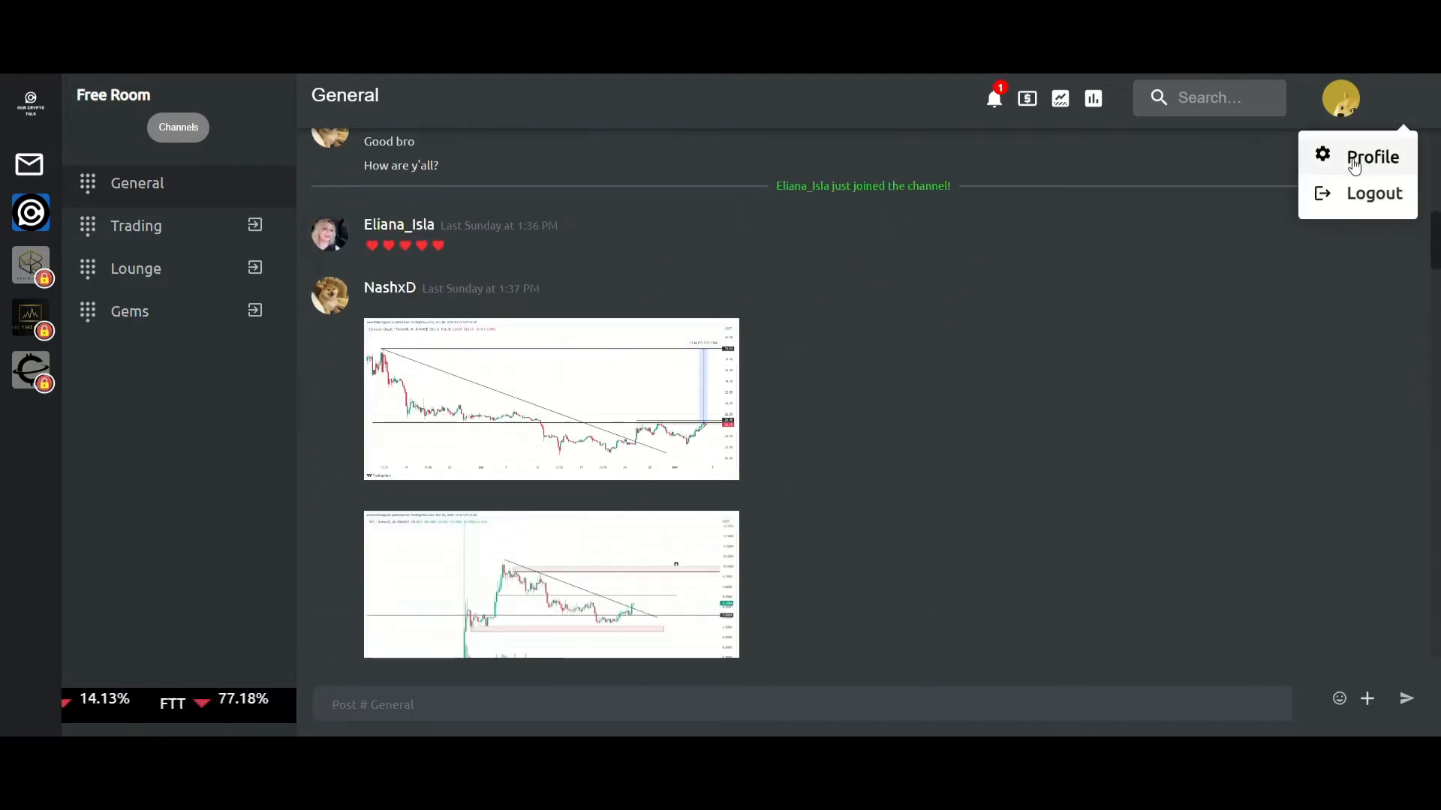
{"action": "left_click", "coordinate": [1372, 156]}
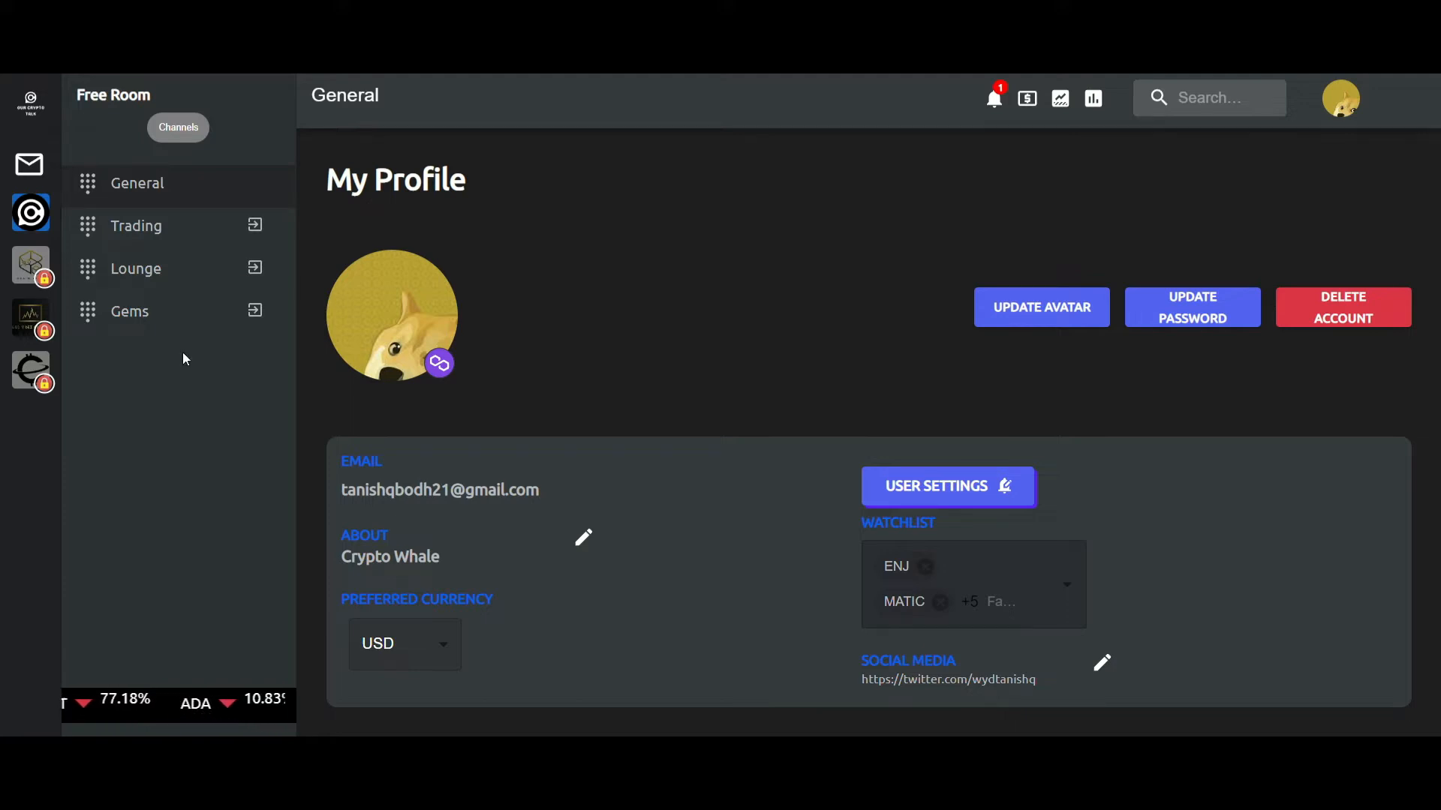
- Return to the General chat, browse the OCT Direct messages, and come back to the Free Room channels
{"action": "left_click", "coordinate": [137, 183]}
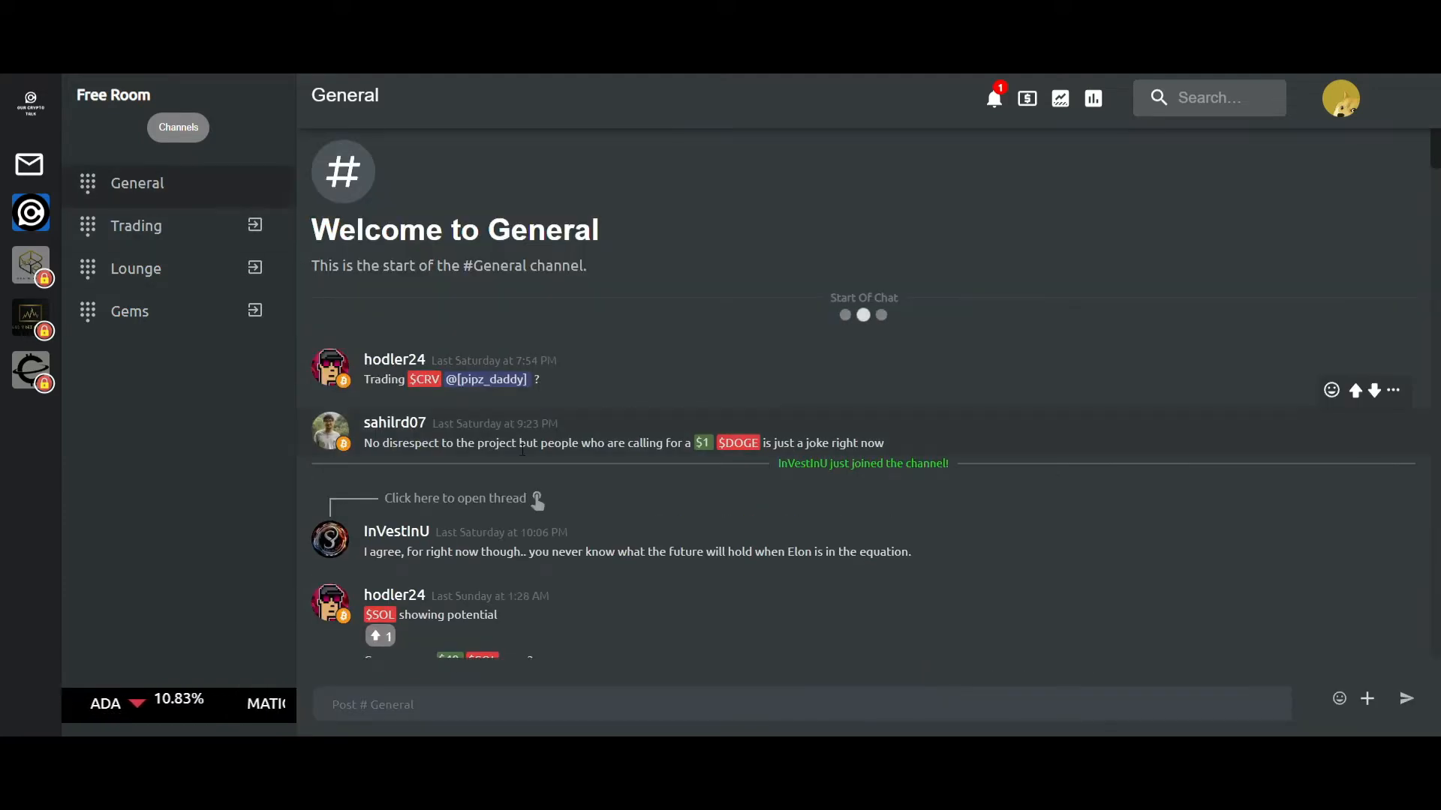
{"action": "scroll", "scroll_direction": "down", "scroll_amount": 3}
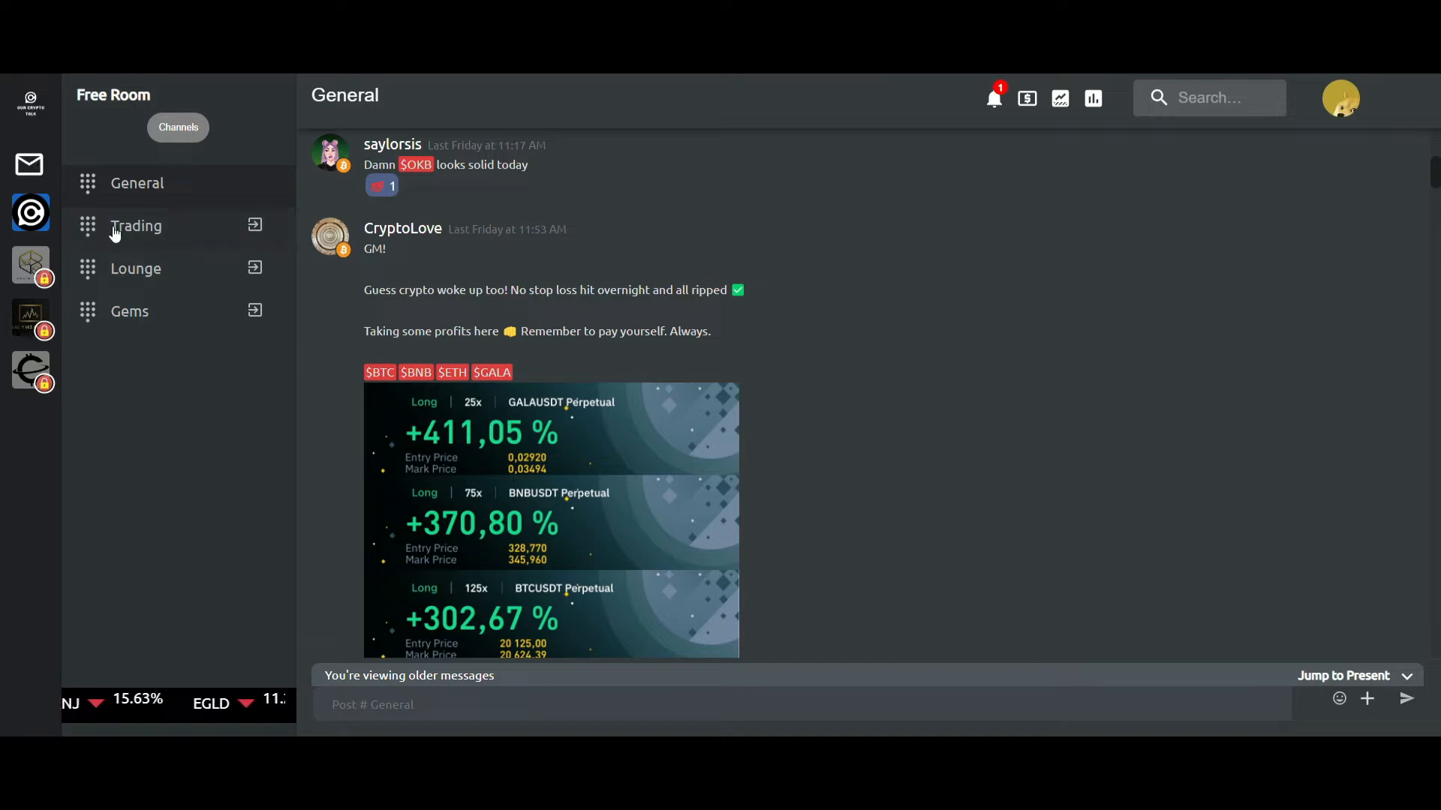
{"action": "left_click", "coordinate": [30, 212]}
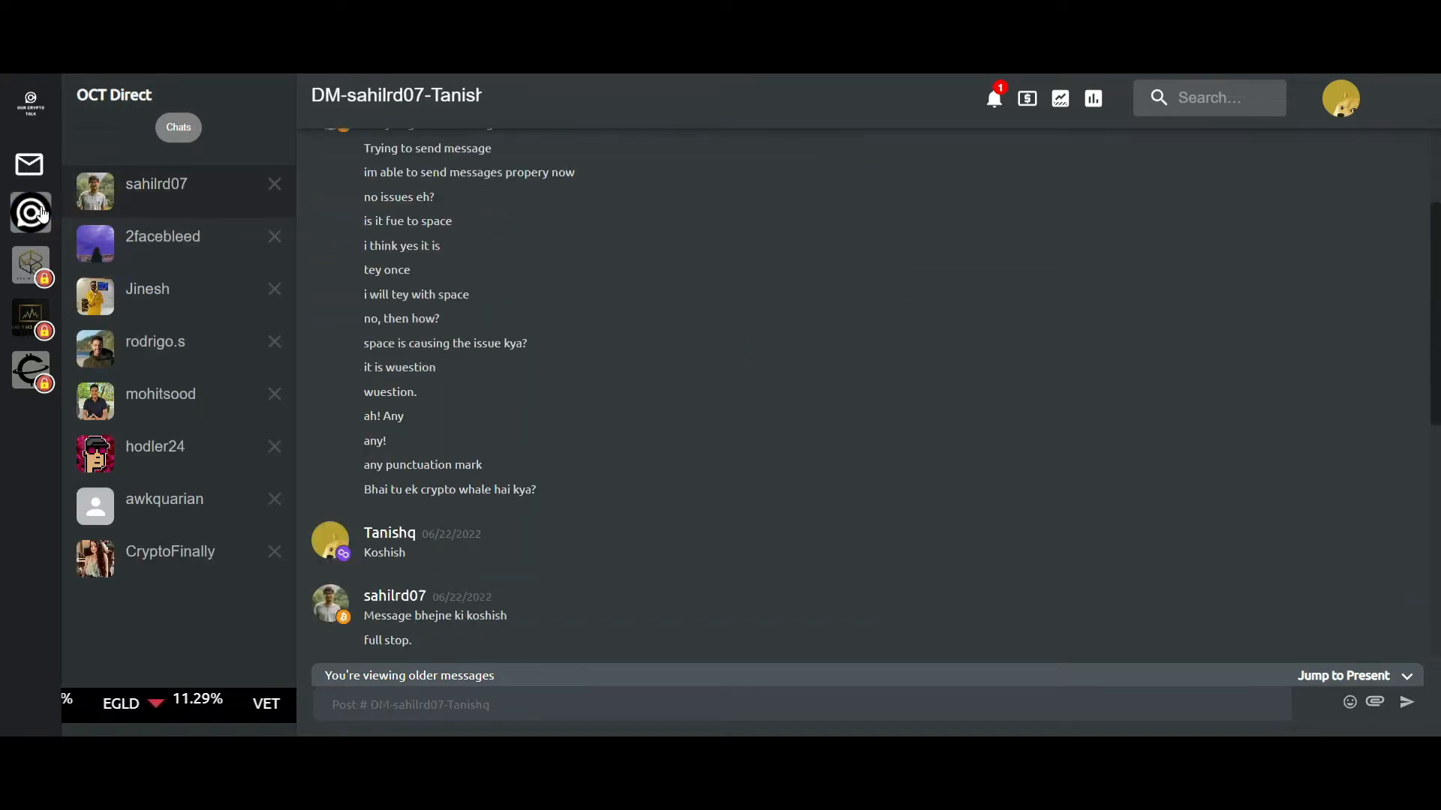
{"action": "left_click", "coordinate": [30, 211]}
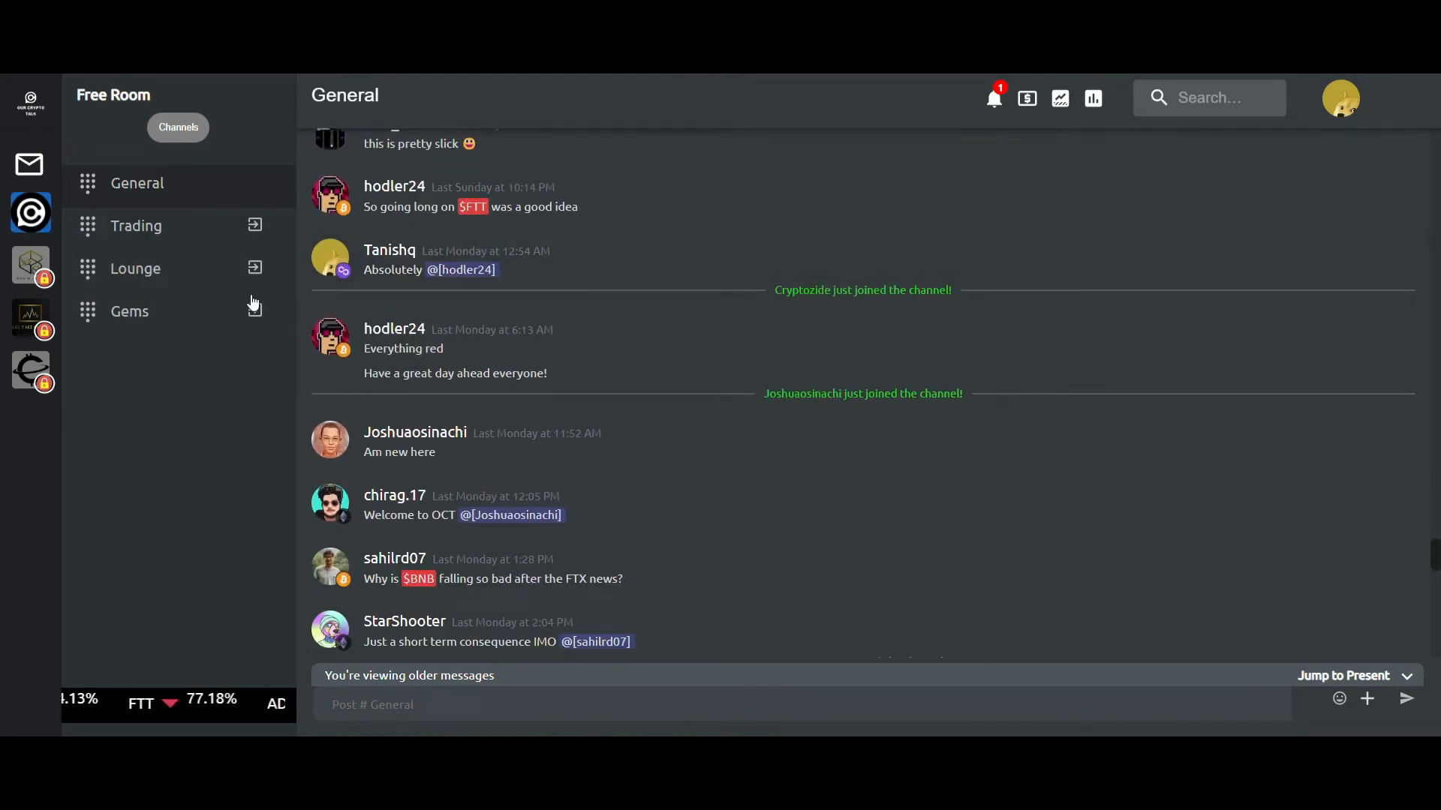
{"action": "scroll", "scroll_direction": "down", "scroll_amount": 3}
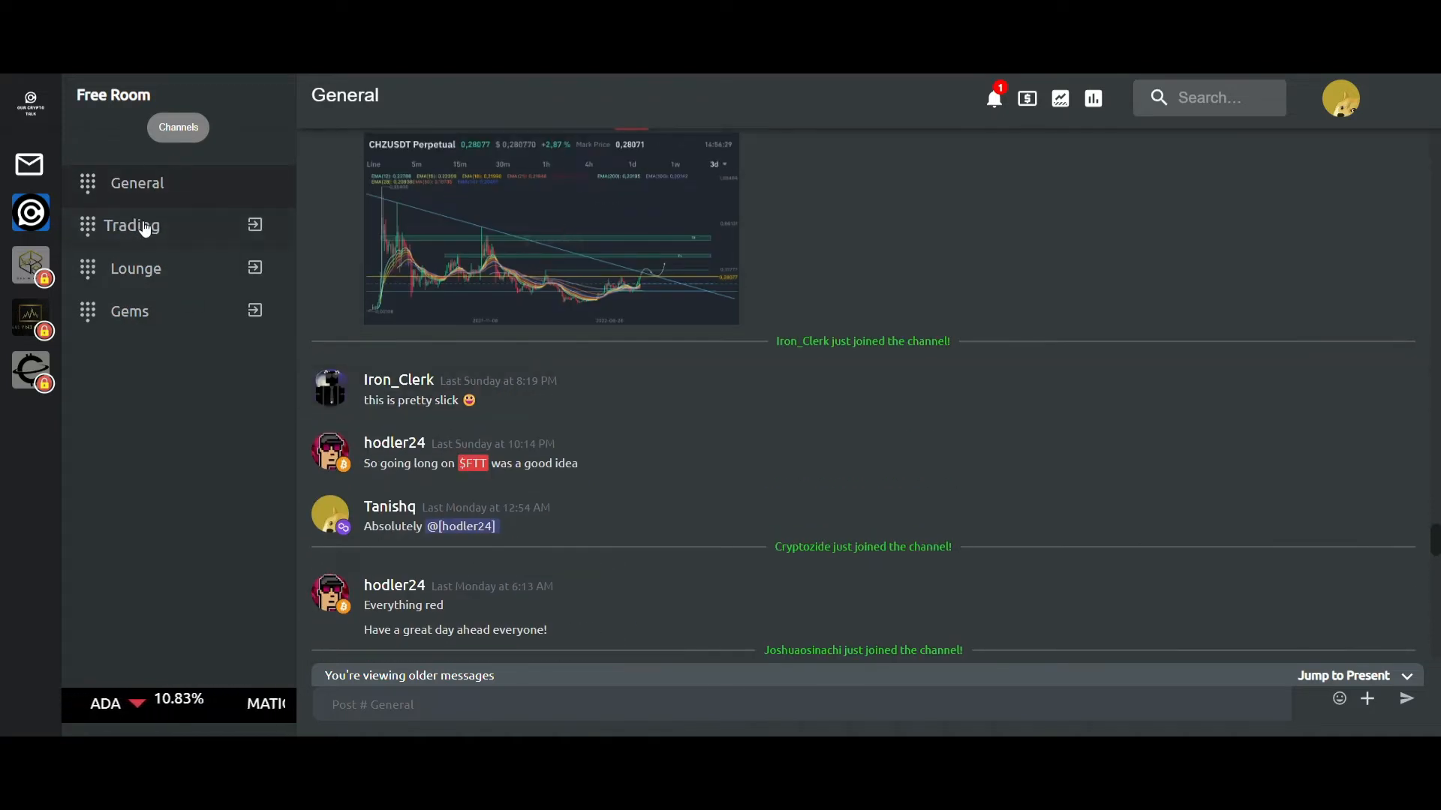
- Browse the Trading channel's posts, then switch back to the General channel
{"action": "left_click", "coordinate": [132, 225]}
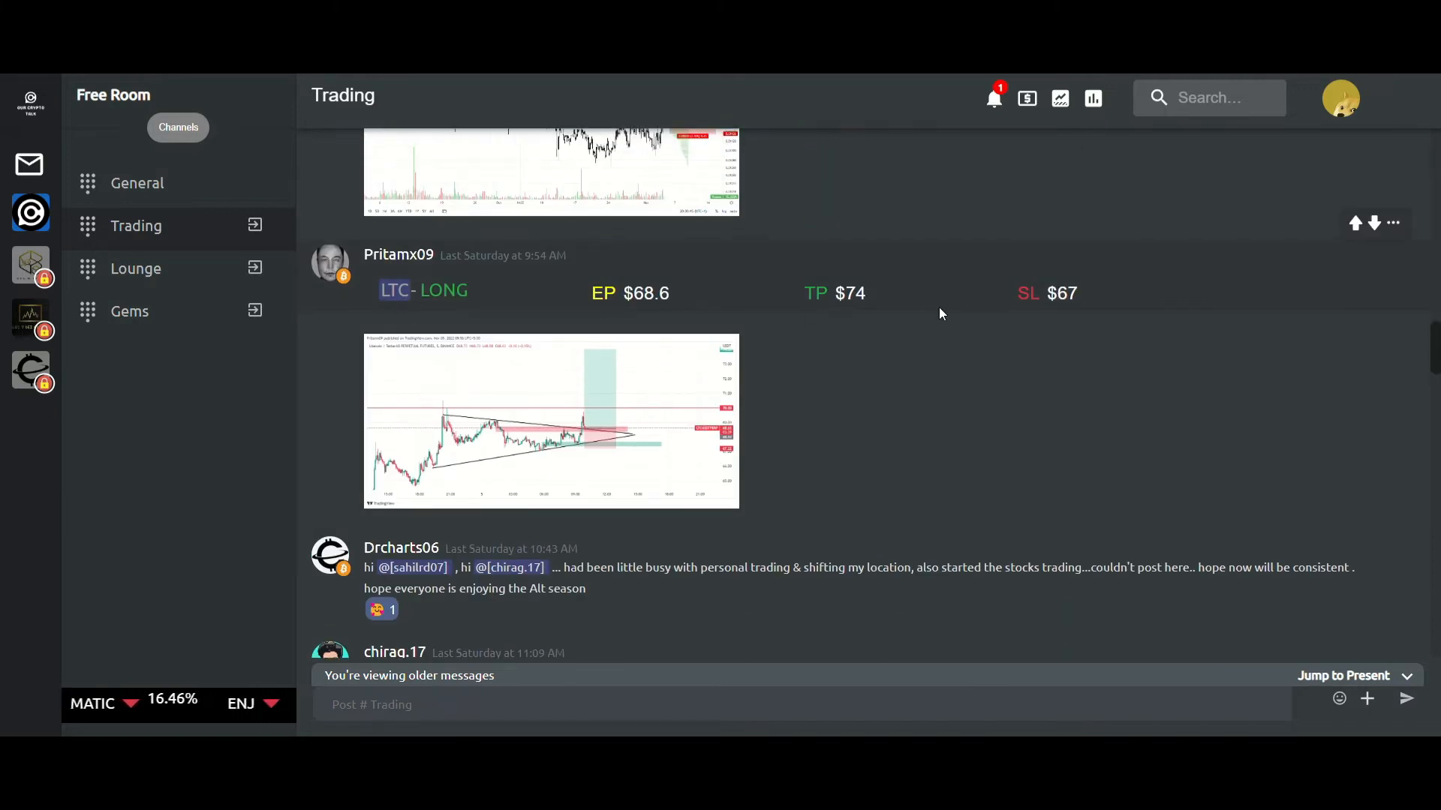
{"action": "scroll", "scroll_direction": "down", "scroll_amount": 3}
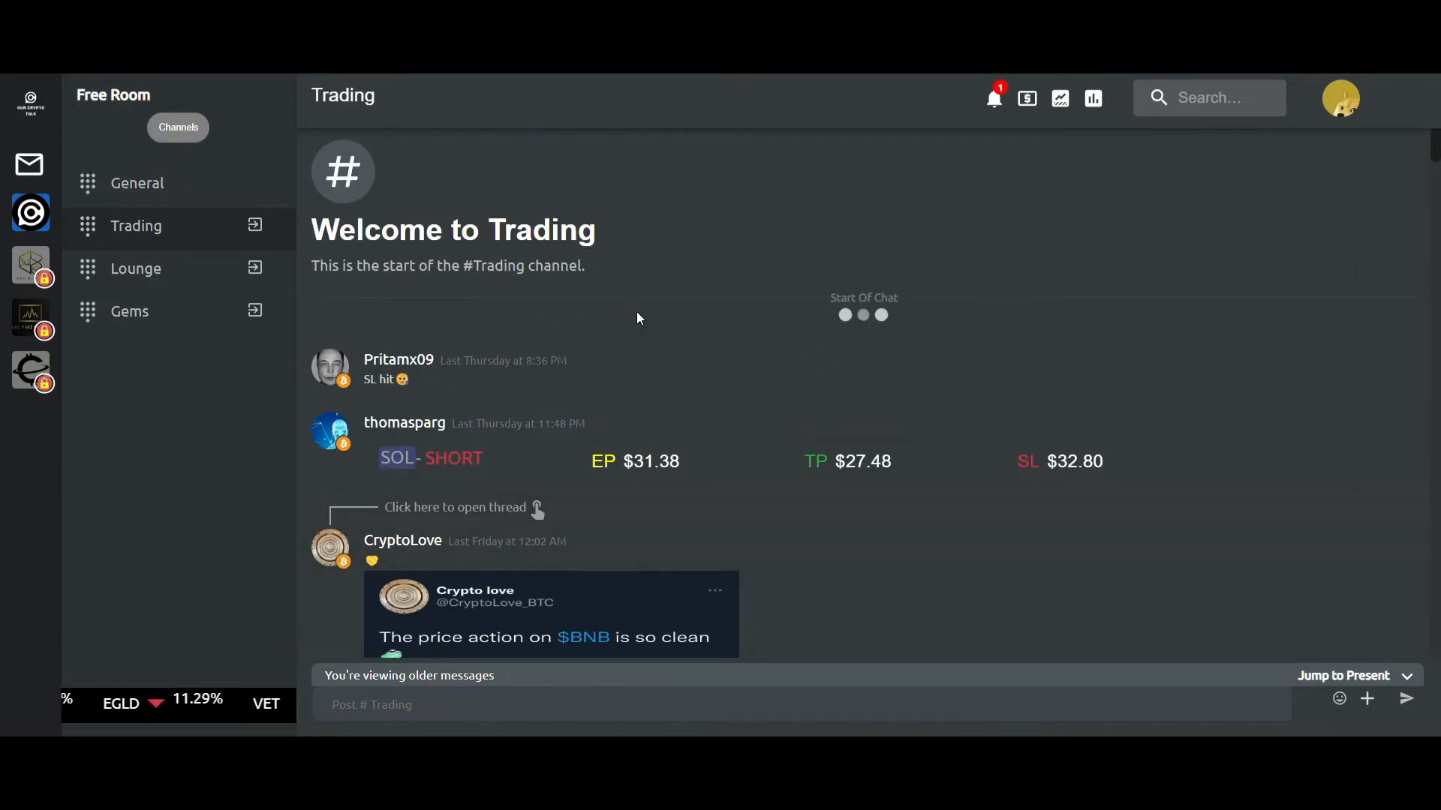
{"action": "scroll", "scroll_direction": "down", "scroll_amount": 3}
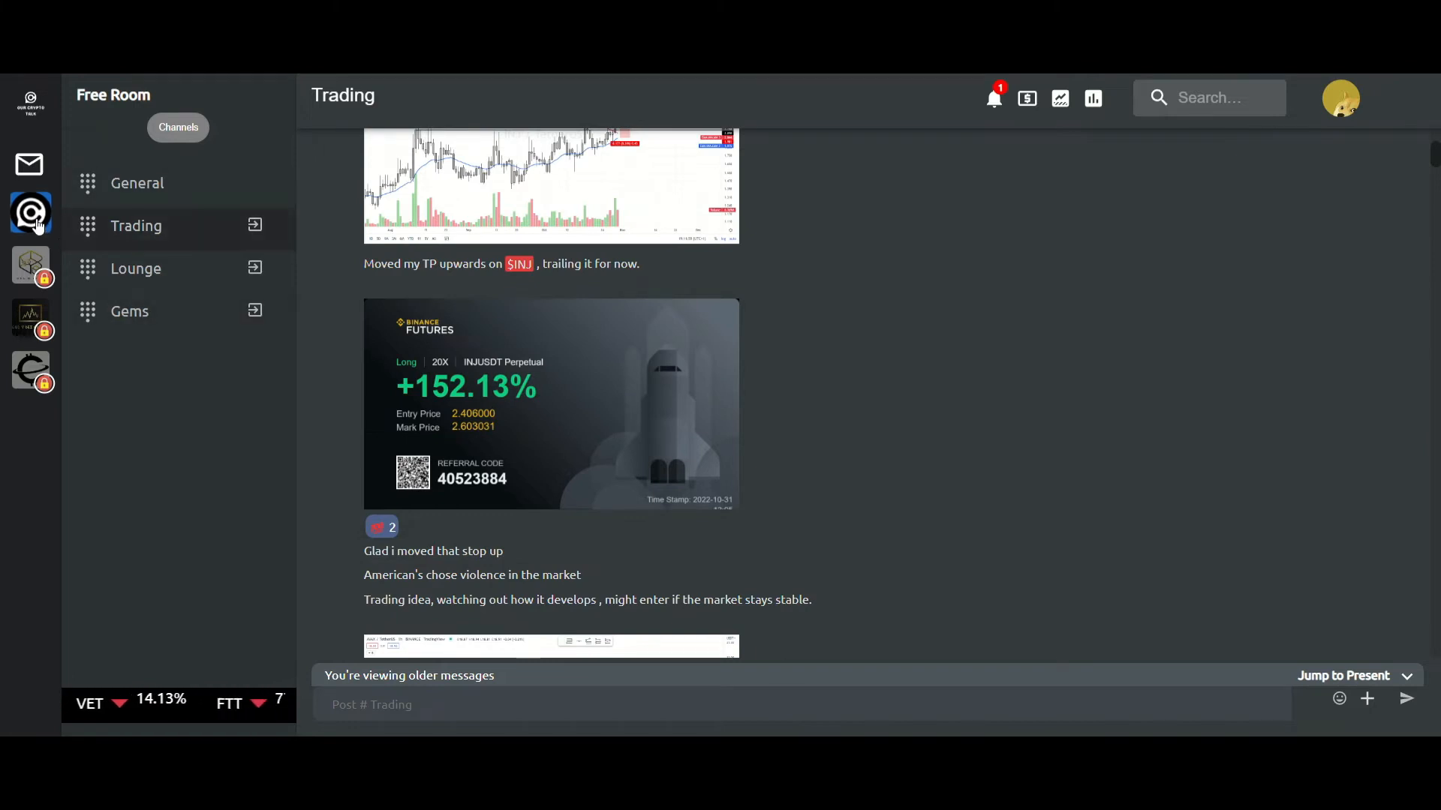
{"action": "left_click", "coordinate": [137, 183]}
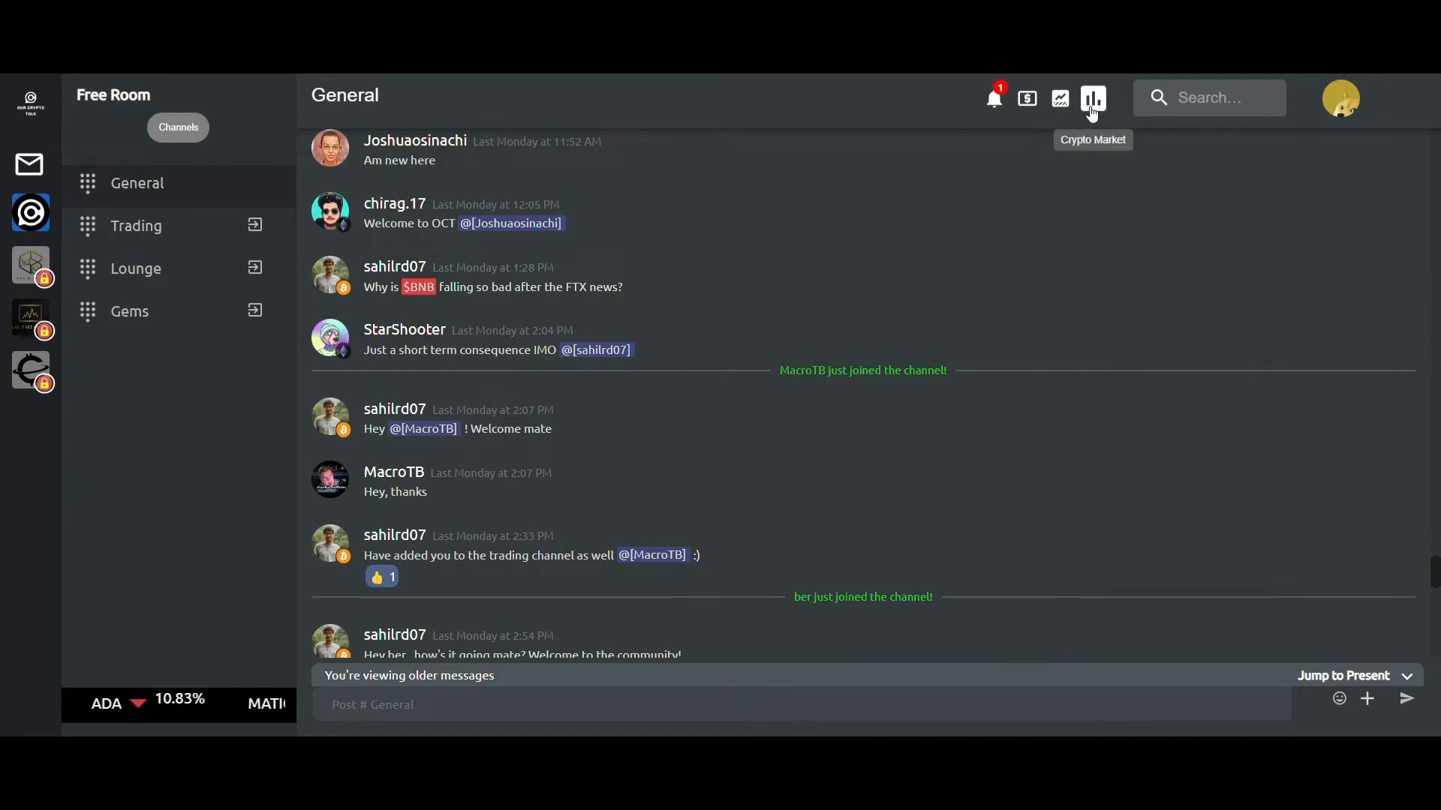
{"action": "scroll", "scroll_direction": "down", "scroll_amount": 3}
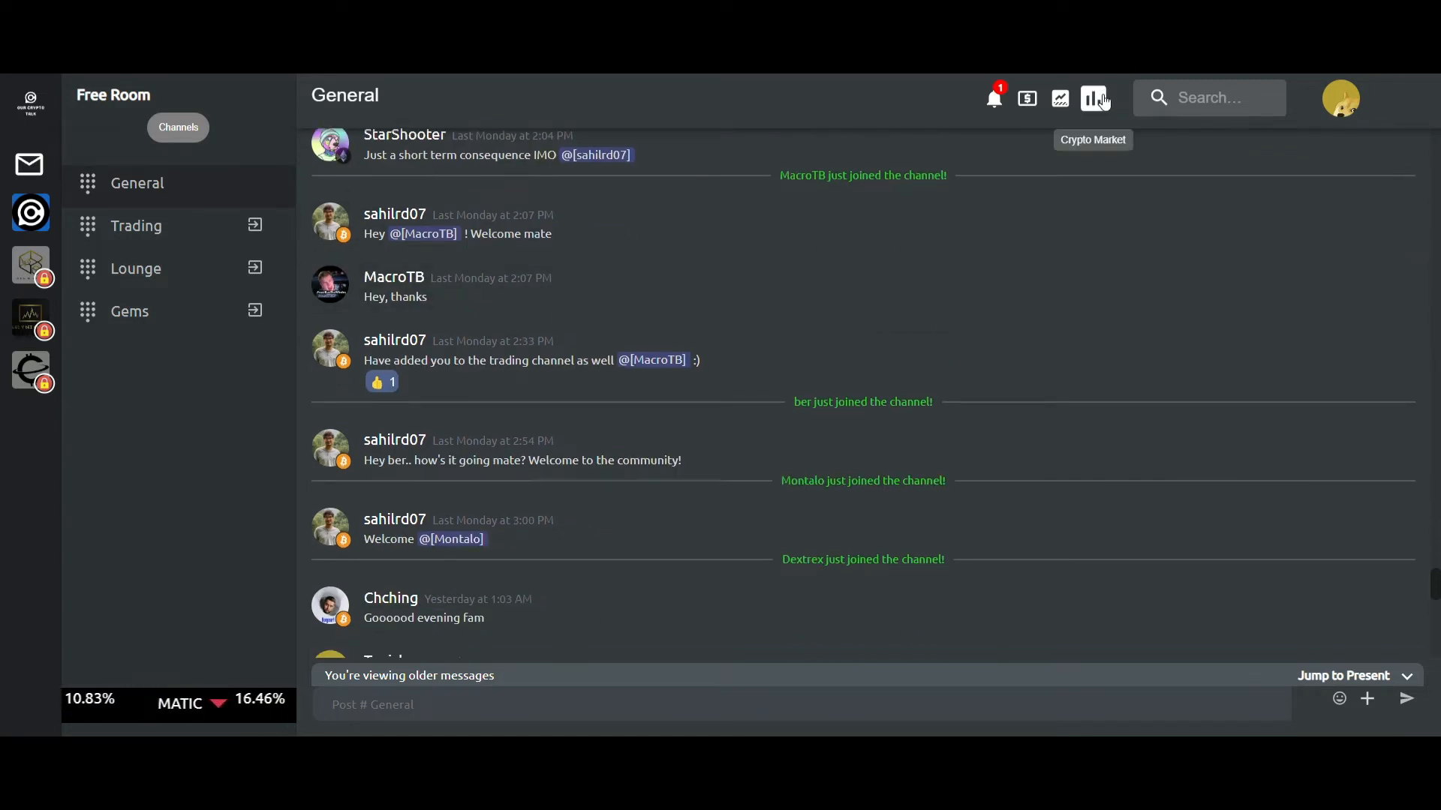
- Bring up the Market Analysis coin table and sort it by daily change, then by price
{"action": "left_click", "coordinate": [1093, 99]}
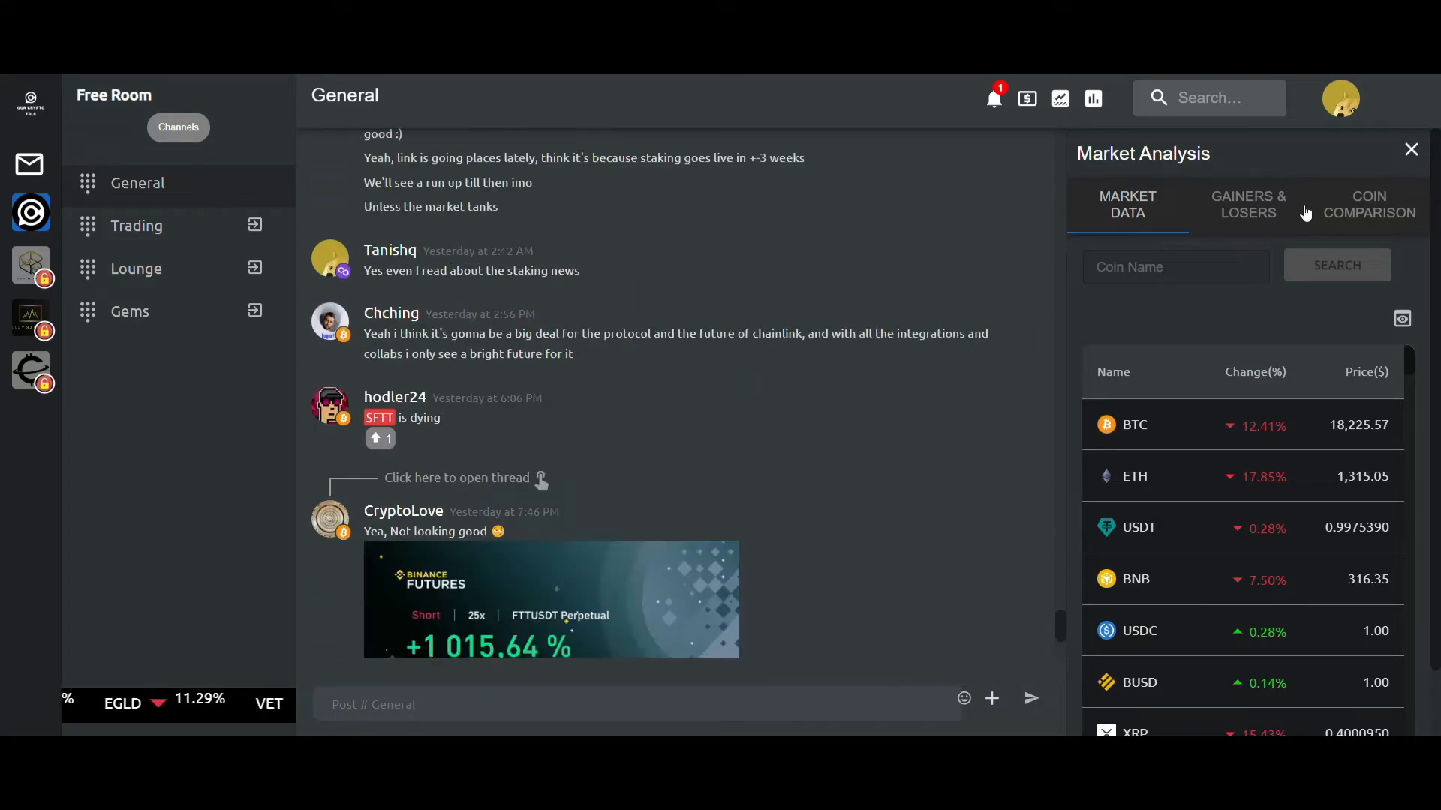
{"action": "scroll", "scroll_direction": "down", "scroll_amount": 3}
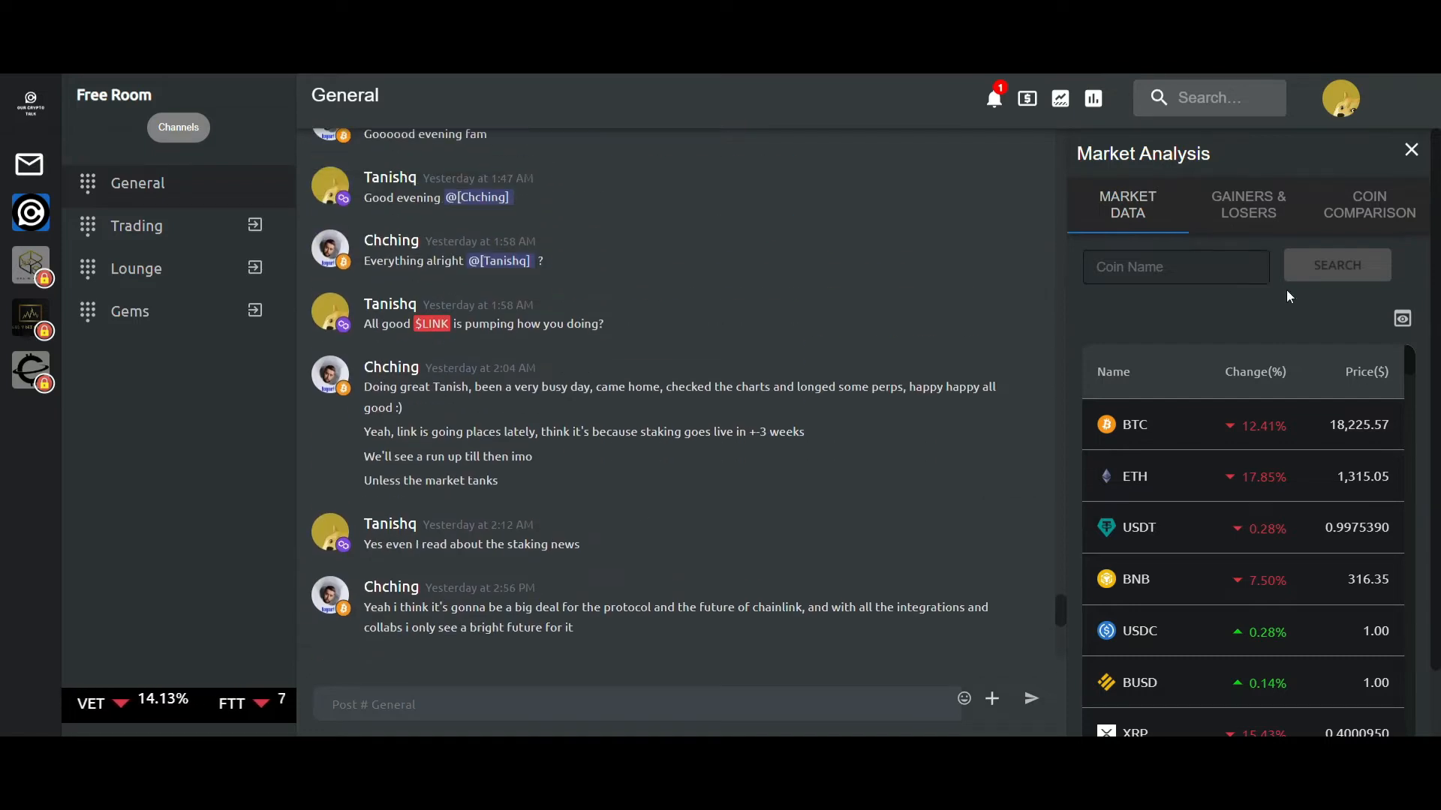
{"action": "scroll", "scroll_direction": "down", "scroll_amount": 3}
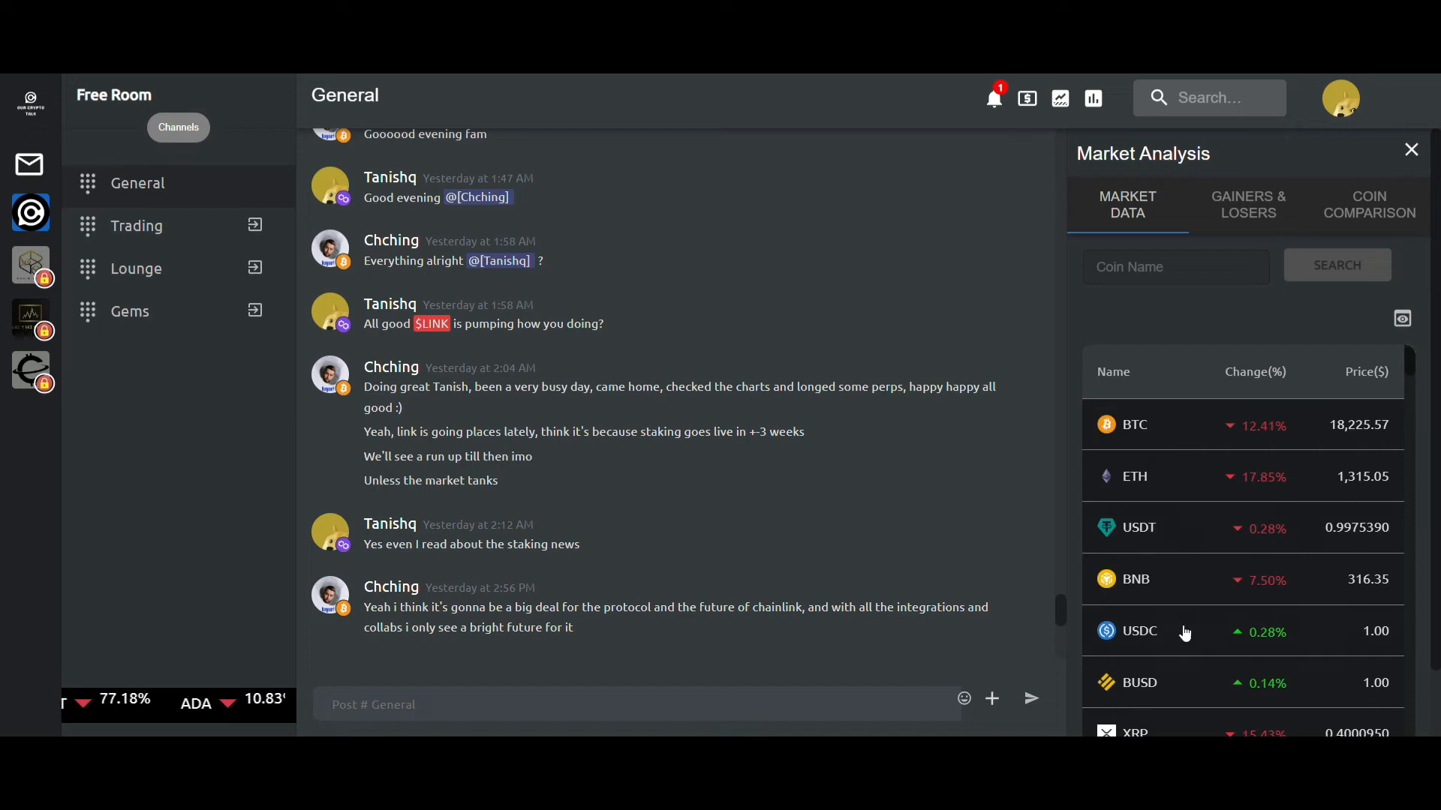
{"action": "left_click", "coordinate": [1255, 370]}
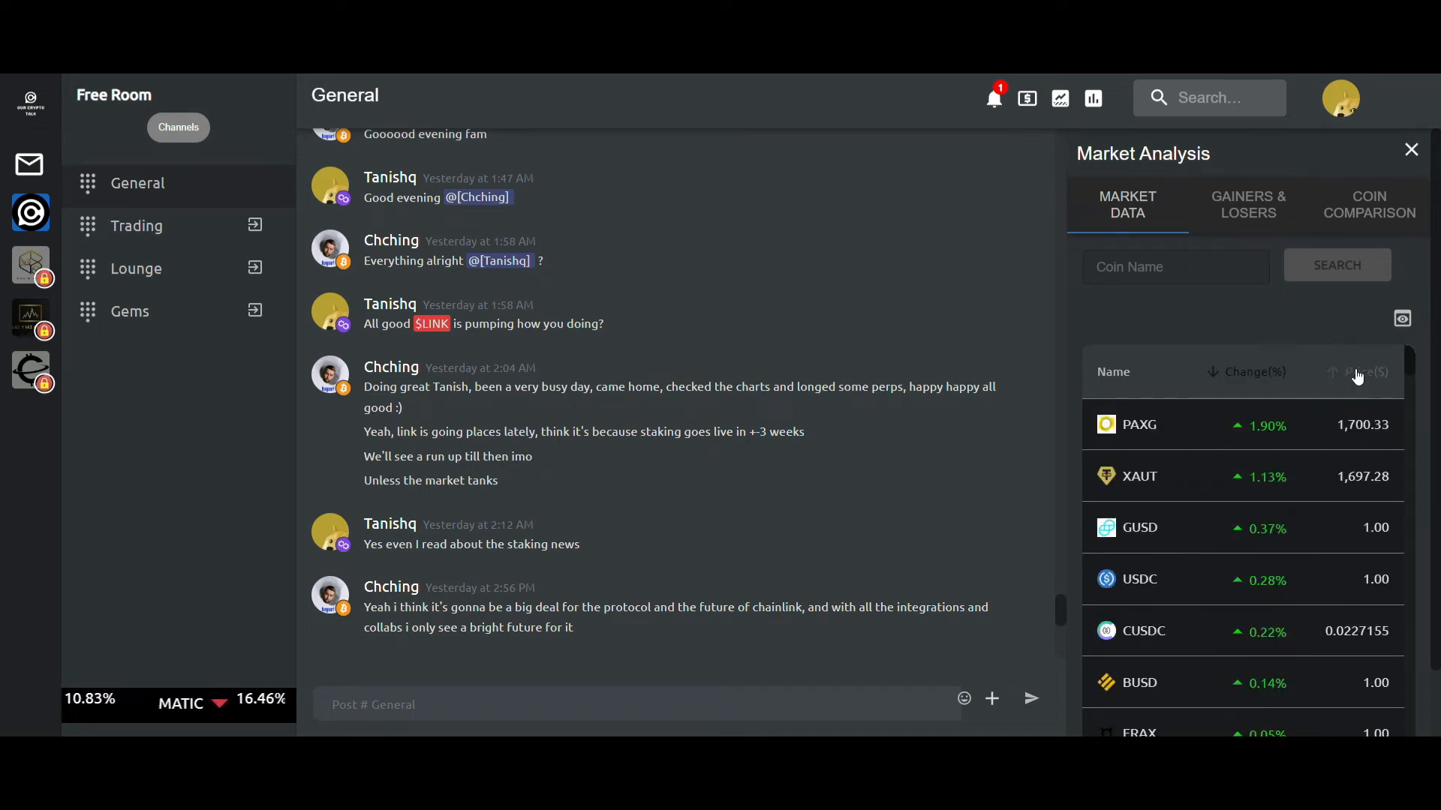
{"action": "left_click", "coordinate": [1361, 371]}
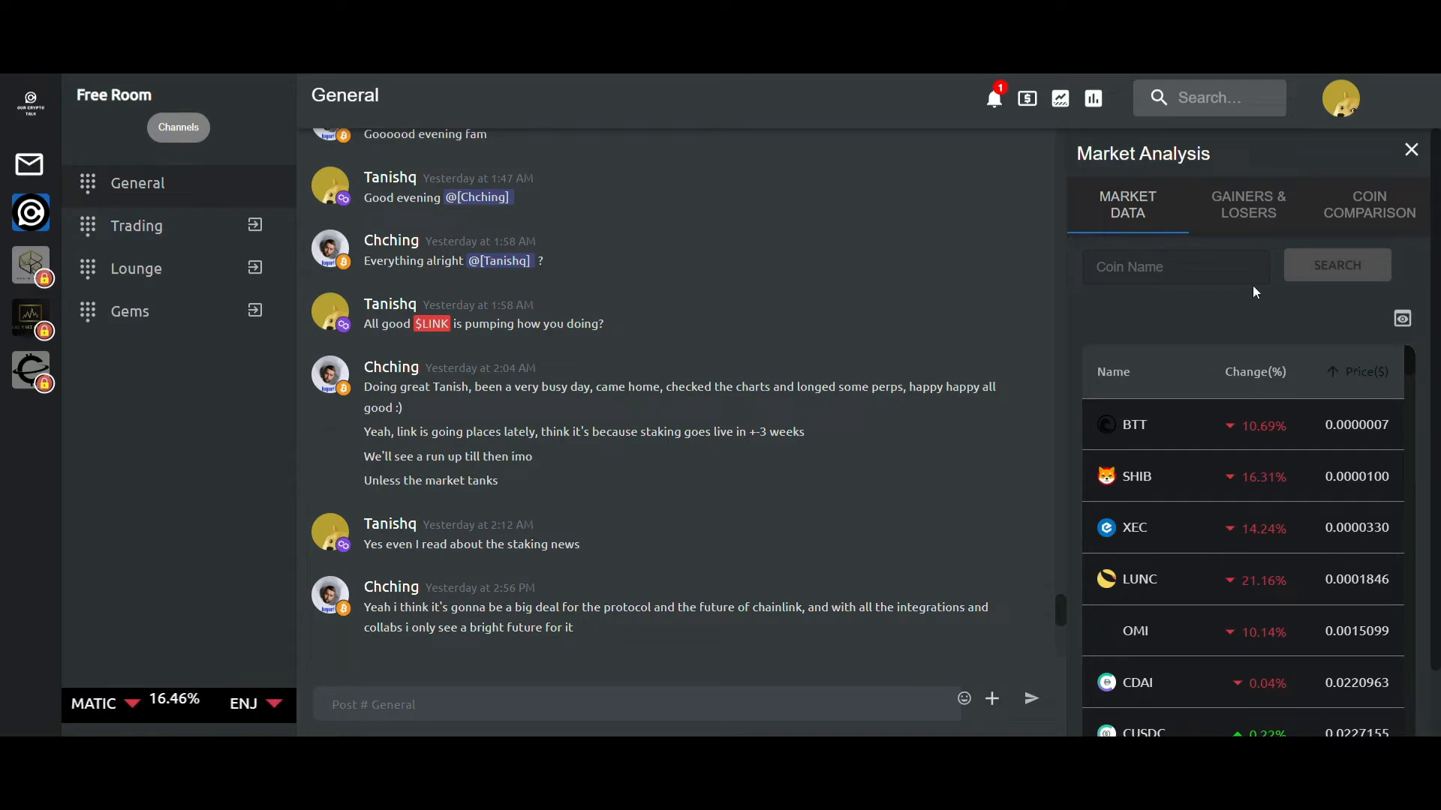
- Search for ADA and review Cardano's price, chart, sentiment votes and market-cap figures
{"action": "left_click", "coordinate": [1173, 267]}
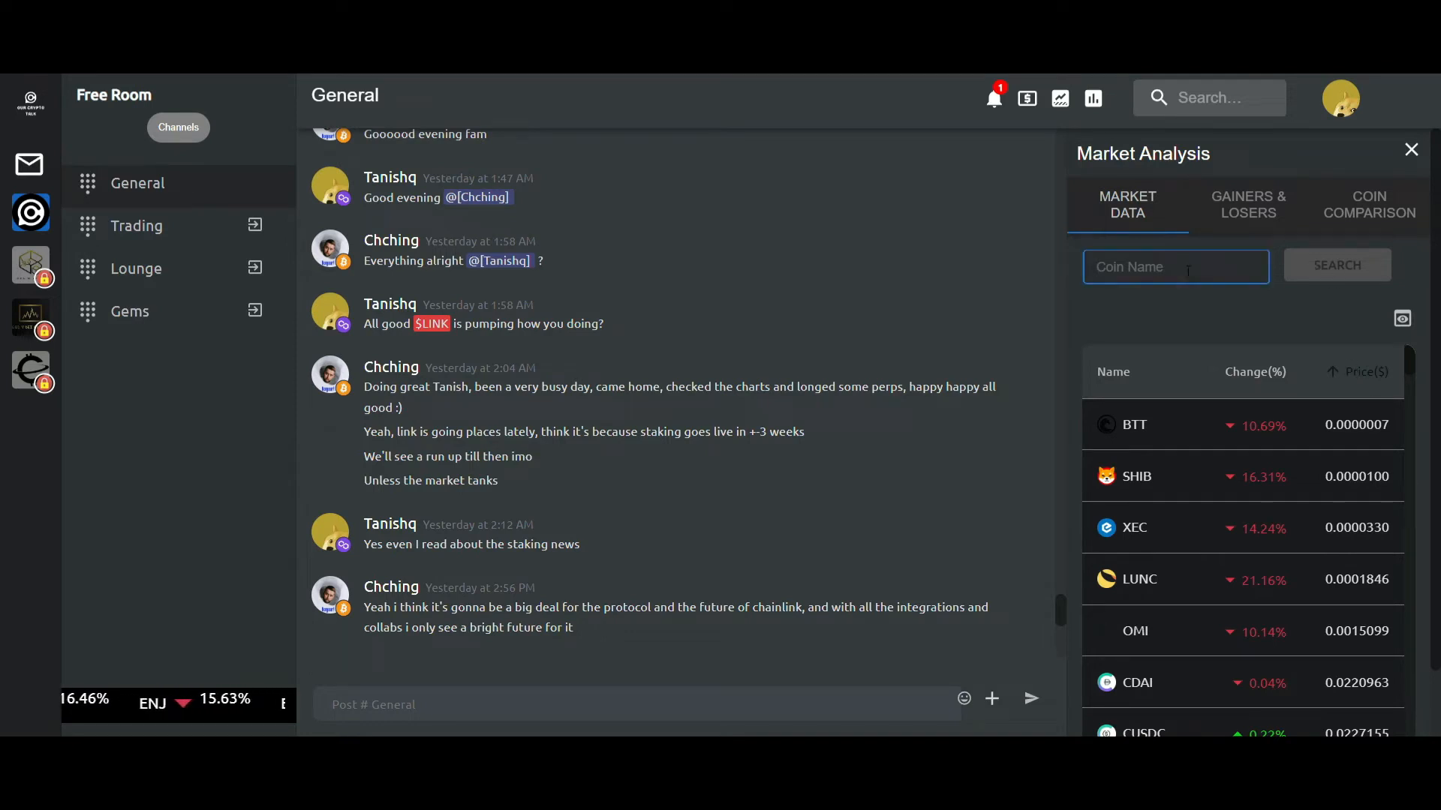
{"action": "type", "text": "ADA"}
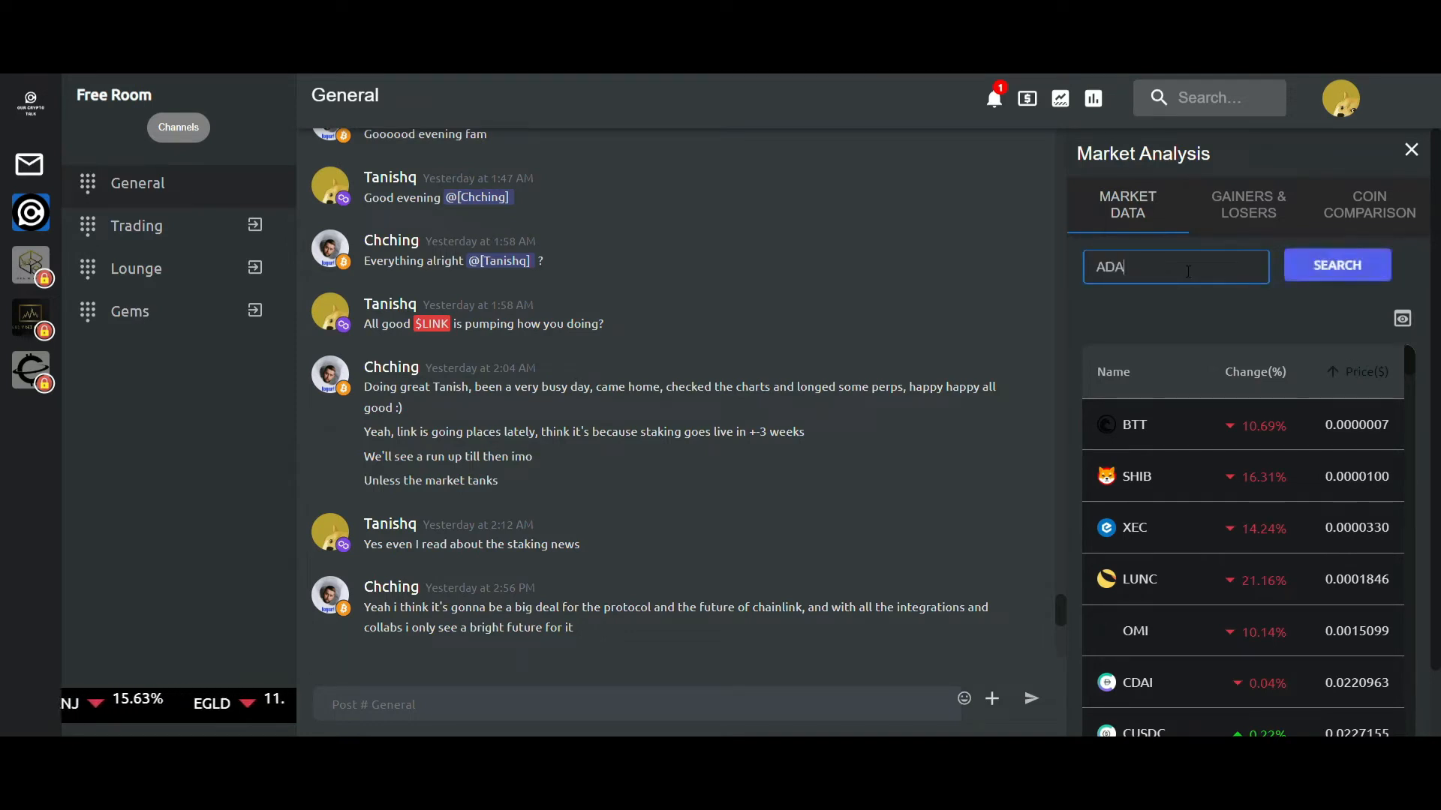
{"action": "left_click", "coordinate": [1335, 266]}
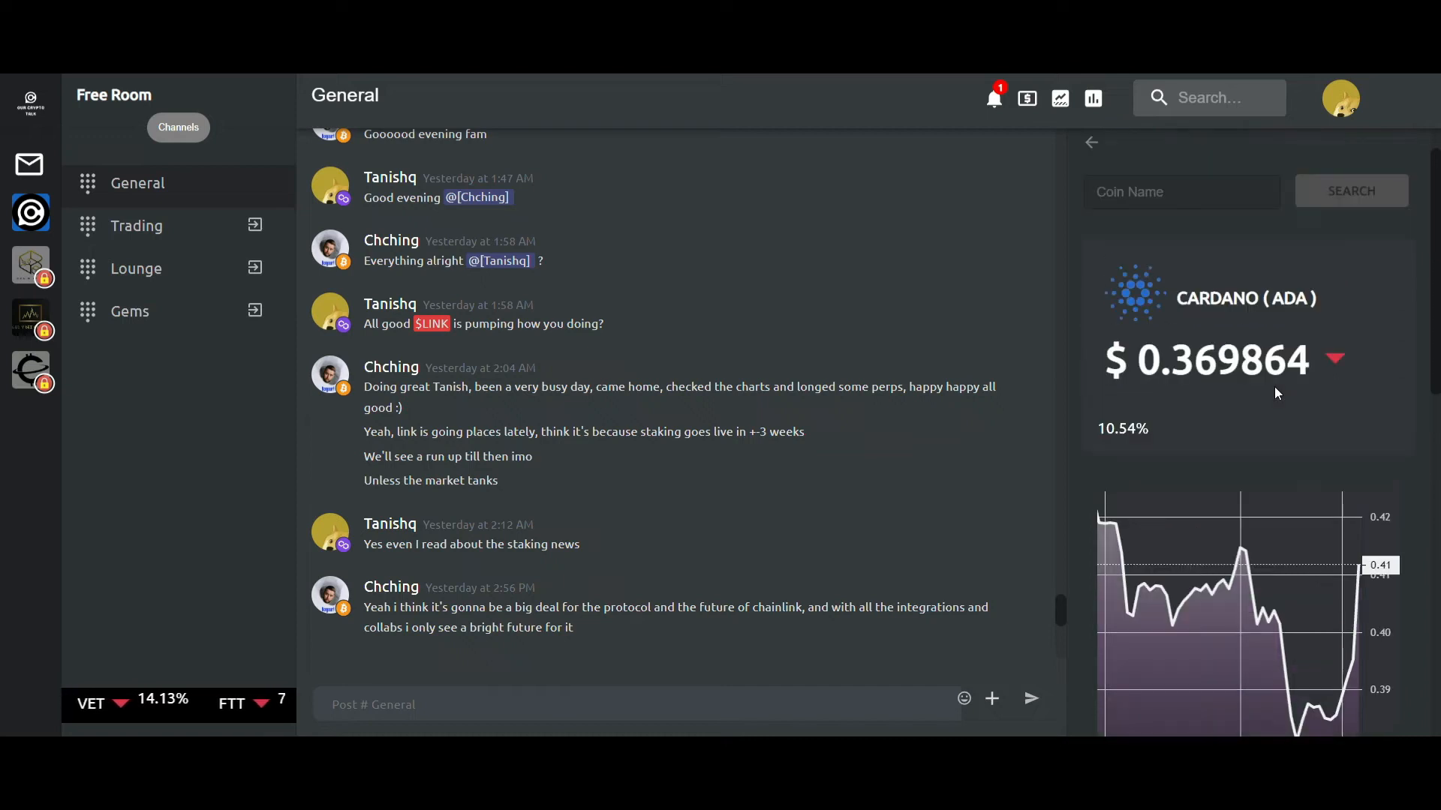
{"action": "scroll", "scroll_direction": "down", "scroll_amount": 3}
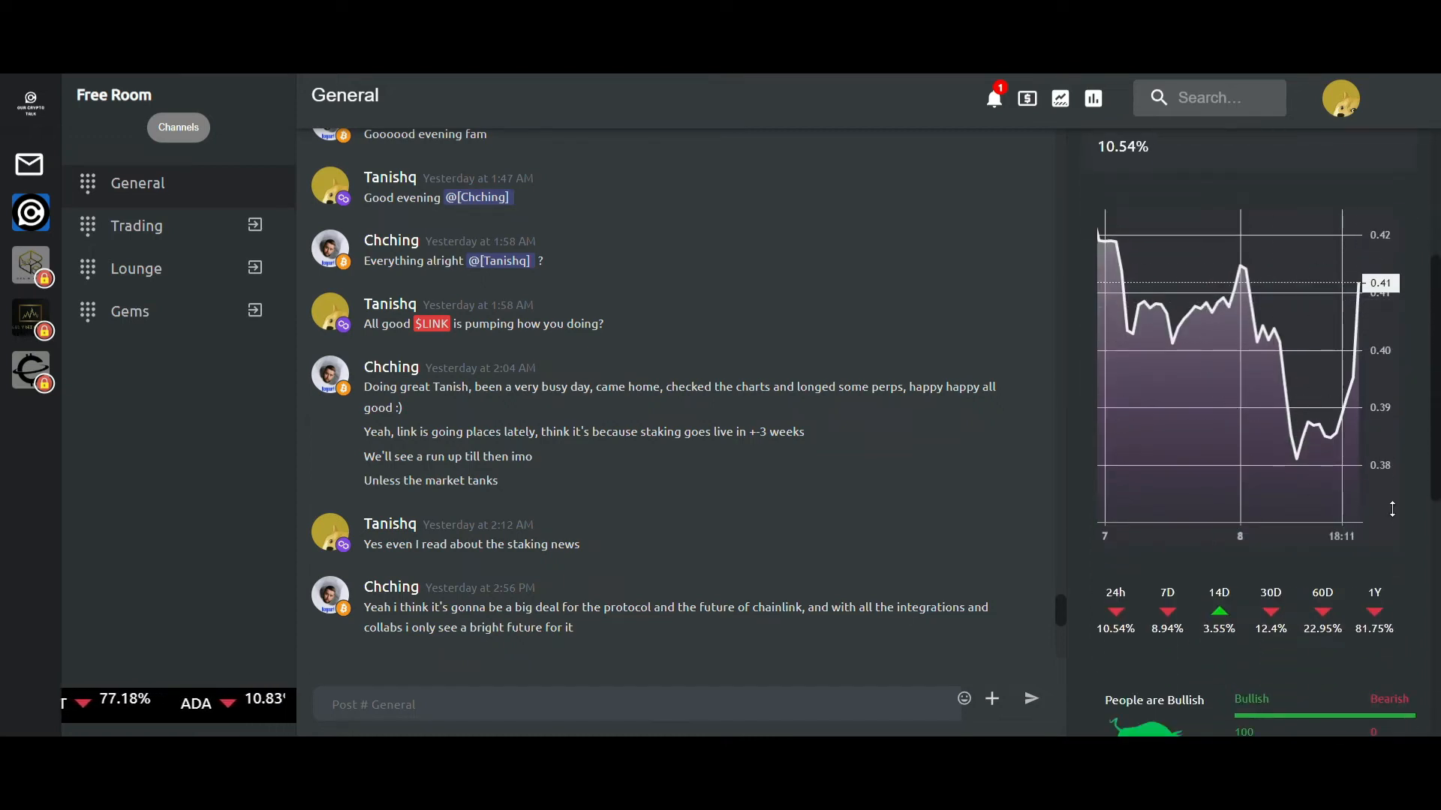
{"action": "scroll", "scroll_direction": "down", "scroll_amount": 3}
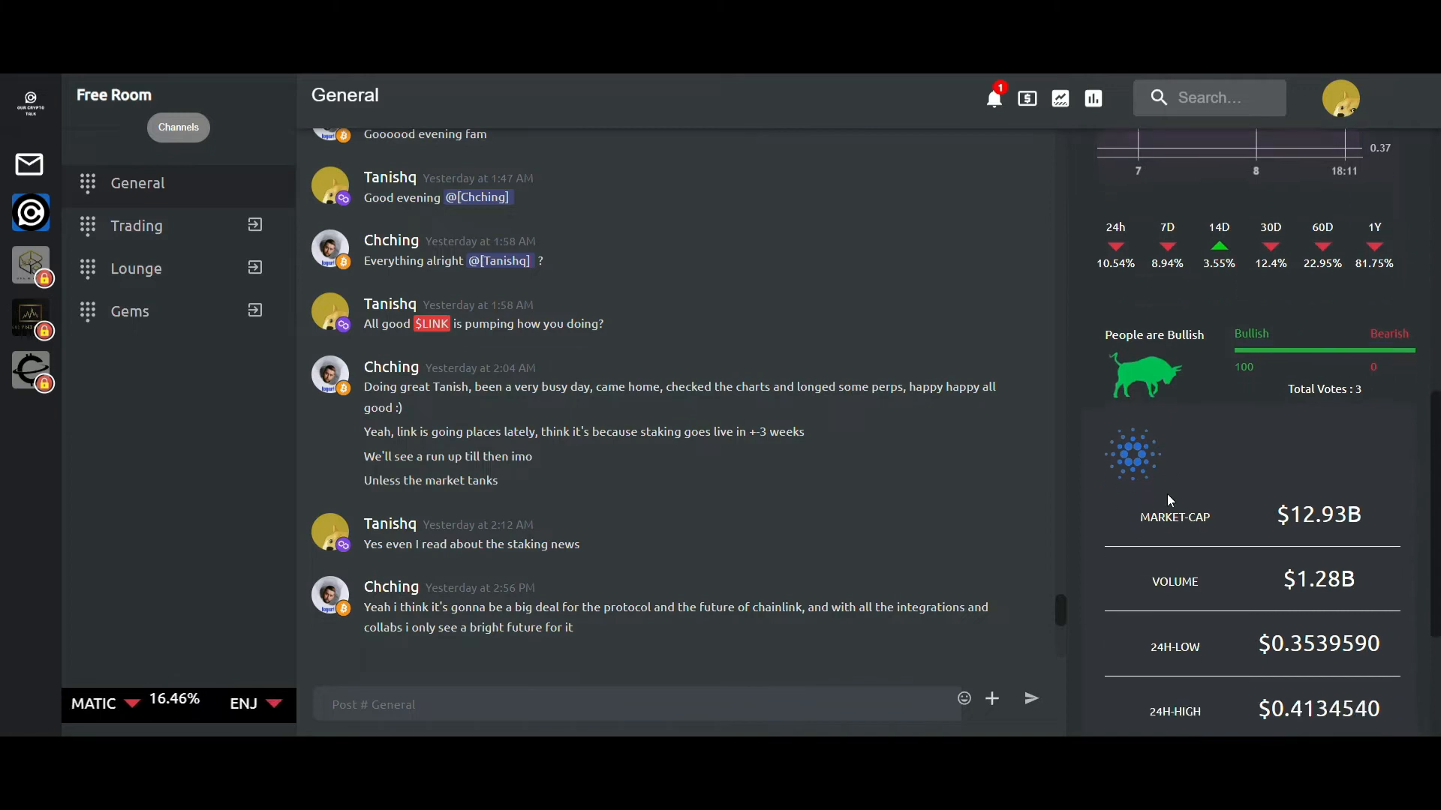
{"action": "scroll", "scroll_direction": "down", "scroll_amount": 3}
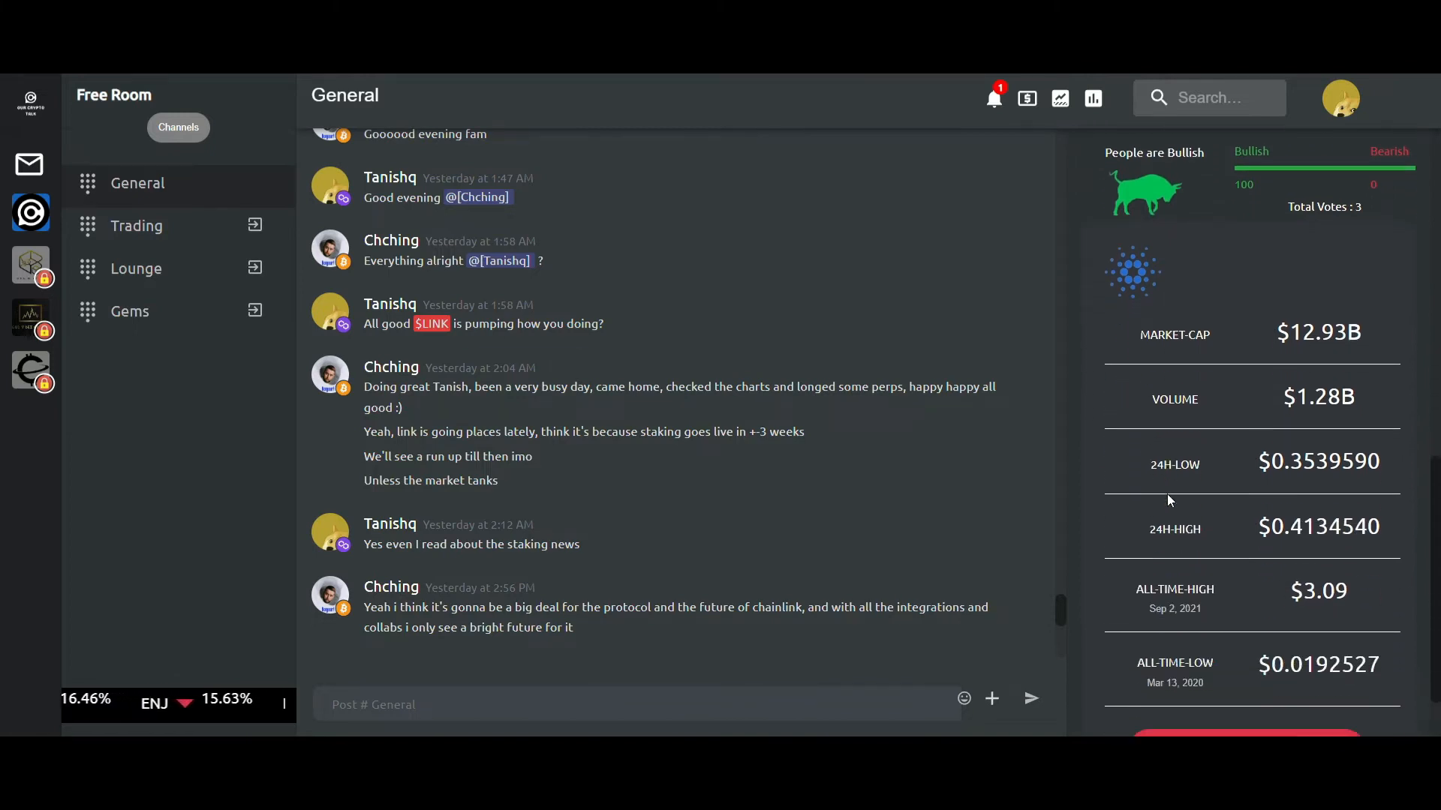
{"action": "scroll", "scroll_direction": "down", "scroll_amount": 3}
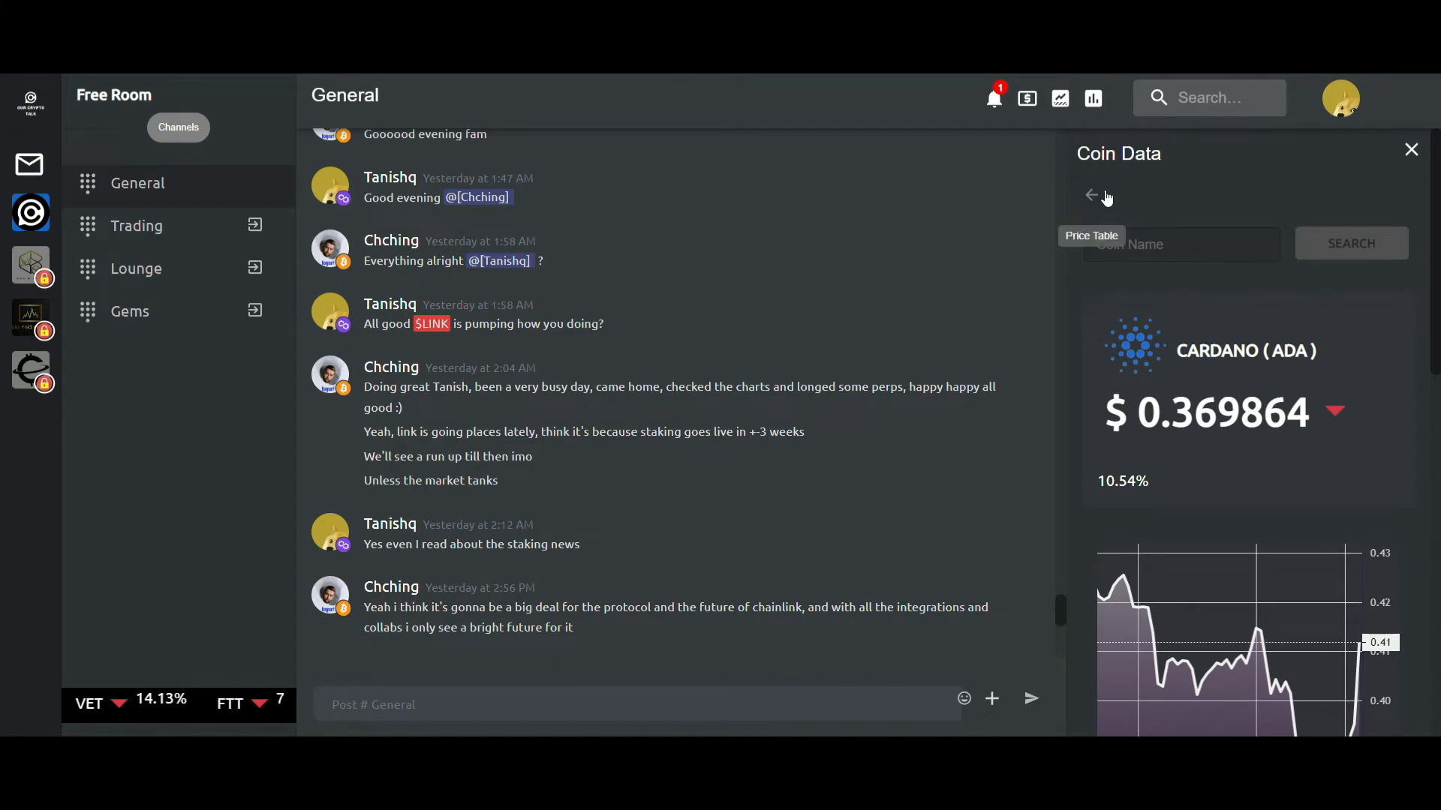
- Go back to the coin list and view the top gainers and losers over 14 days
{"action": "left_click", "coordinate": [1091, 195]}
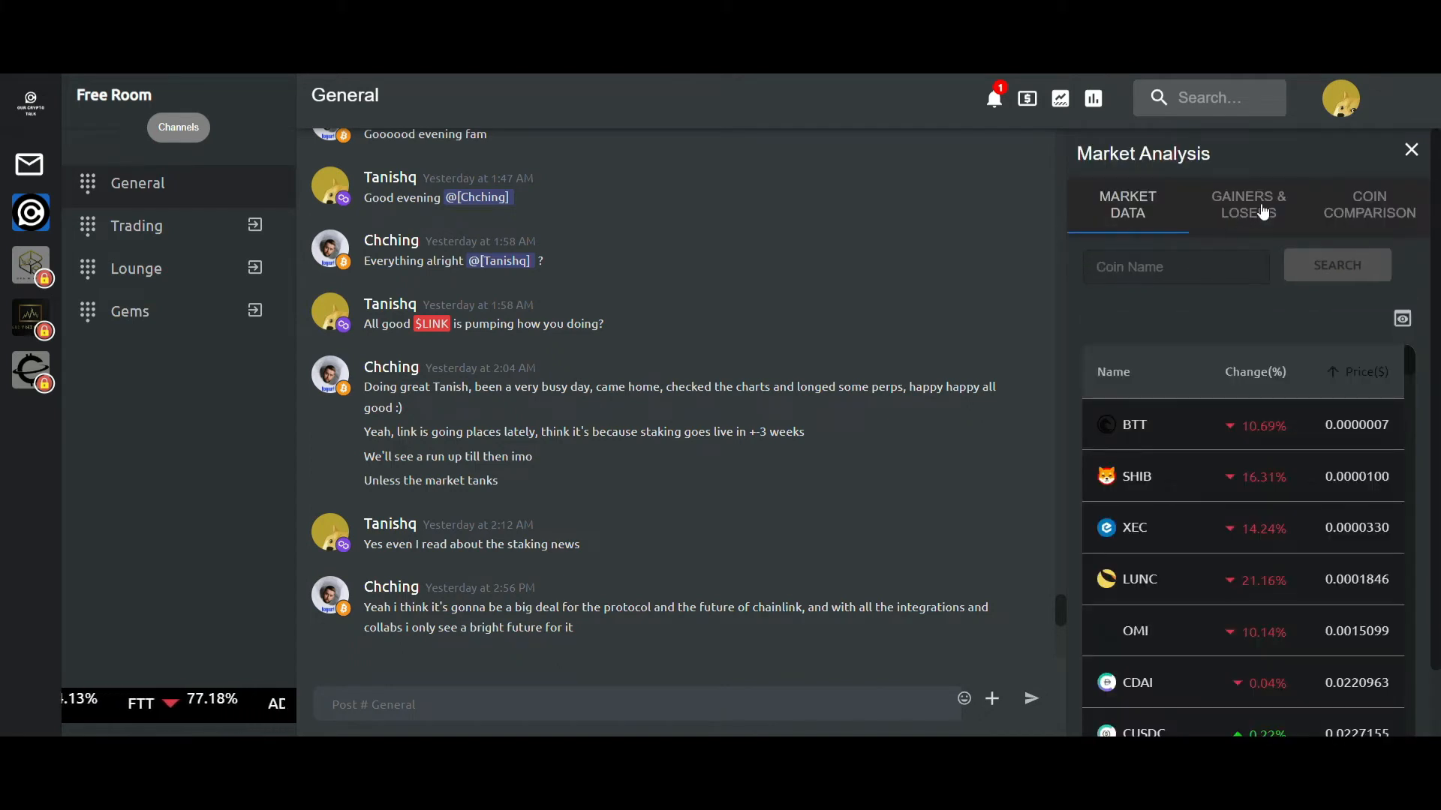
{"action": "left_click", "coordinate": [1248, 204]}
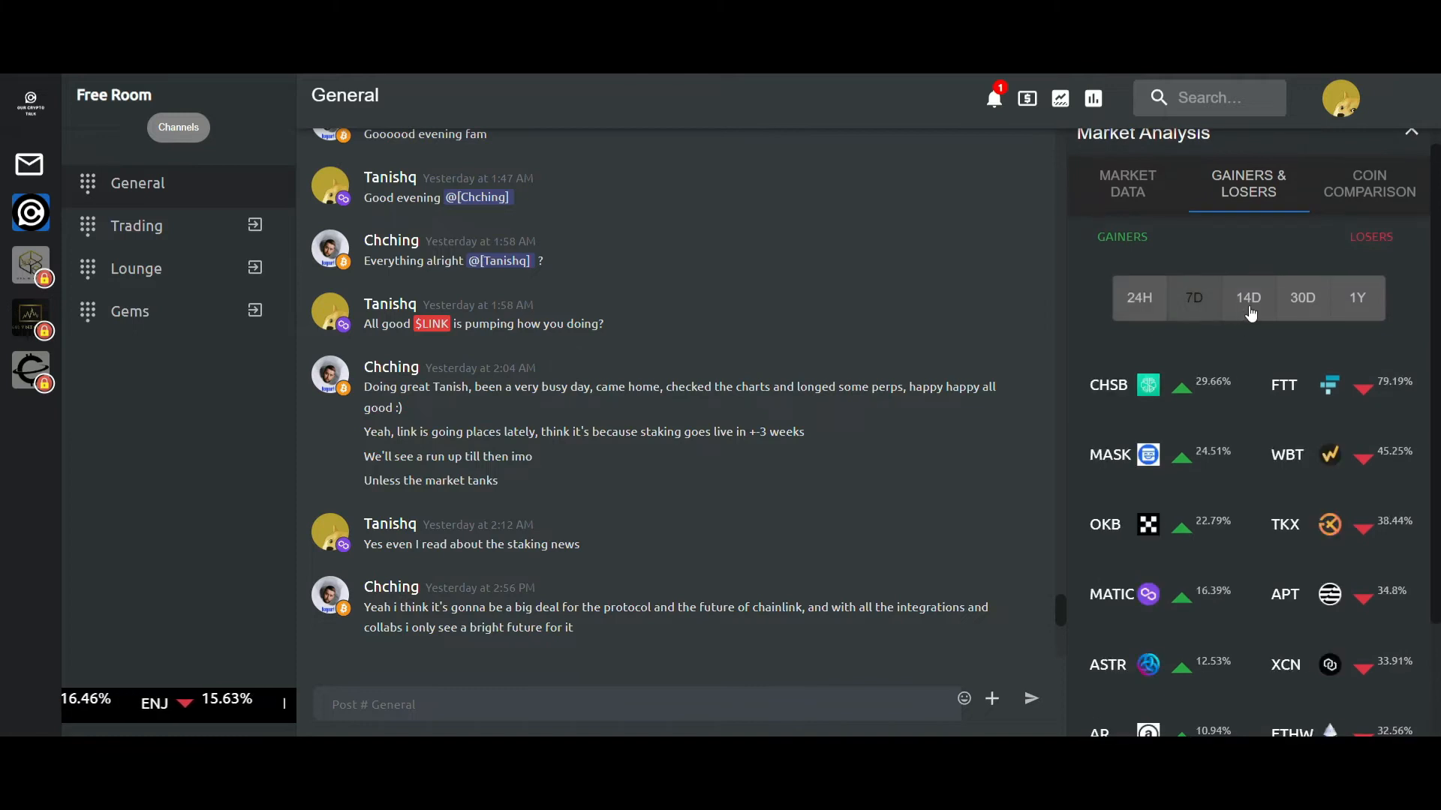
{"action": "left_click", "coordinate": [1357, 297]}
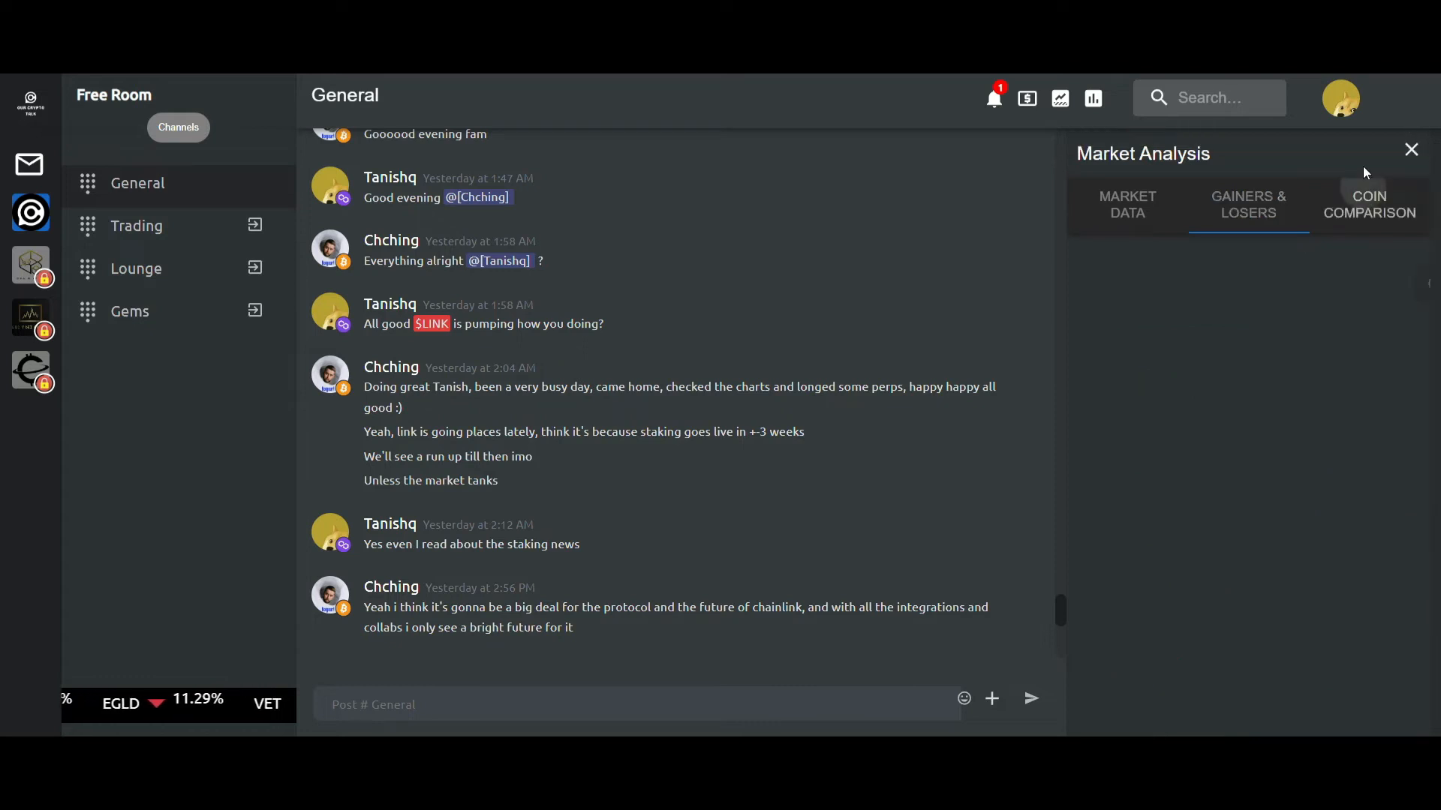
- Run a DOT versus LINK comparison and review its rank, price change, market cap, volume and supply bars
{"action": "left_click", "coordinate": [1369, 204]}
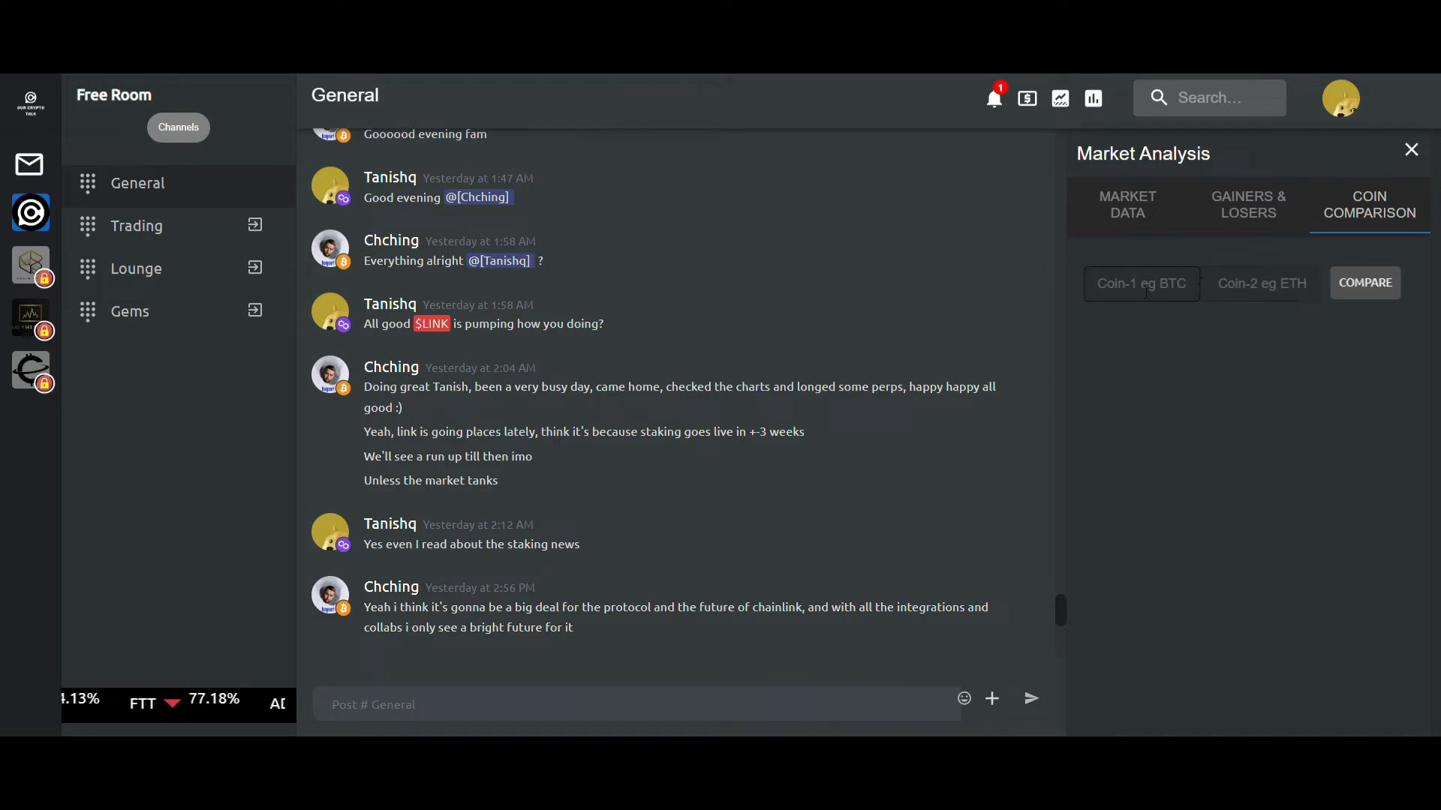
{"action": "type", "text": "DOT"}
{"action": "type", "text": "LI"}
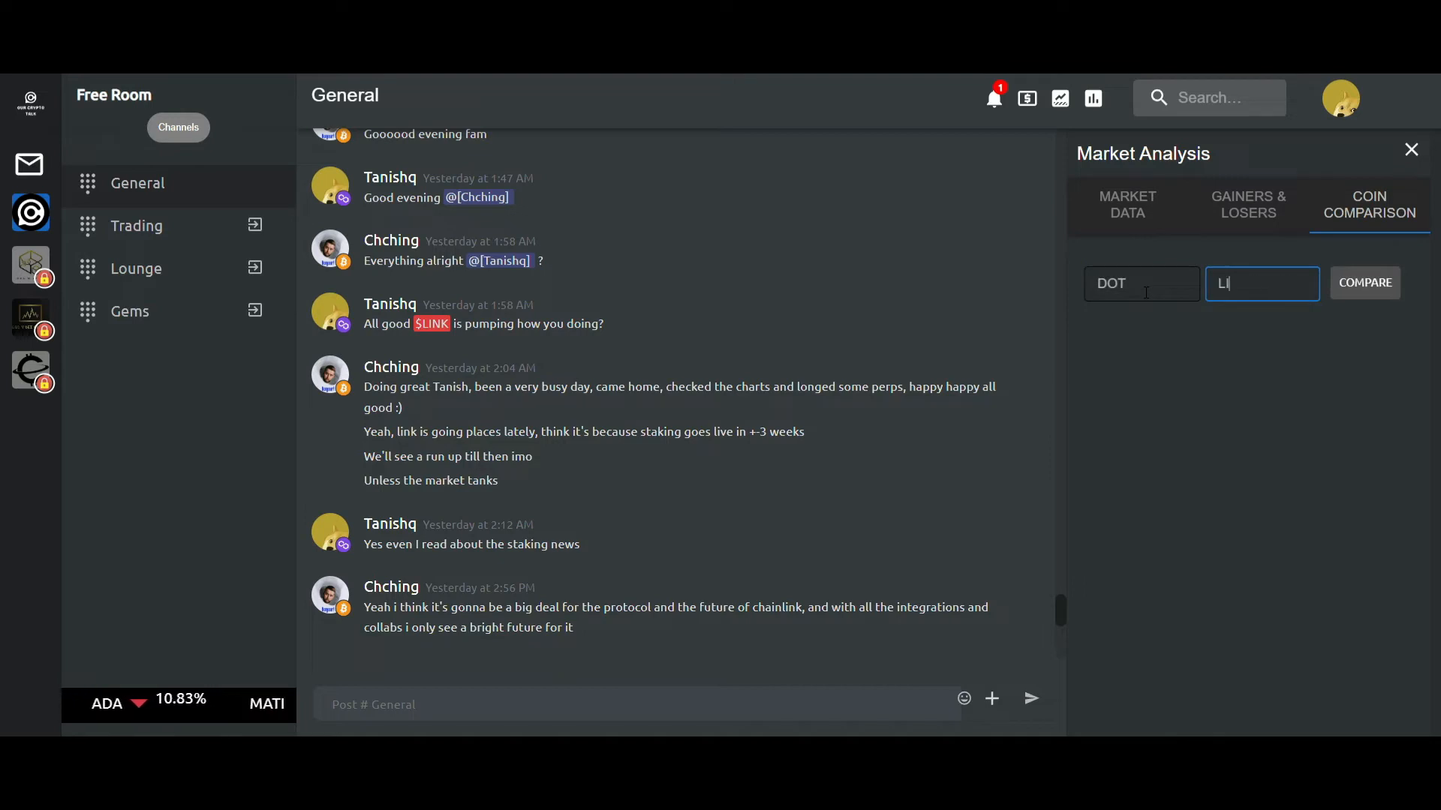
{"action": "left_click", "coordinate": [1364, 284]}
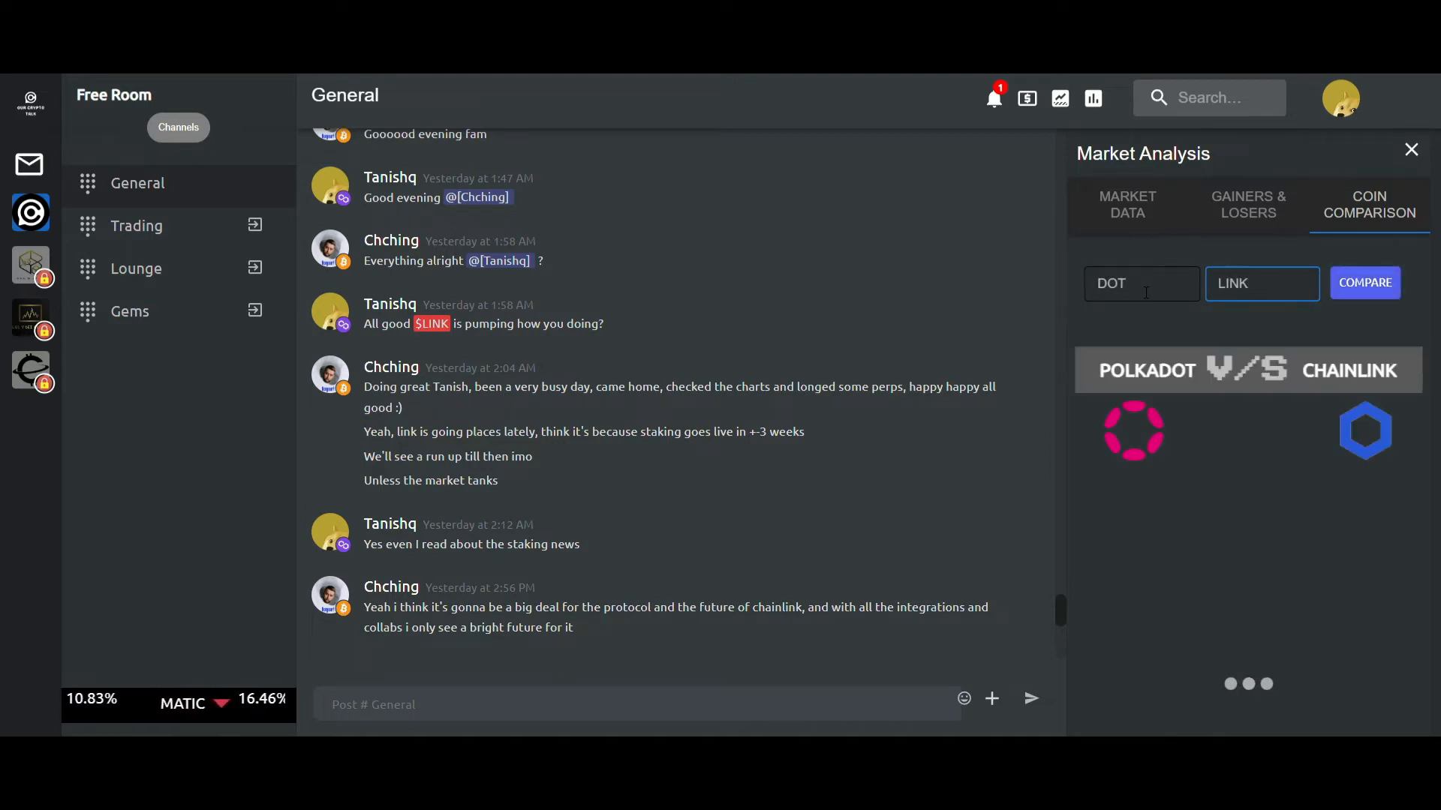
{"action": "left_click", "coordinate": [1365, 283]}
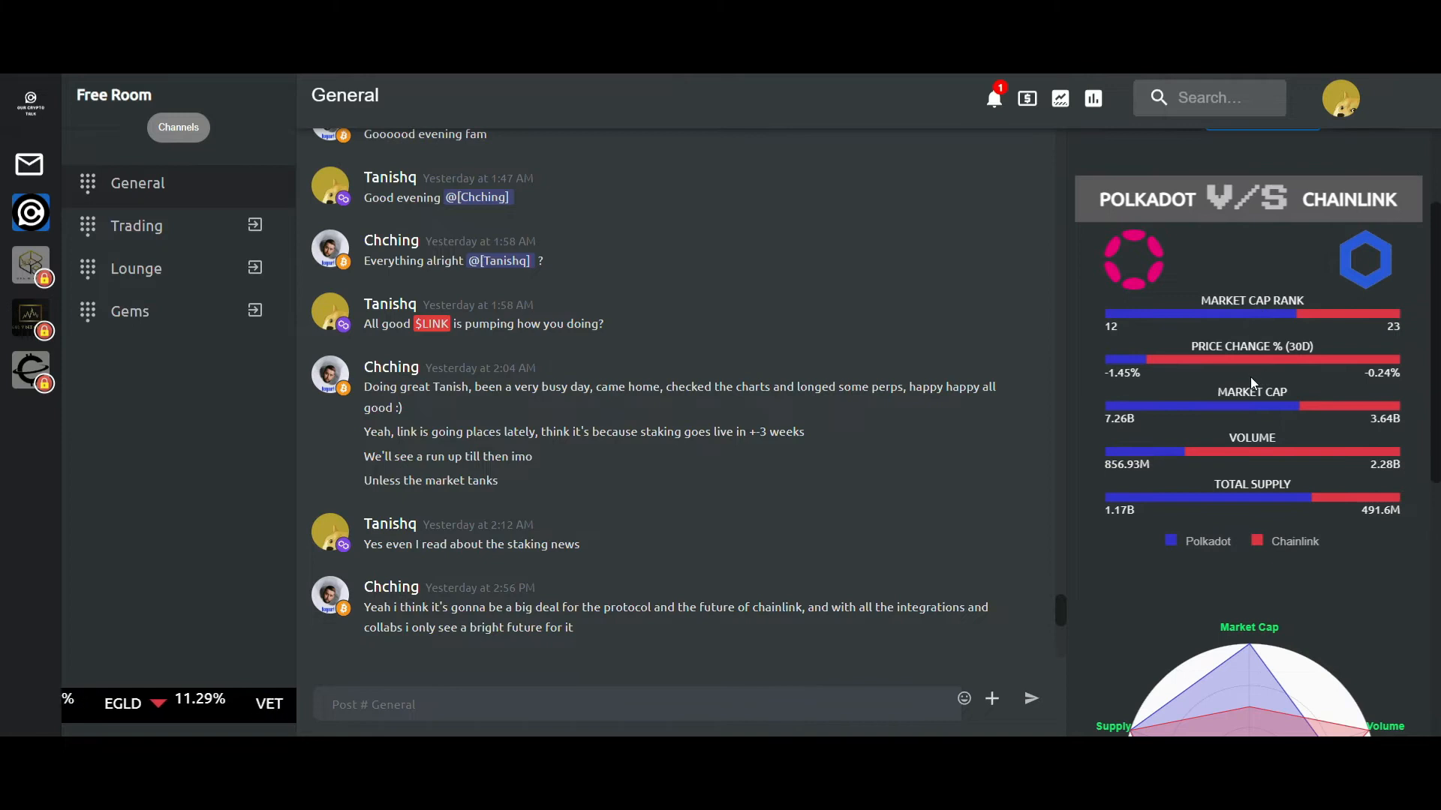
{"action": "scroll", "scroll_direction": "down", "scroll_amount": 3}
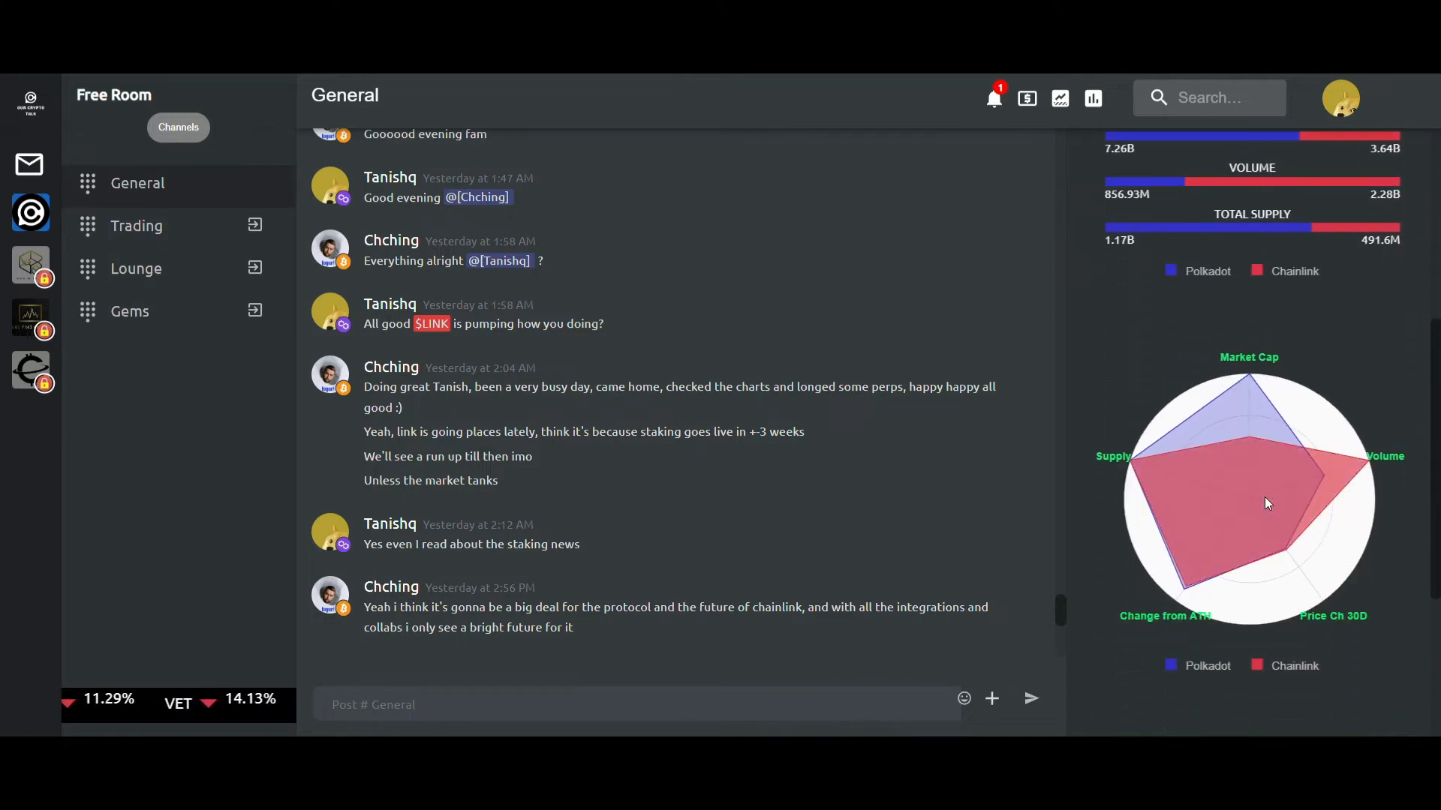
{"action": "scroll", "scroll_direction": "down", "scroll_amount": 3}
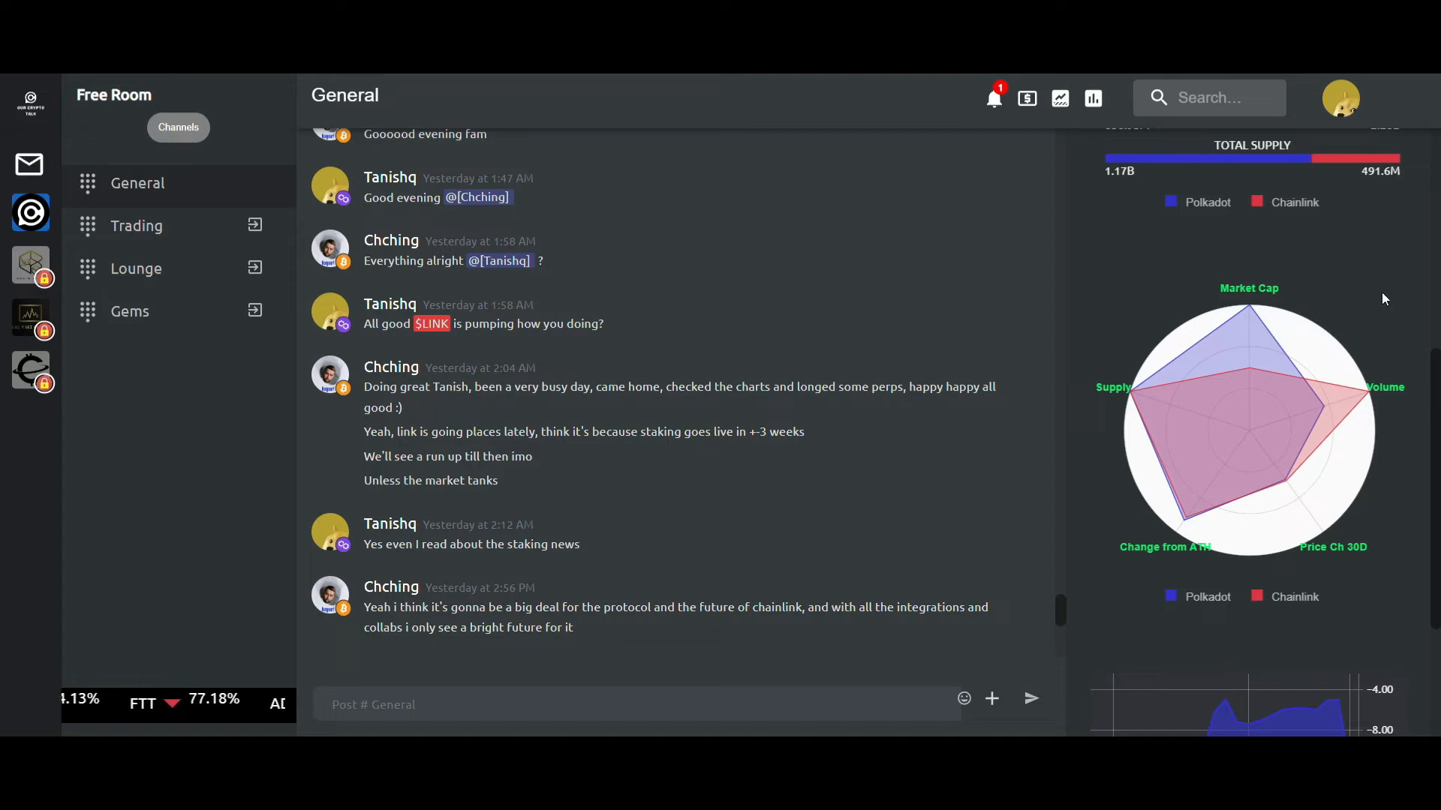
{"action": "left_click", "coordinate": [1364, 284]}
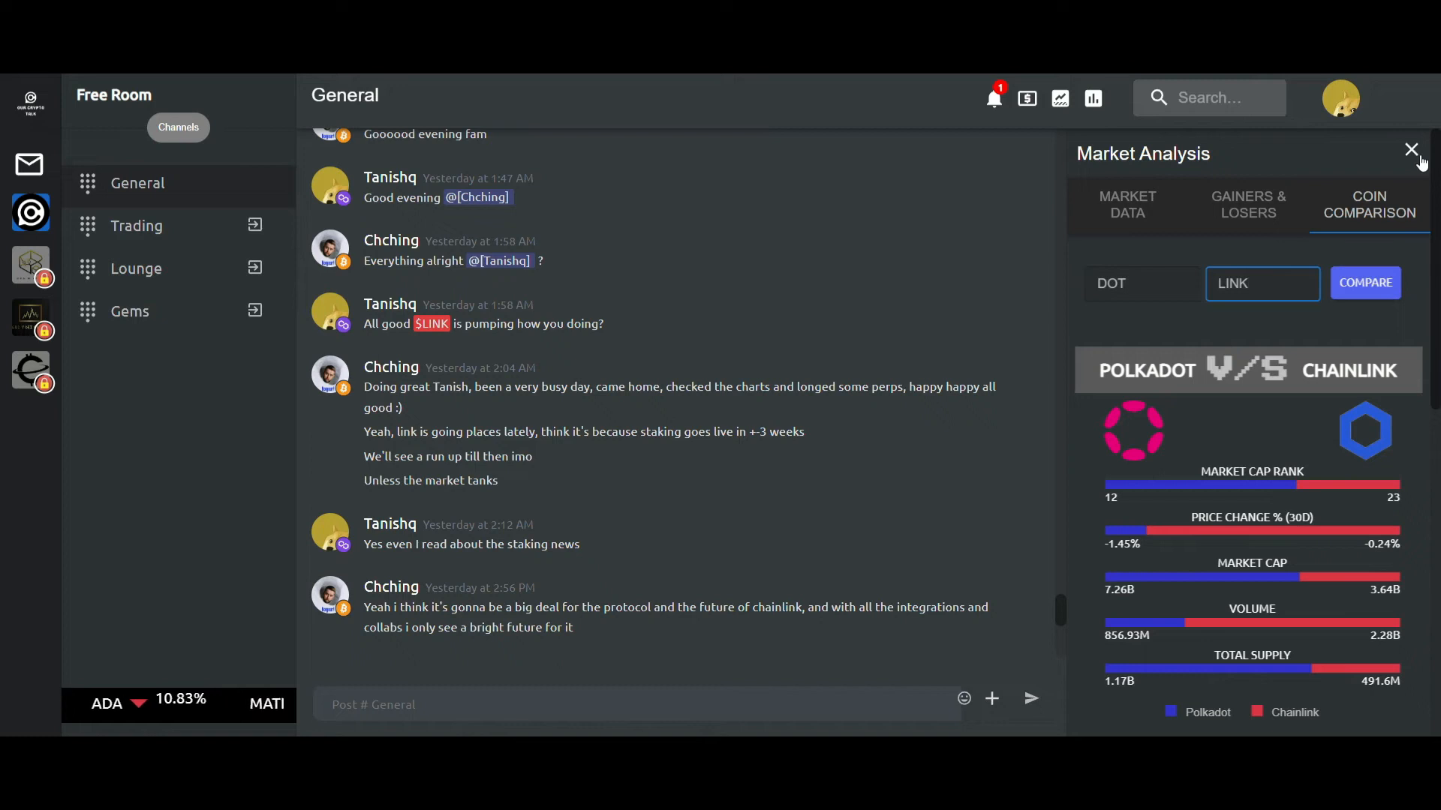
- Close Market Analysis and view the OCT Analysis overview down to the Fear-Greed gauge near 46.5
{"action": "left_click", "coordinate": [1410, 148]}
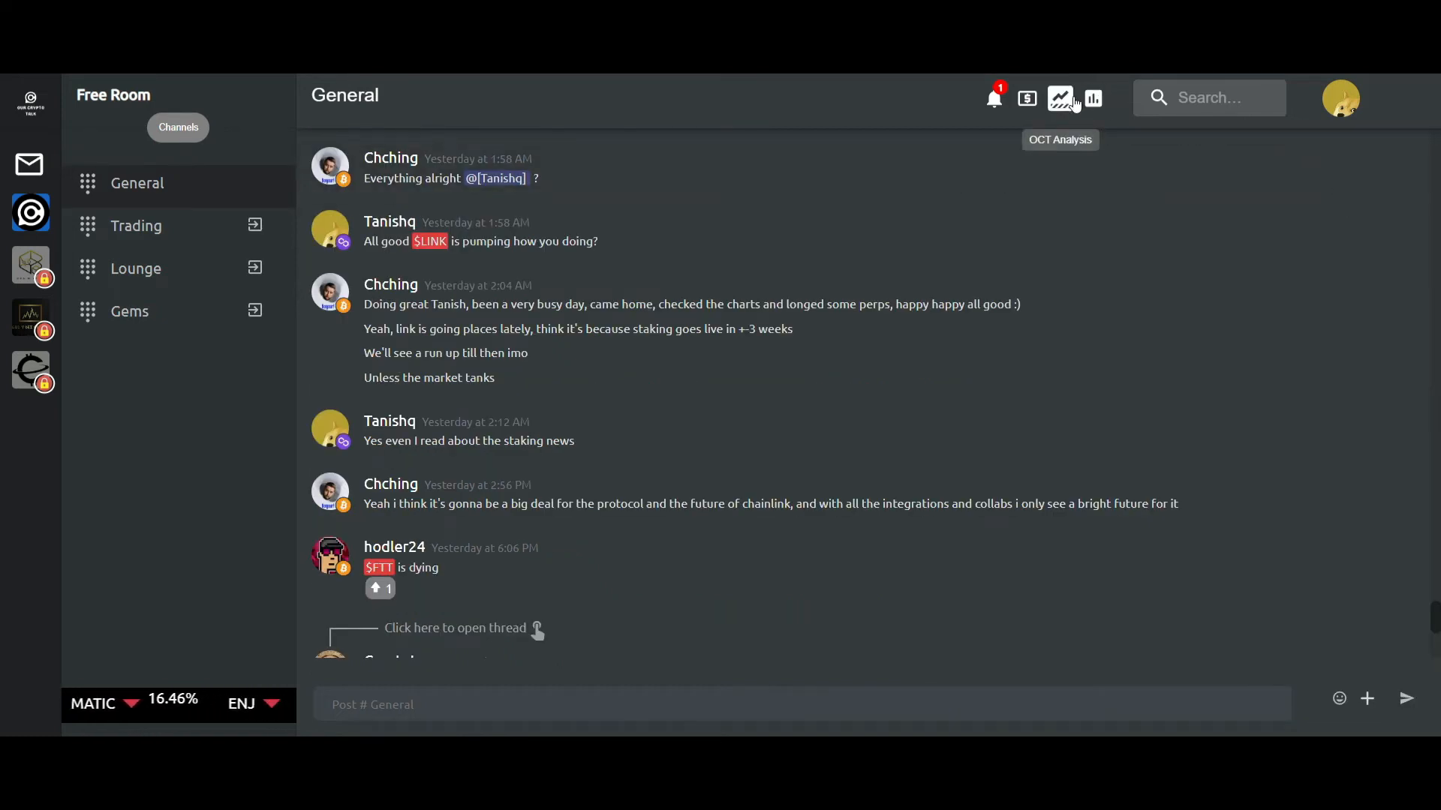
{"action": "left_click", "coordinate": [1060, 99]}
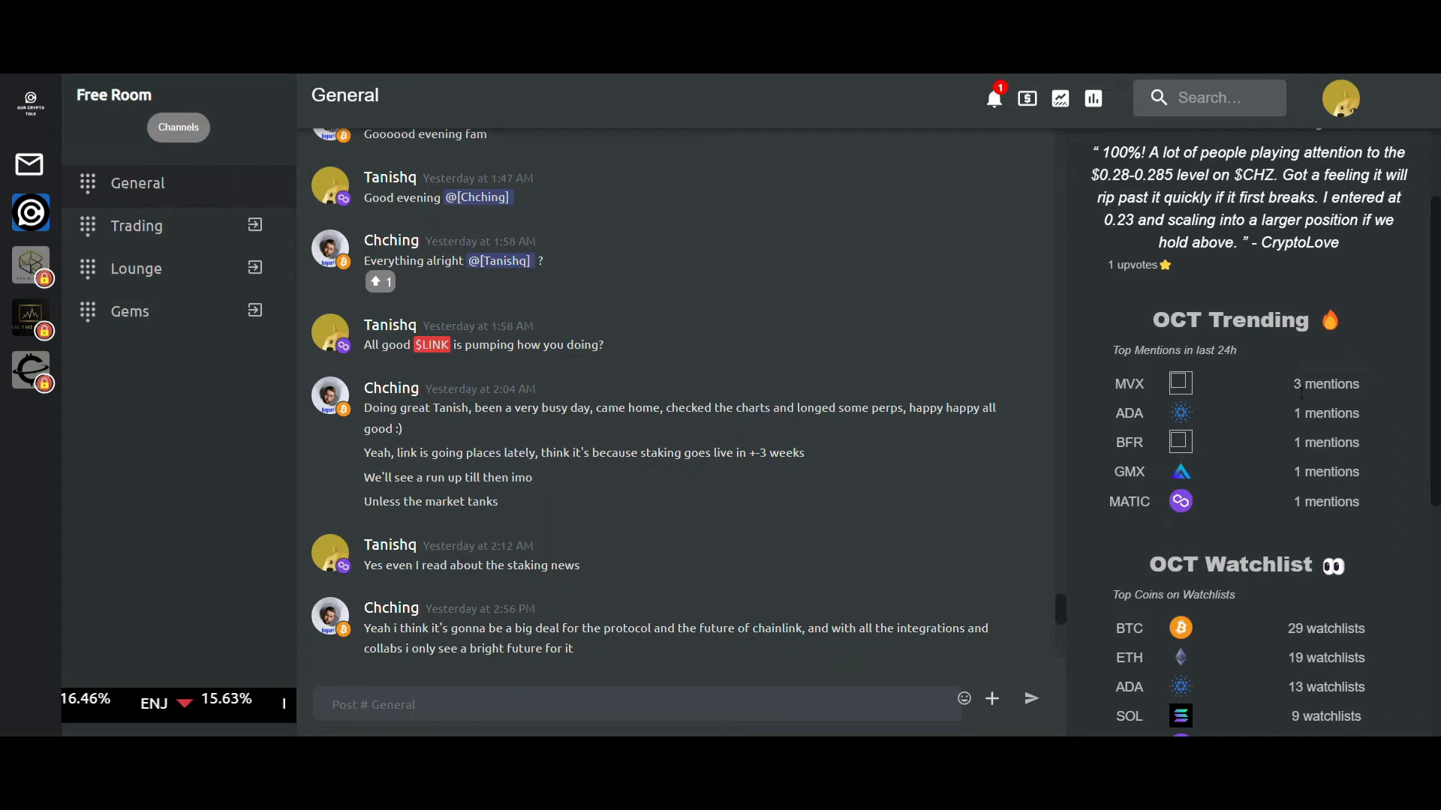
{"action": "scroll", "scroll_direction": "down", "scroll_amount": 3}
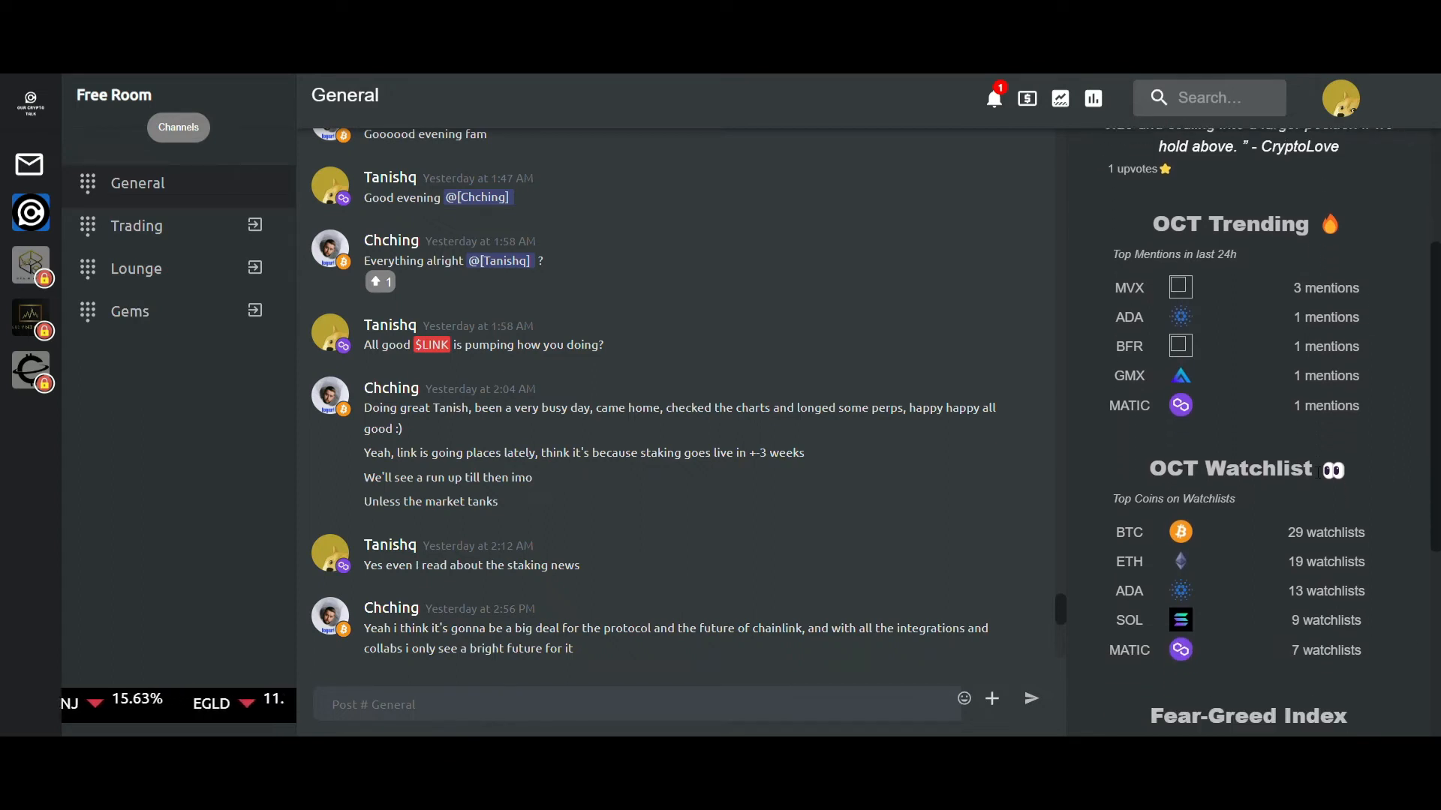
{"action": "scroll", "scroll_direction": "down", "scroll_amount": 3}
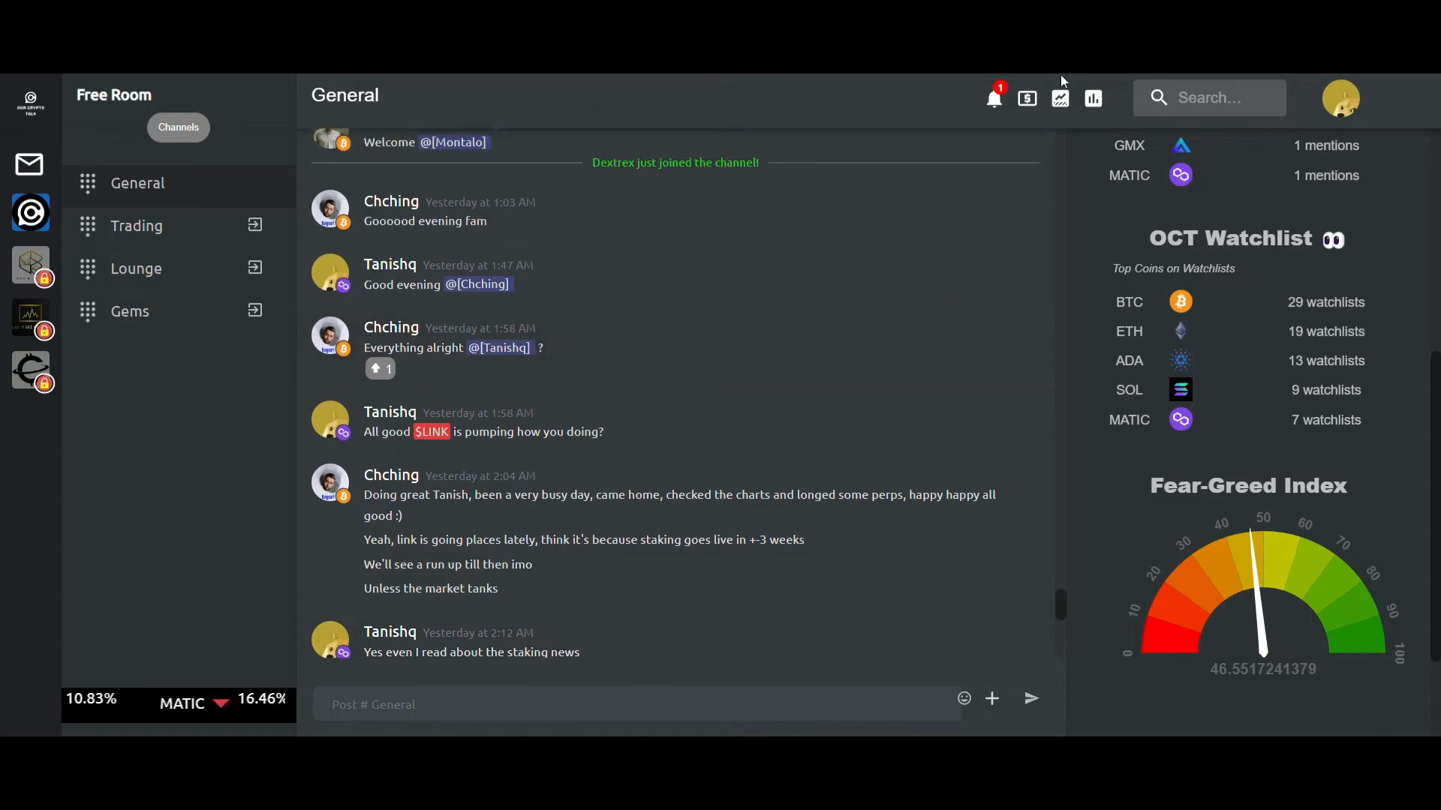
- Reach the room's OCT Trades page and close the analysis side panel
{"action": "left_click", "coordinate": [1058, 99]}
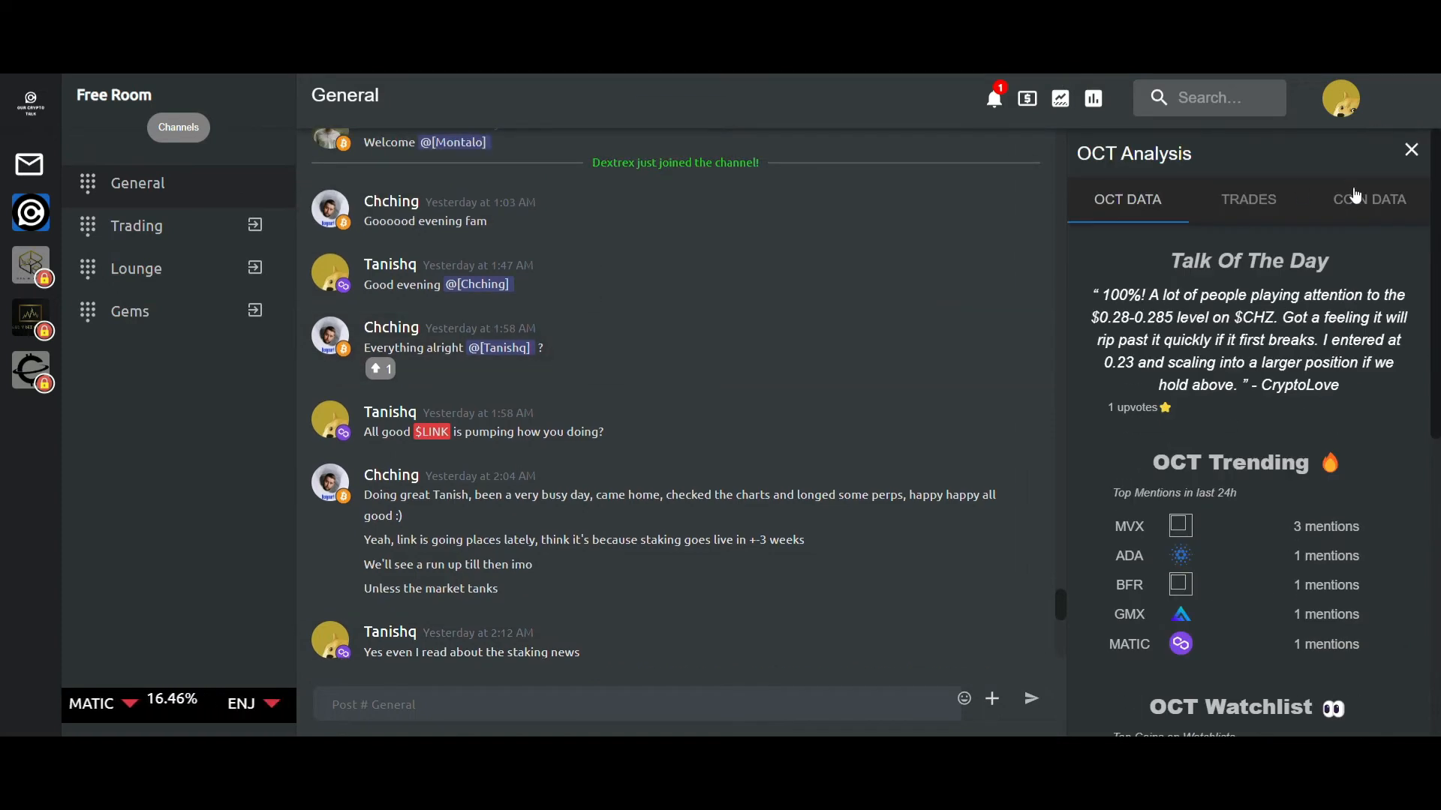
{"action": "left_click", "coordinate": [1369, 200]}
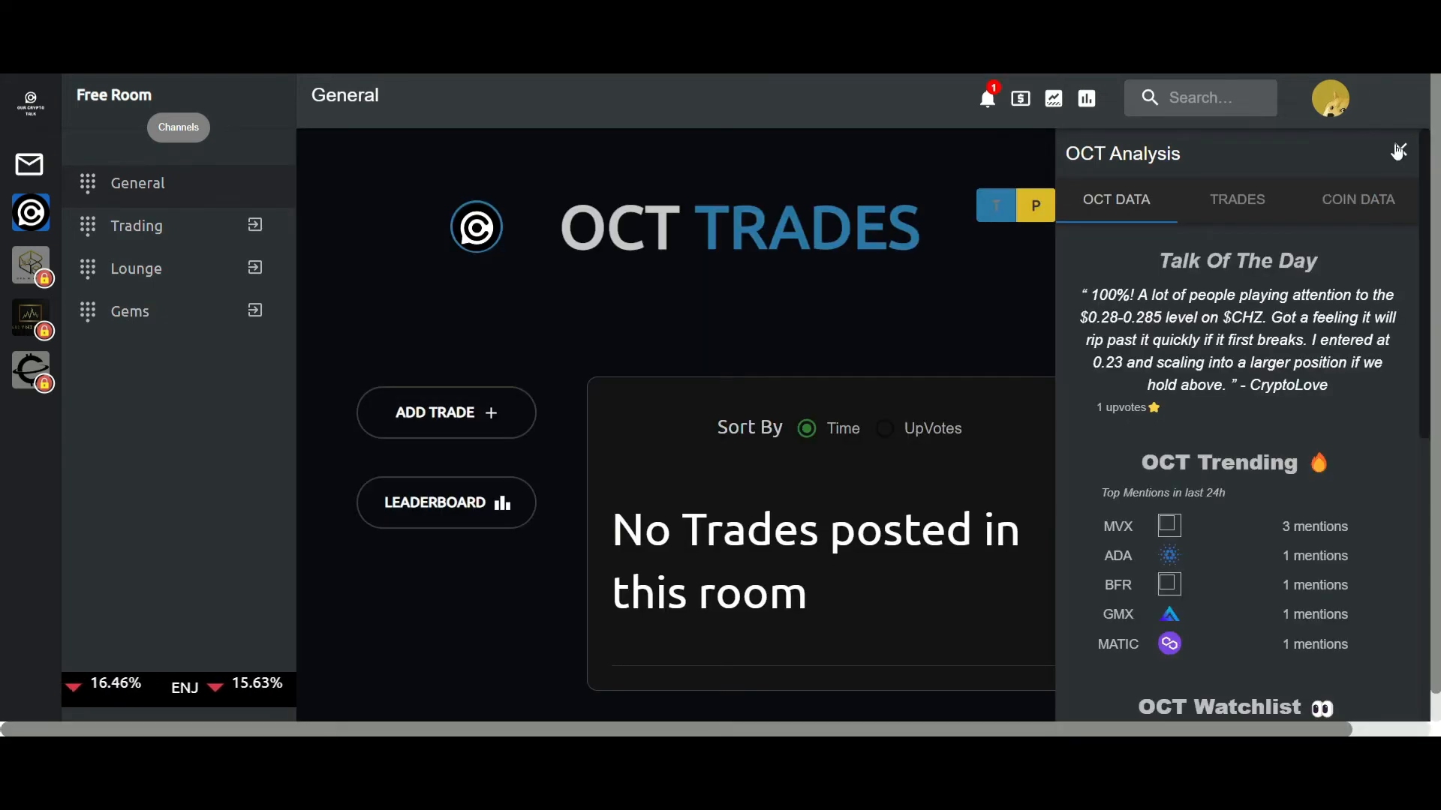
{"action": "left_click", "coordinate": [1397, 152]}
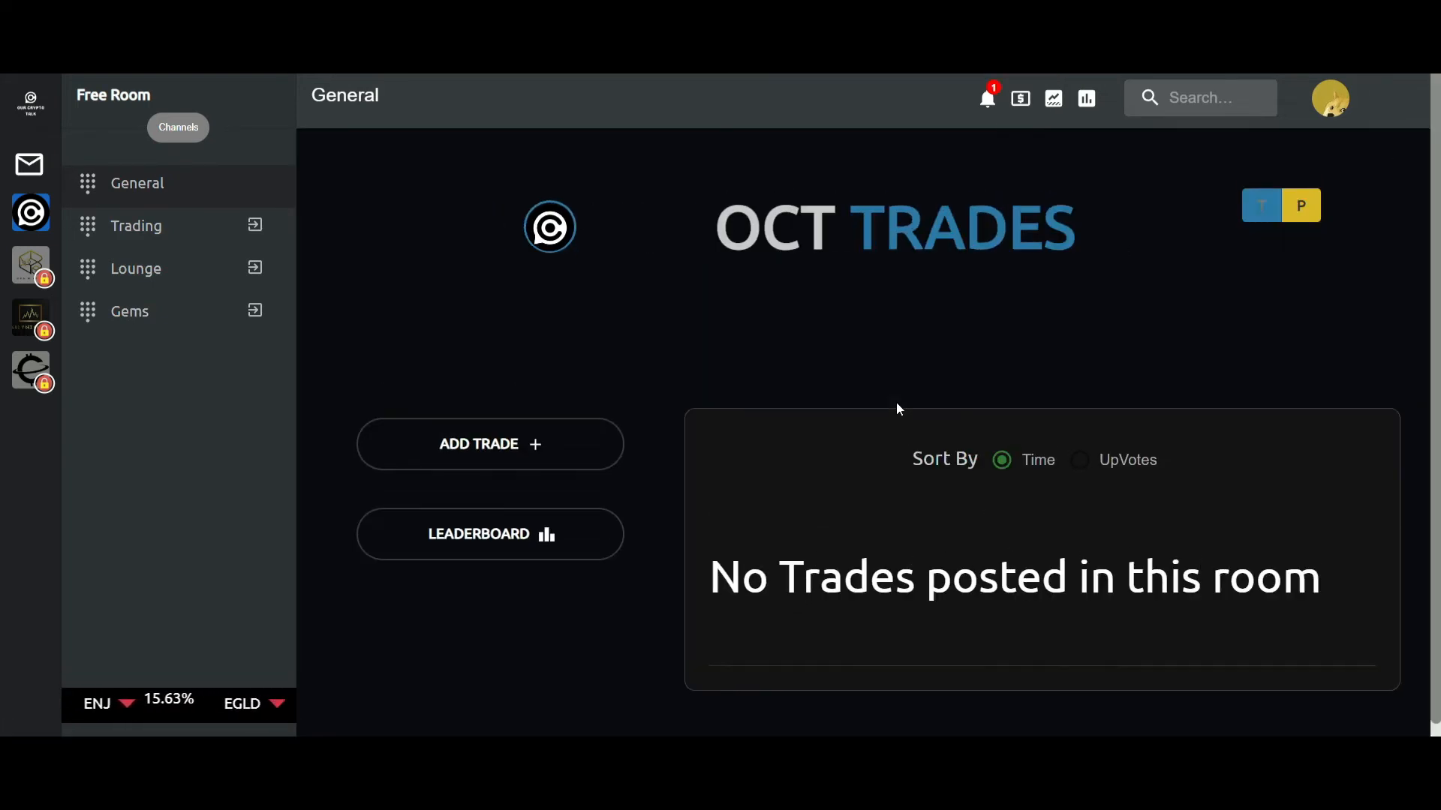
- Draft a BTC long with entry 20000, take profit 21000 and stop loss 19000 and submit it for preview
{"action": "left_click", "coordinate": [490, 444]}
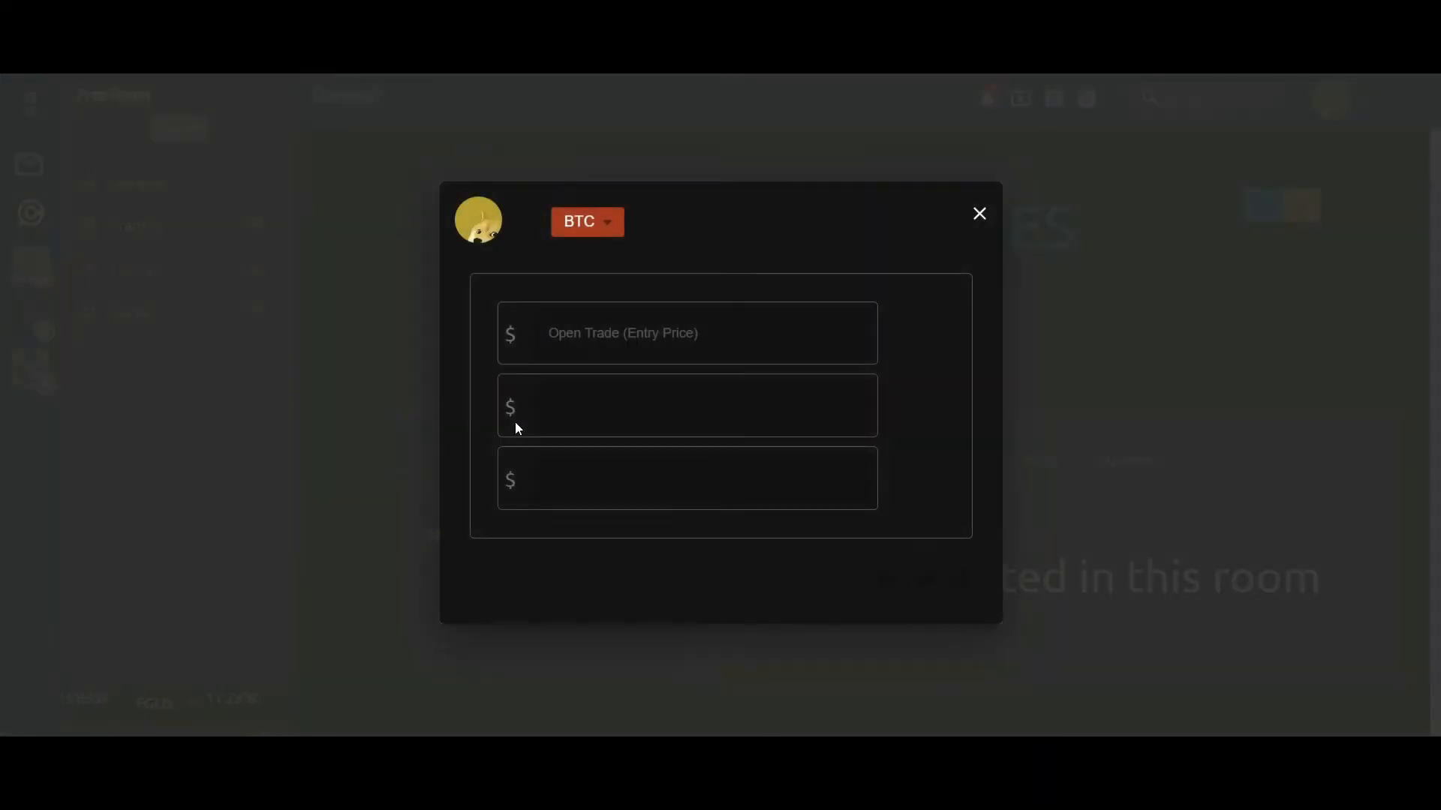
{"action": "type", "text": "20000"}
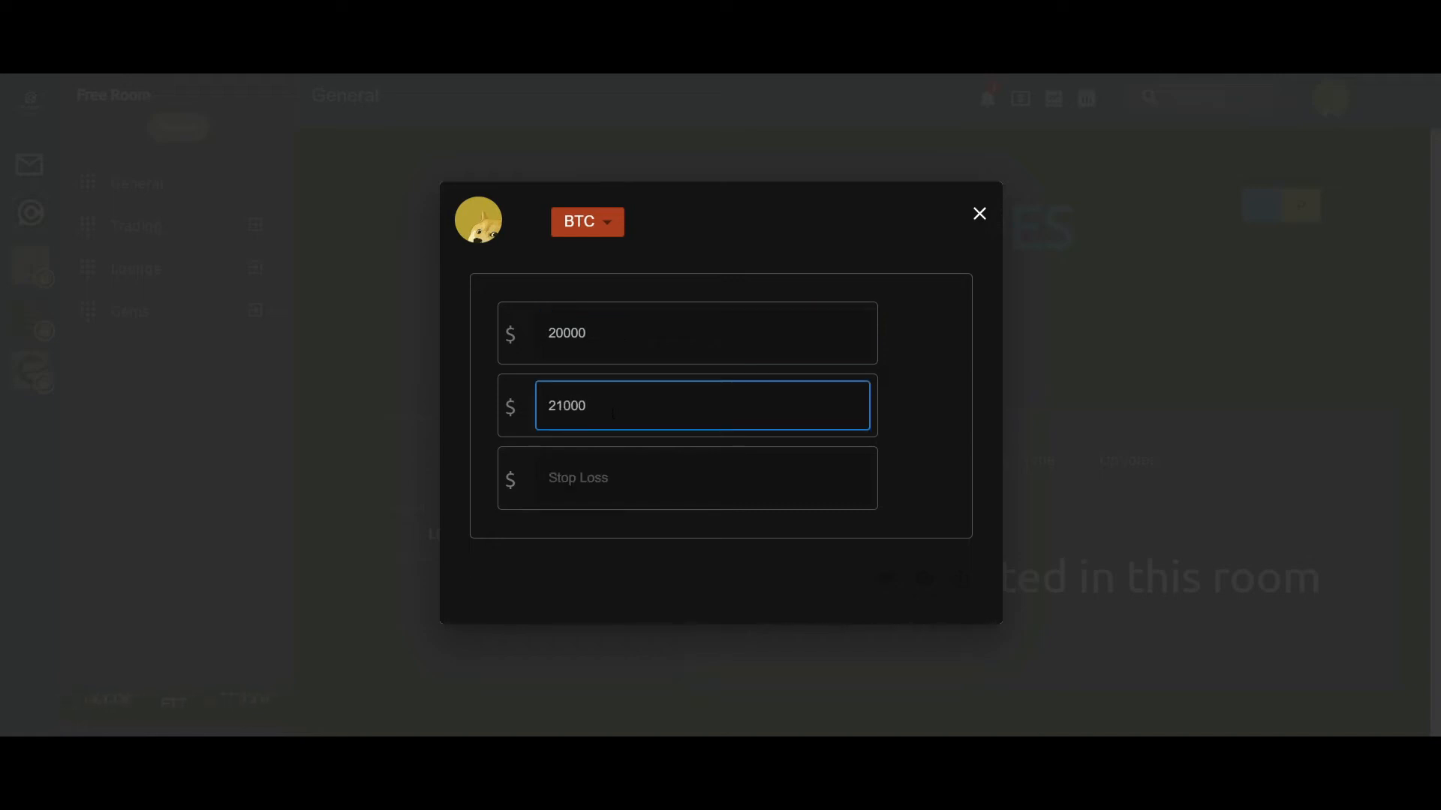
{"action": "left_click", "coordinate": [701, 477]}
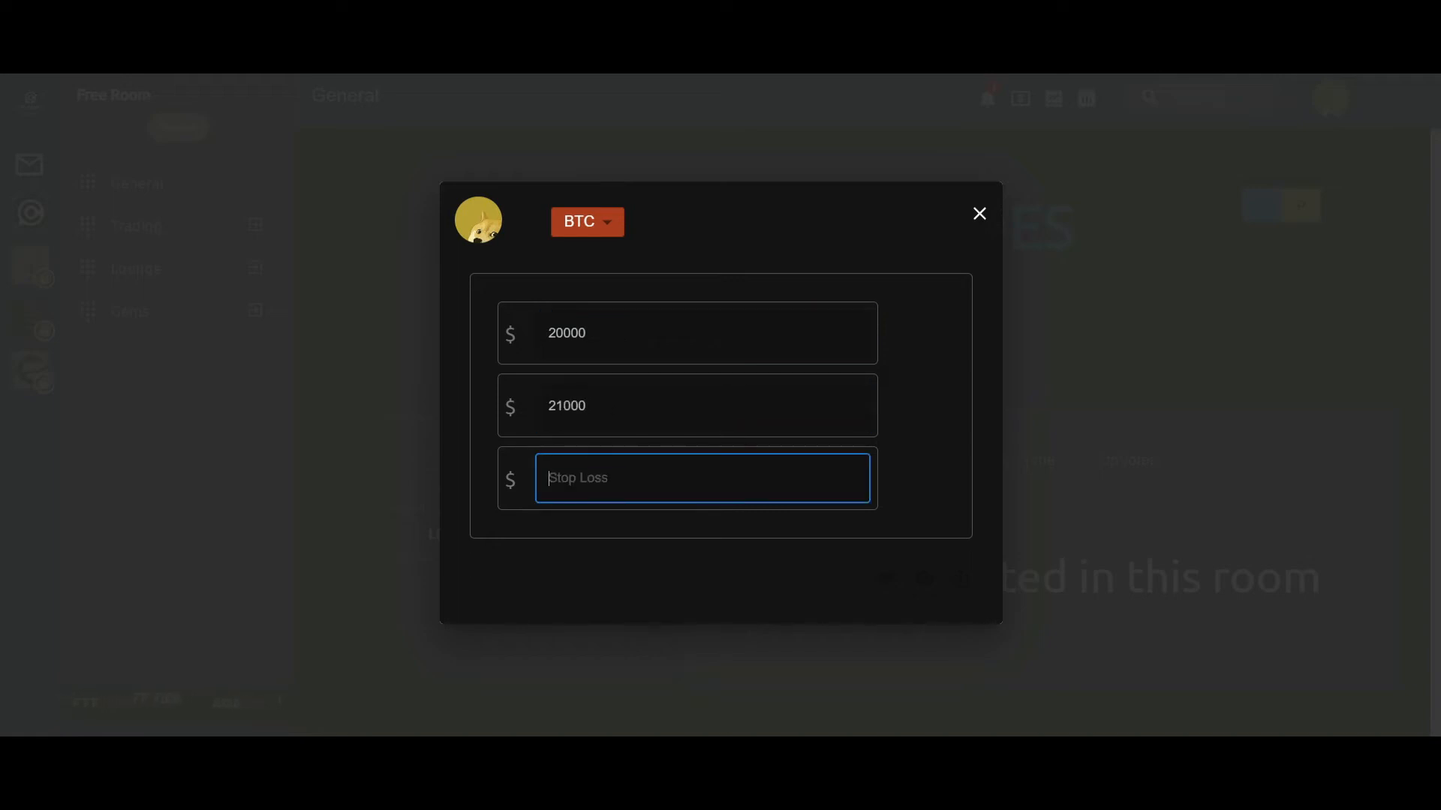
{"action": "type", "text": "19000"}
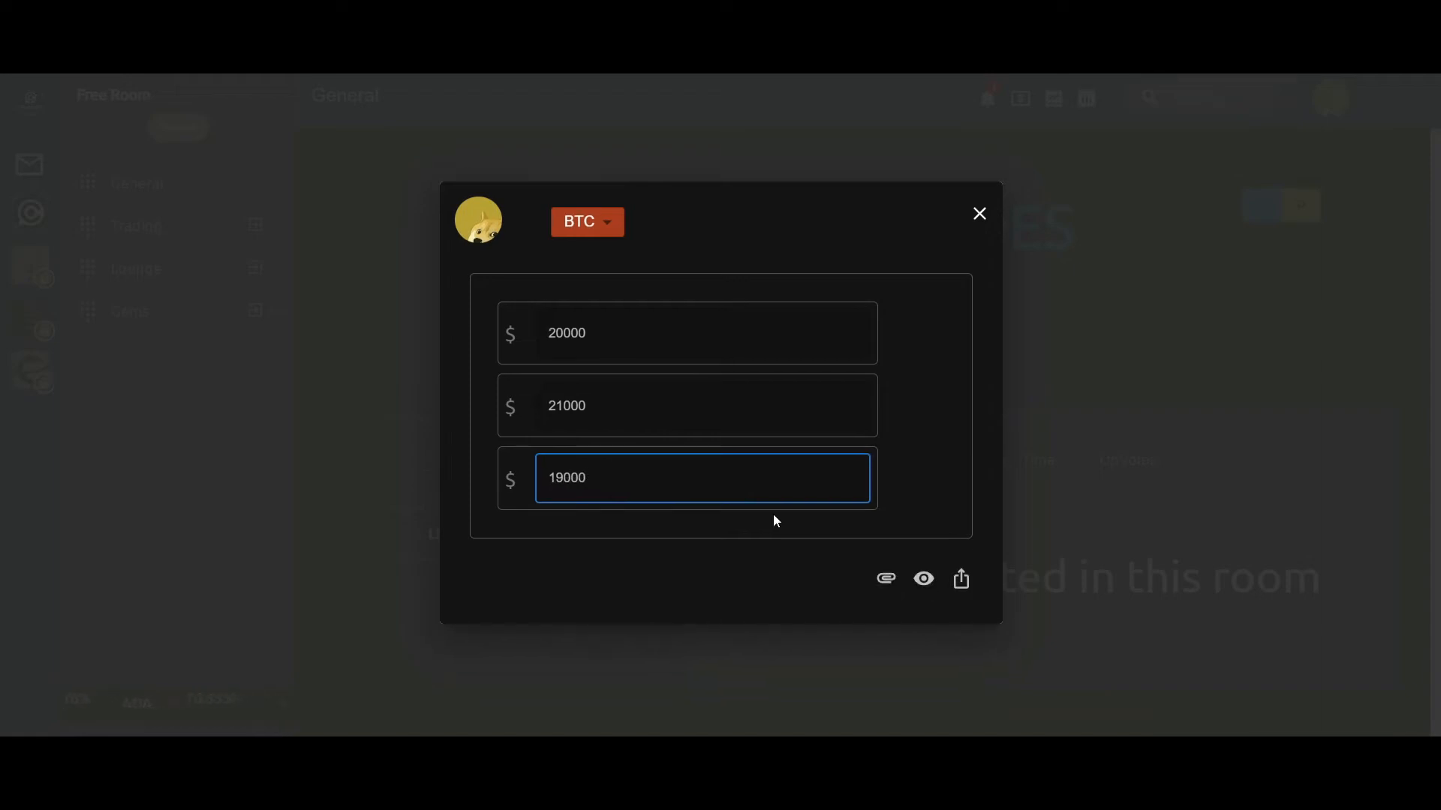
{"action": "left_click", "coordinate": [923, 578]}
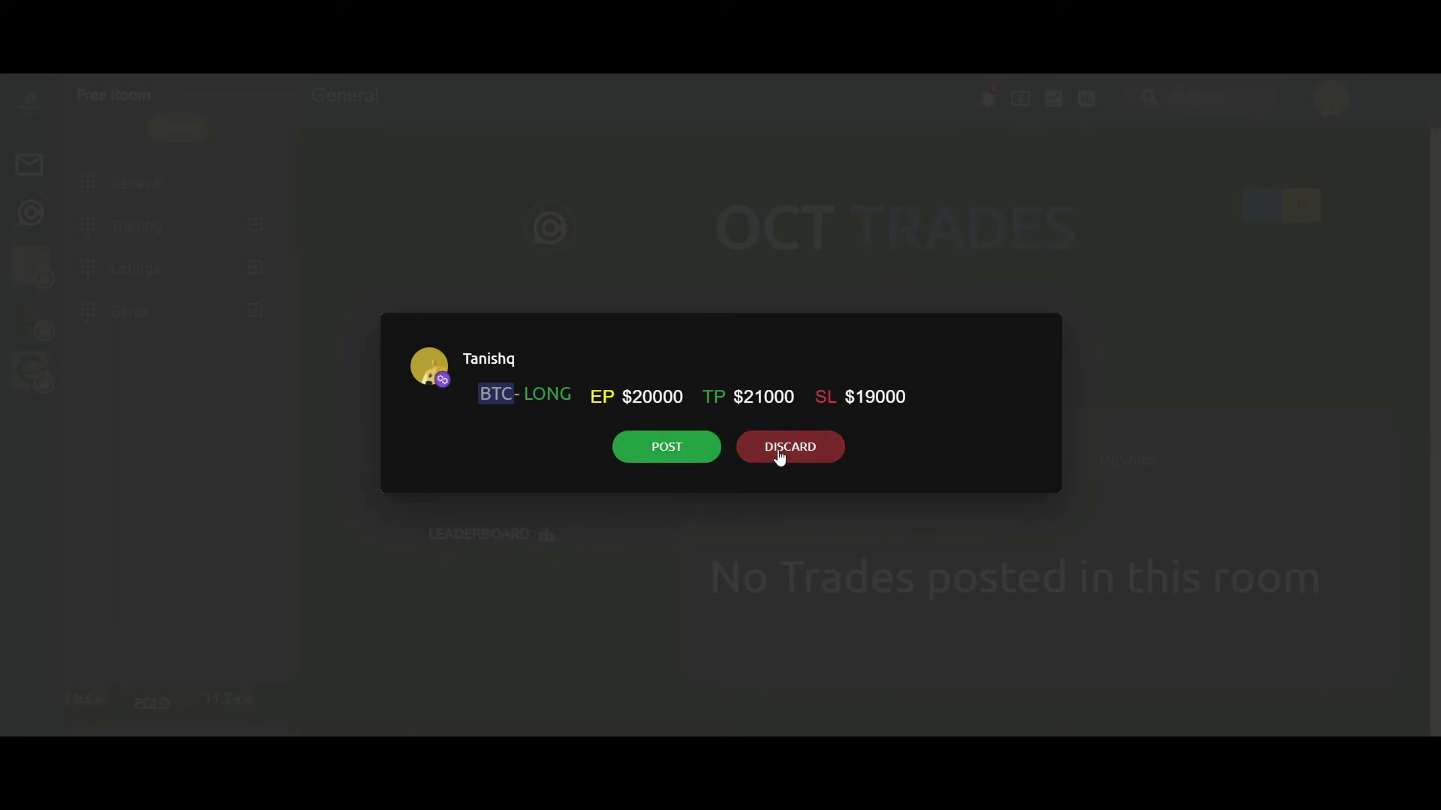
- Discard the drafted BTC trade, view the 7-day leaderboard, and return to the trades overview
{"action": "left_click", "coordinate": [787, 447]}
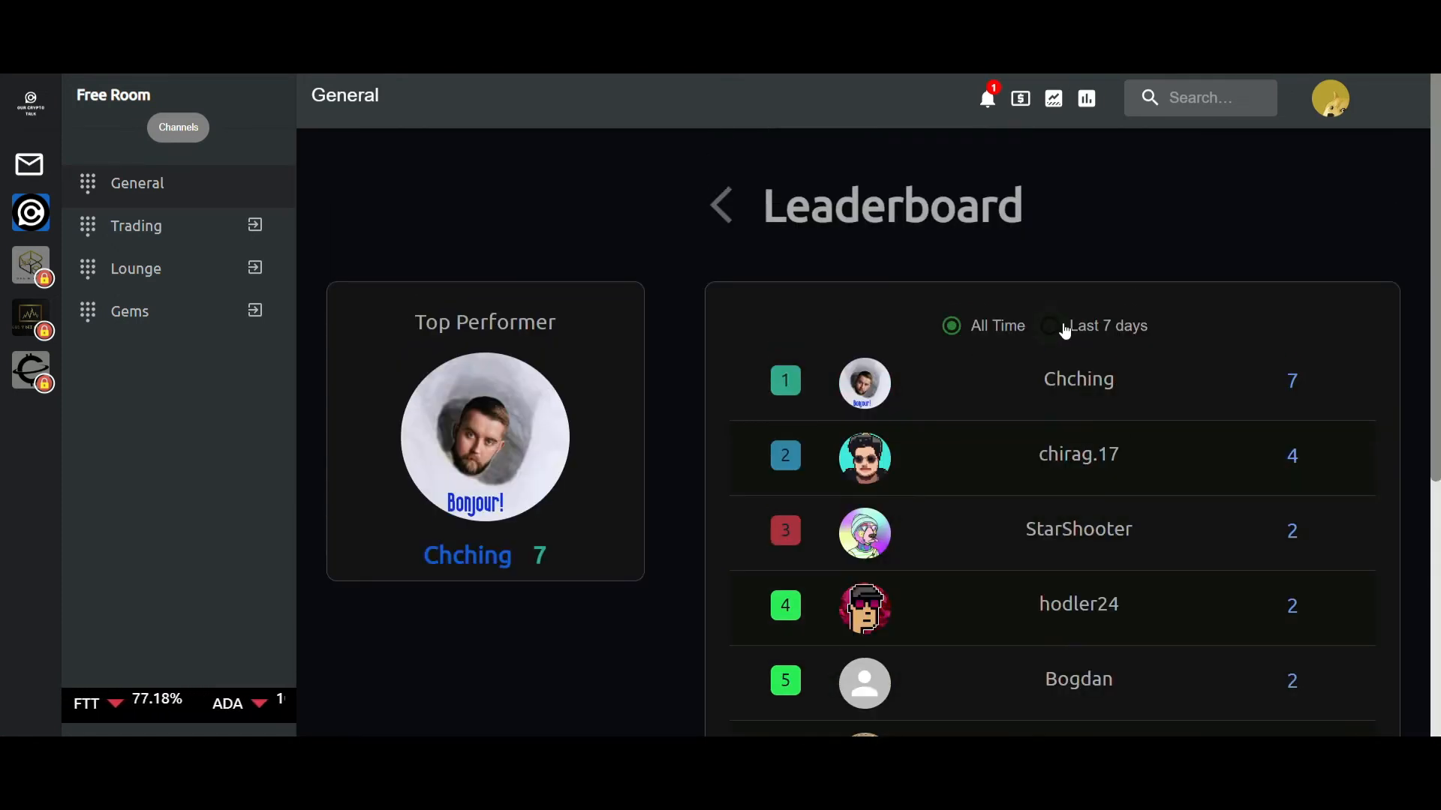
{"action": "left_click", "coordinate": [1049, 326]}
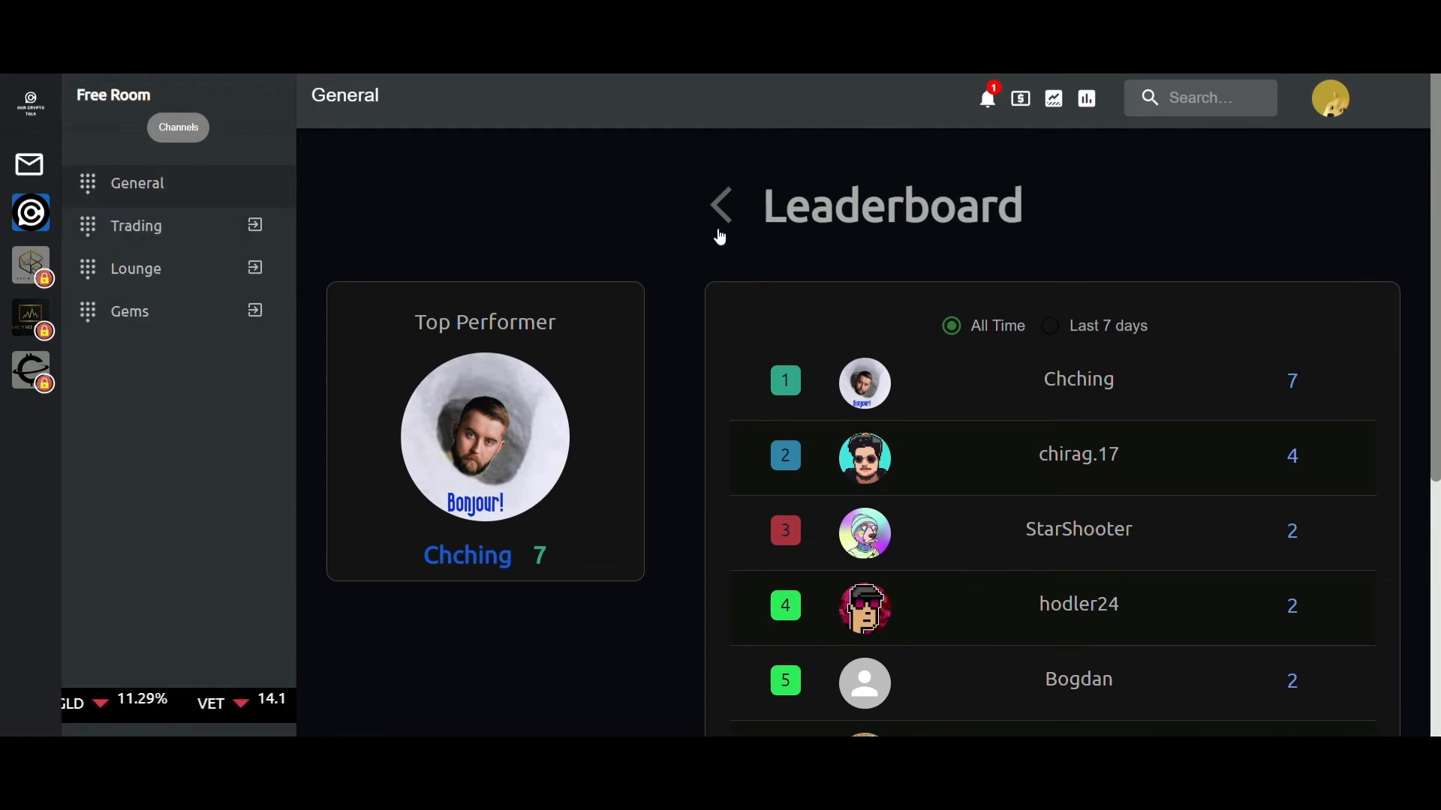
{"action": "left_click", "coordinate": [719, 206]}
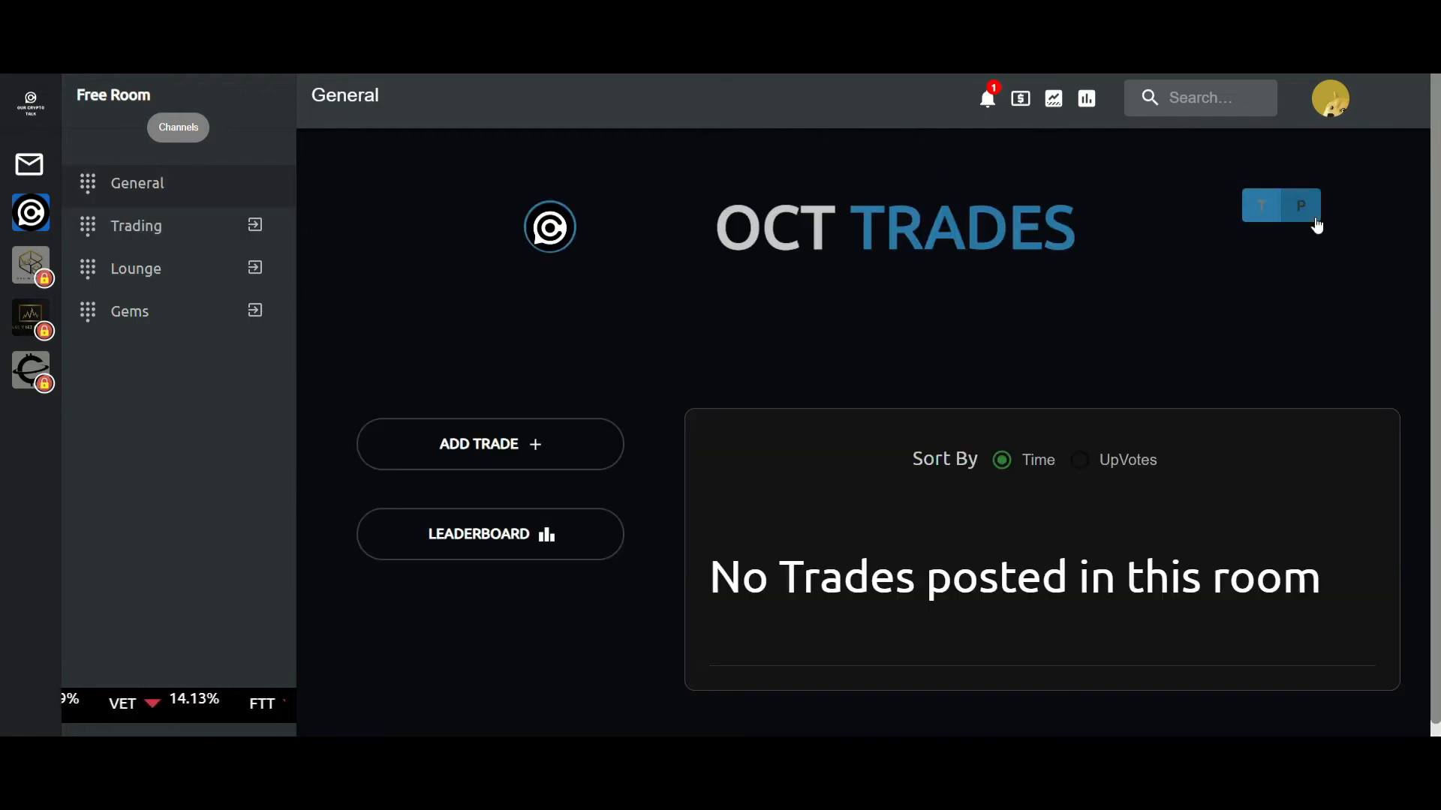
- View this week's closed predictions and the points leaderboard of top users
{"action": "left_click", "coordinate": [1299, 205]}
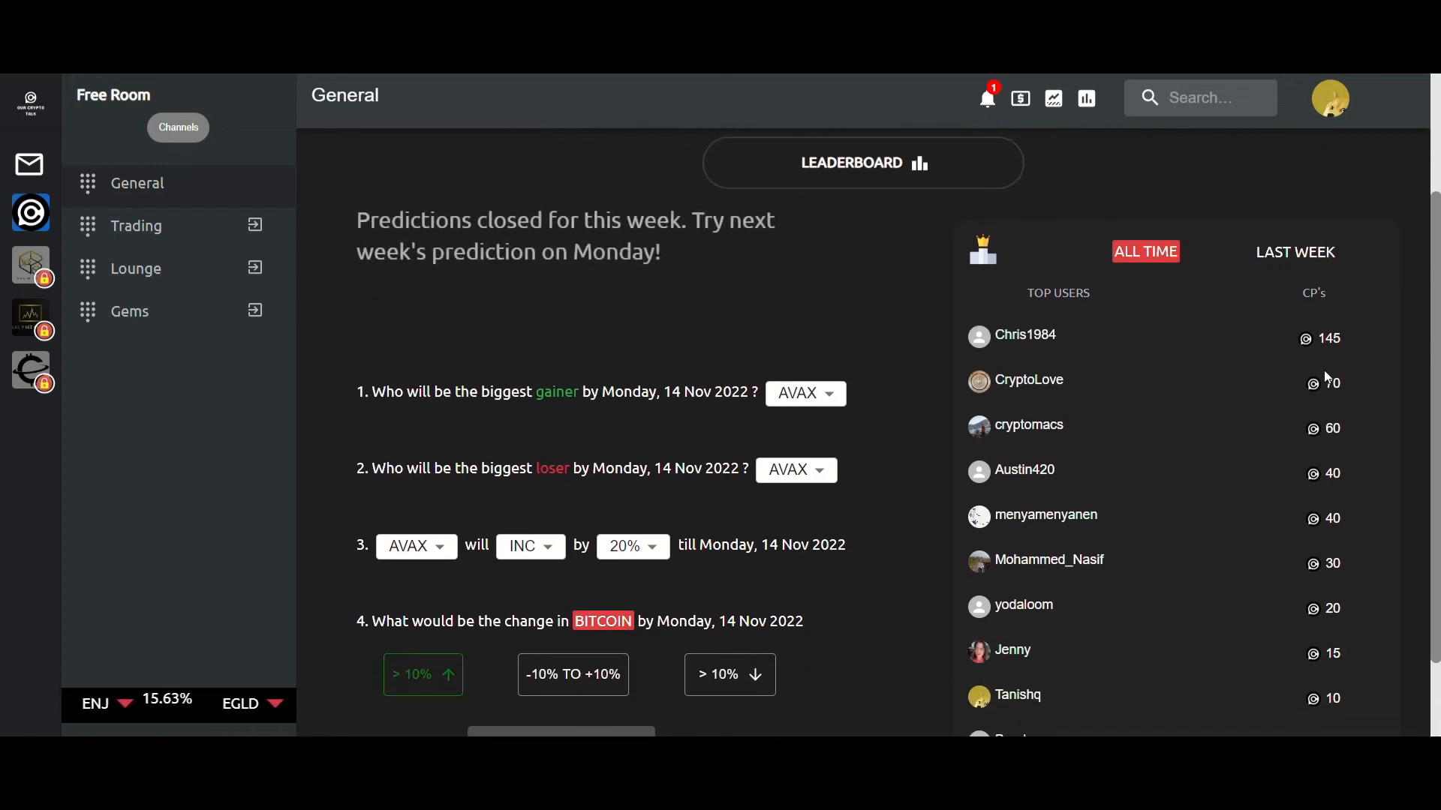
{"action": "scroll", "scroll_direction": "down", "scroll_amount": 3}
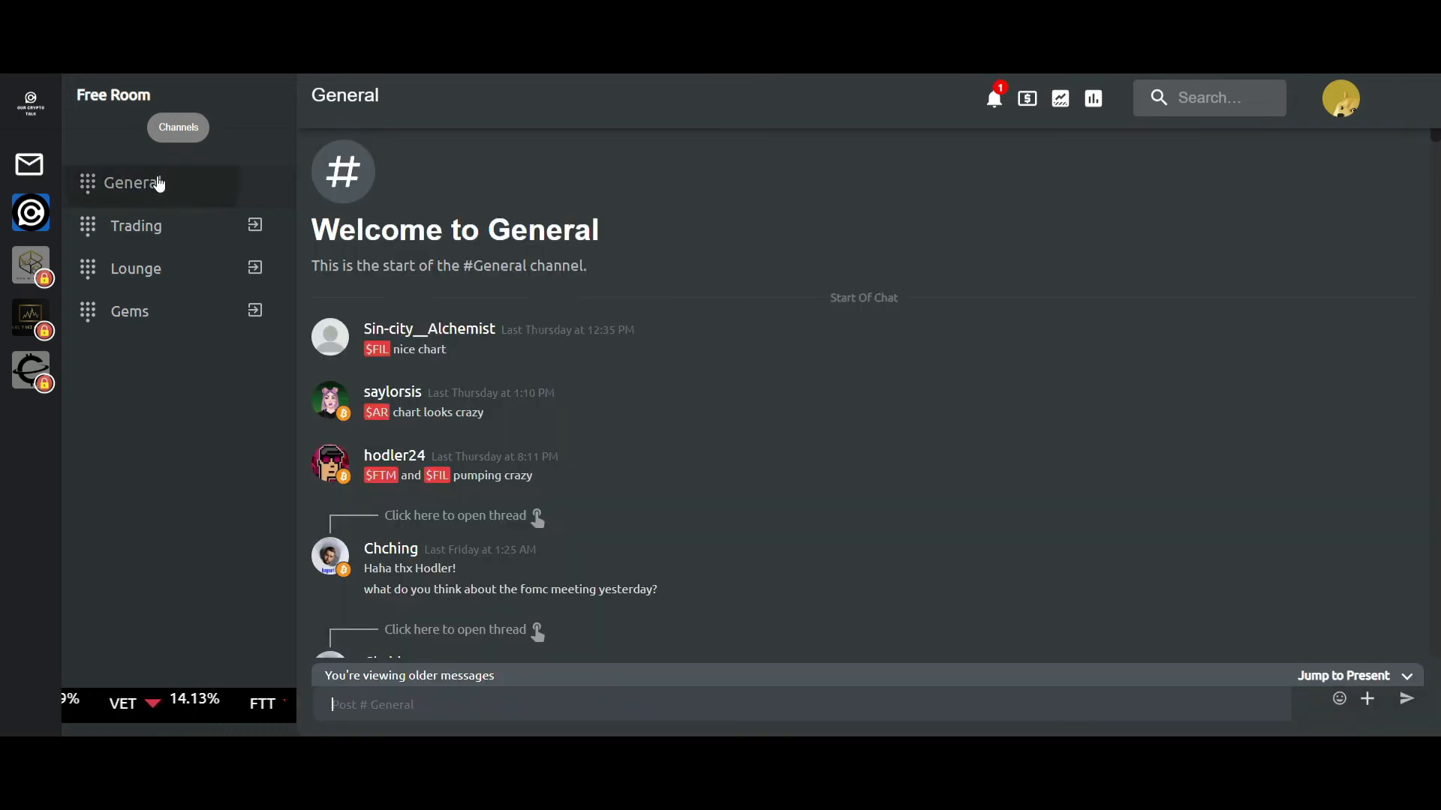
- Browse the Trading channel's chart posts and view one of them enlarged
{"action": "scroll", "scroll_direction": "down", "scroll_amount": 3}
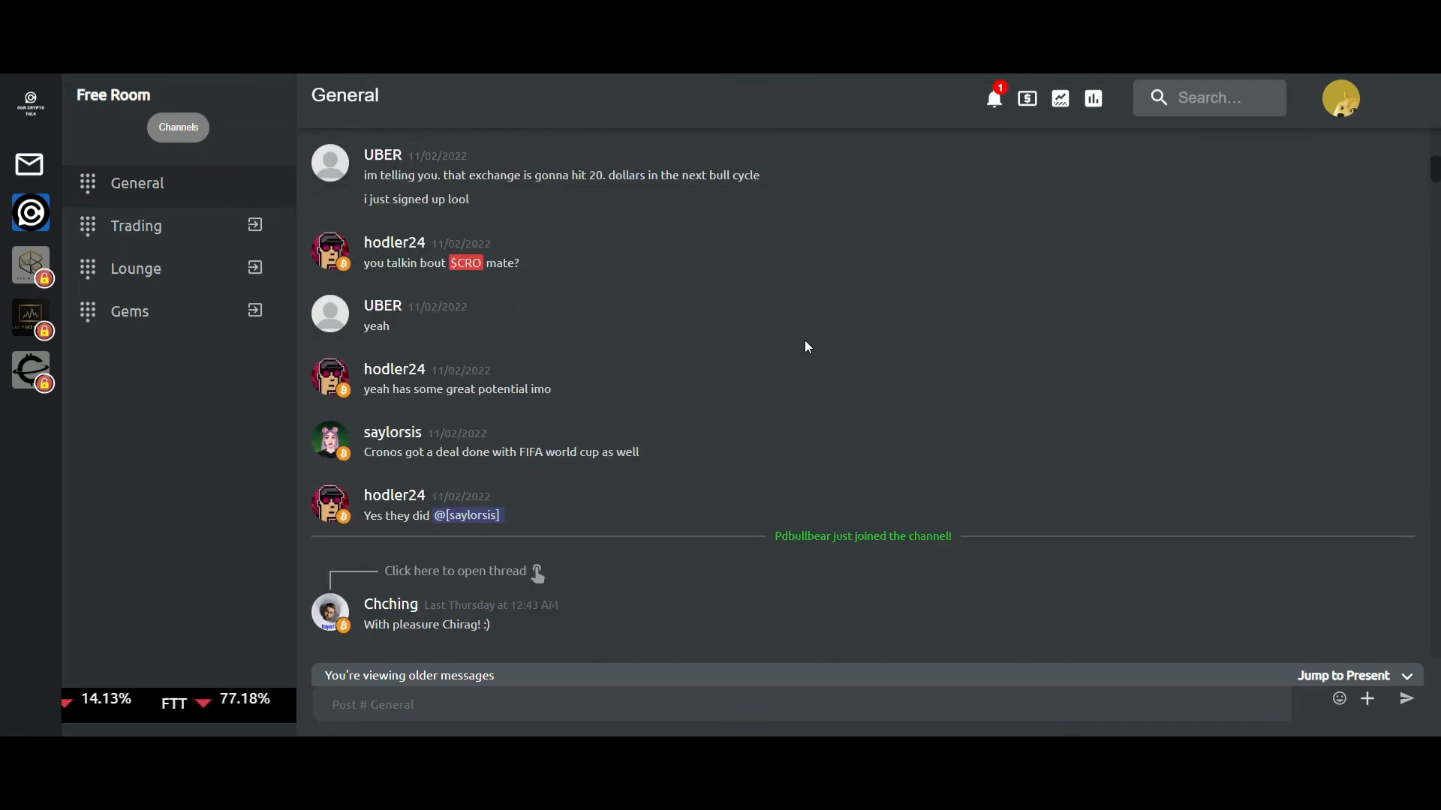
{"action": "left_click", "coordinate": [136, 227]}
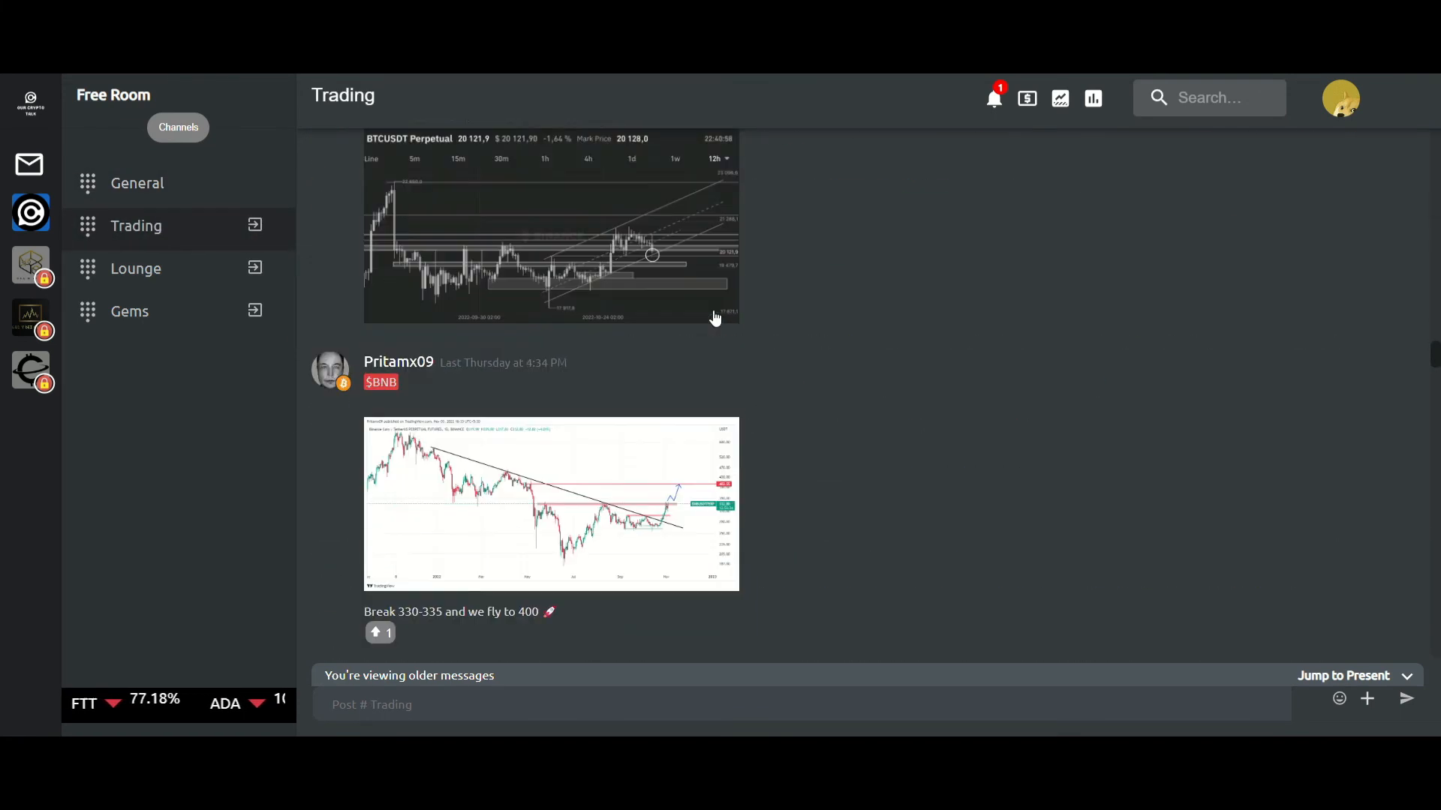
{"action": "scroll", "scroll_direction": "down", "scroll_amount": 3}
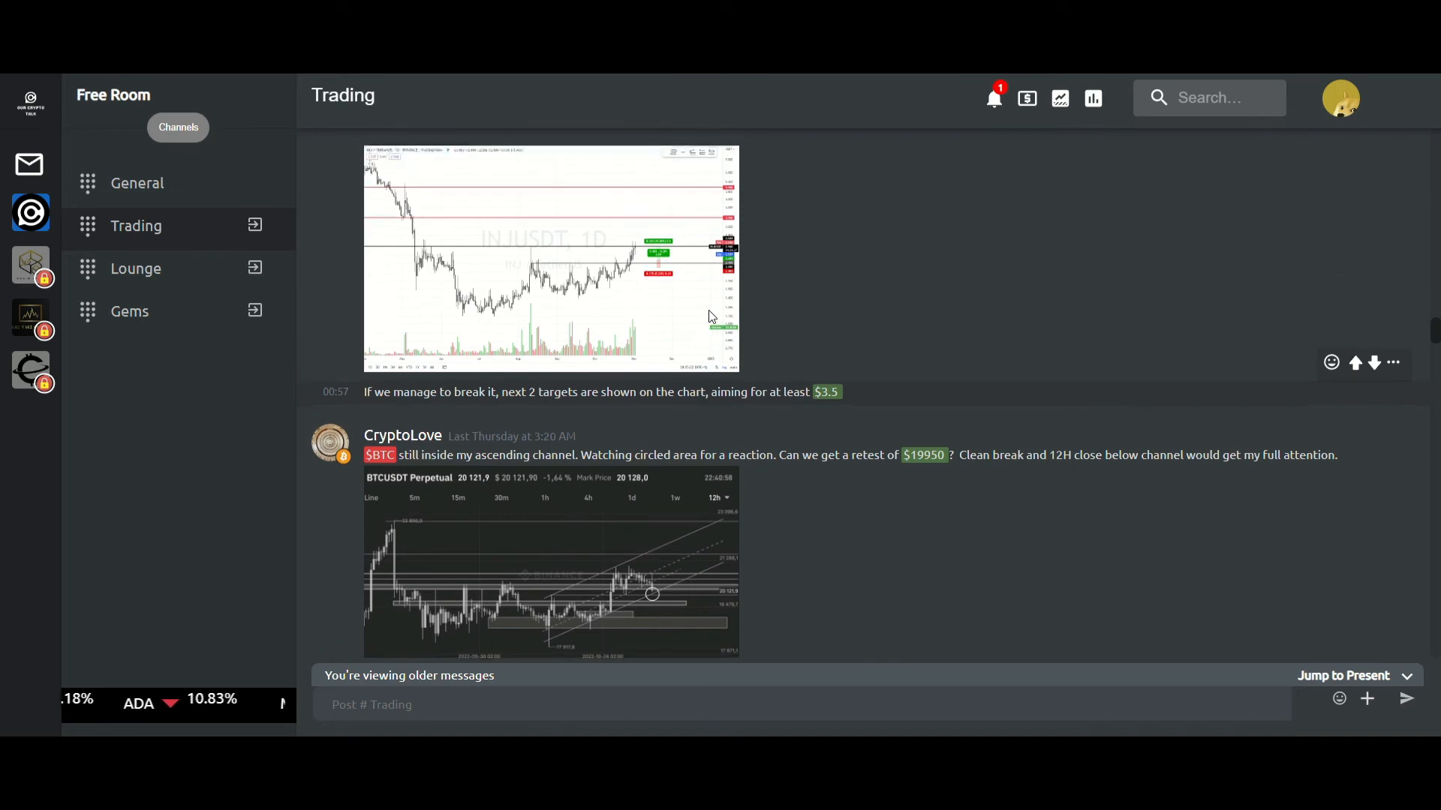
{"action": "scroll", "scroll_direction": "down", "scroll_amount": 3}
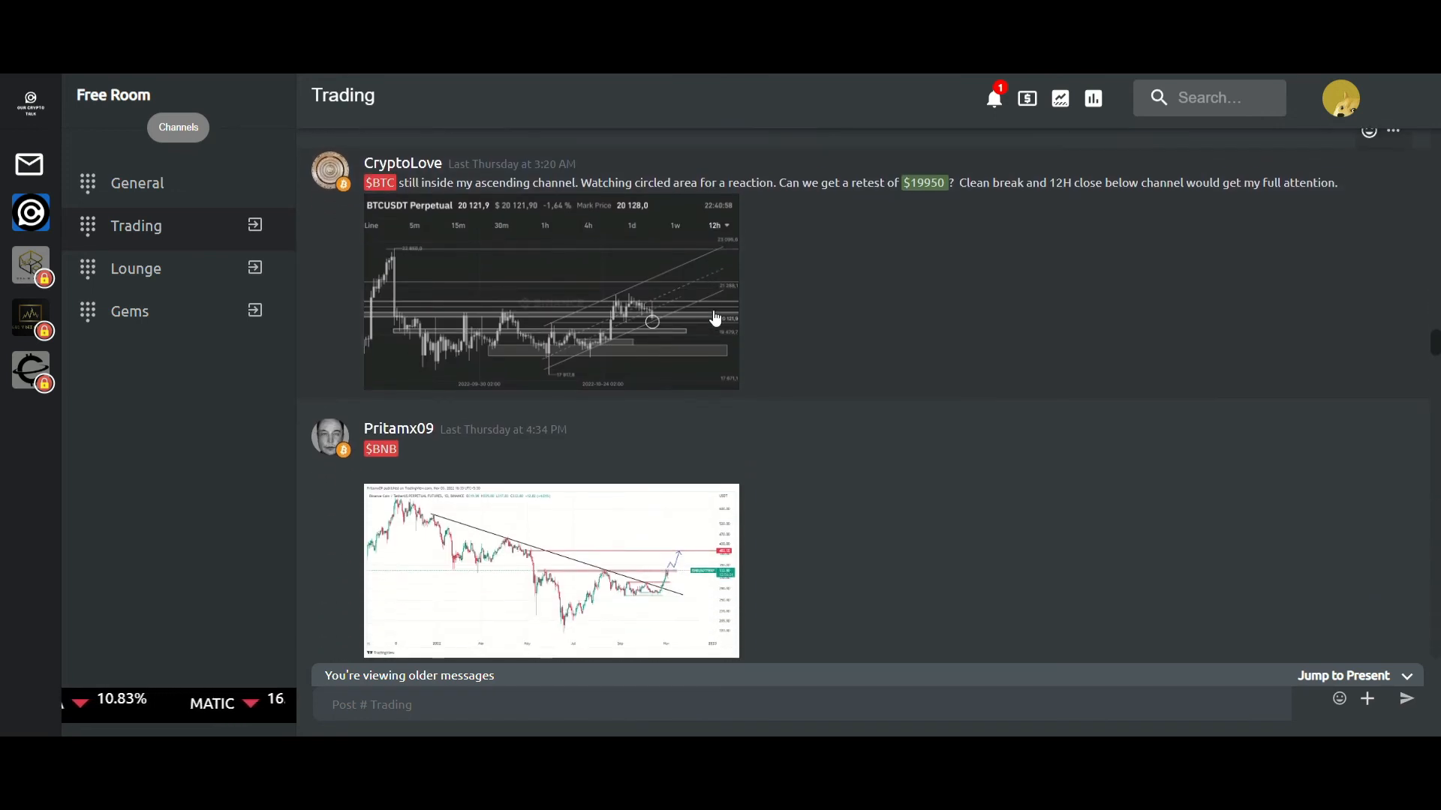
{"action": "scroll", "scroll_direction": "up", "scroll_amount": 3}
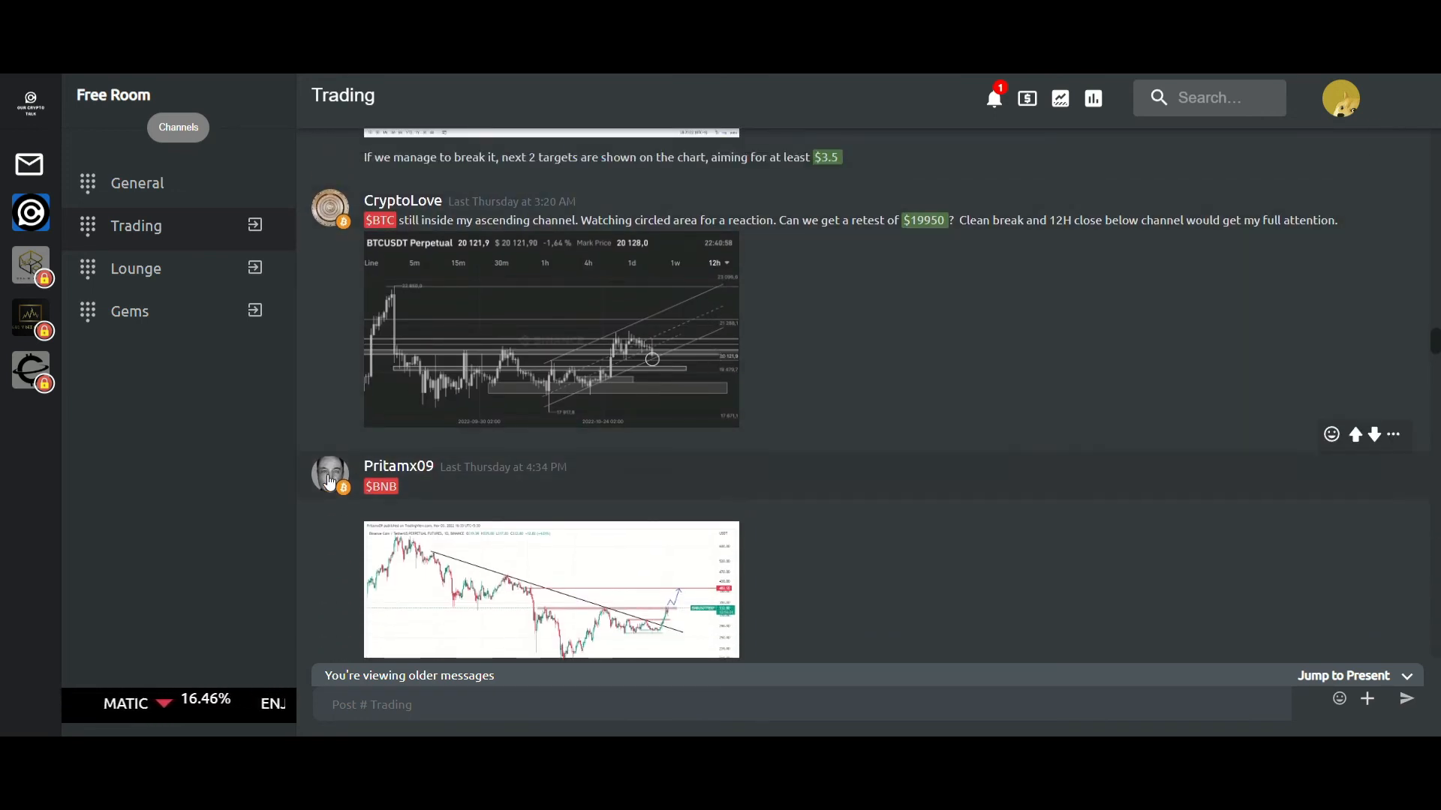
{"action": "left_click", "coordinate": [328, 473]}
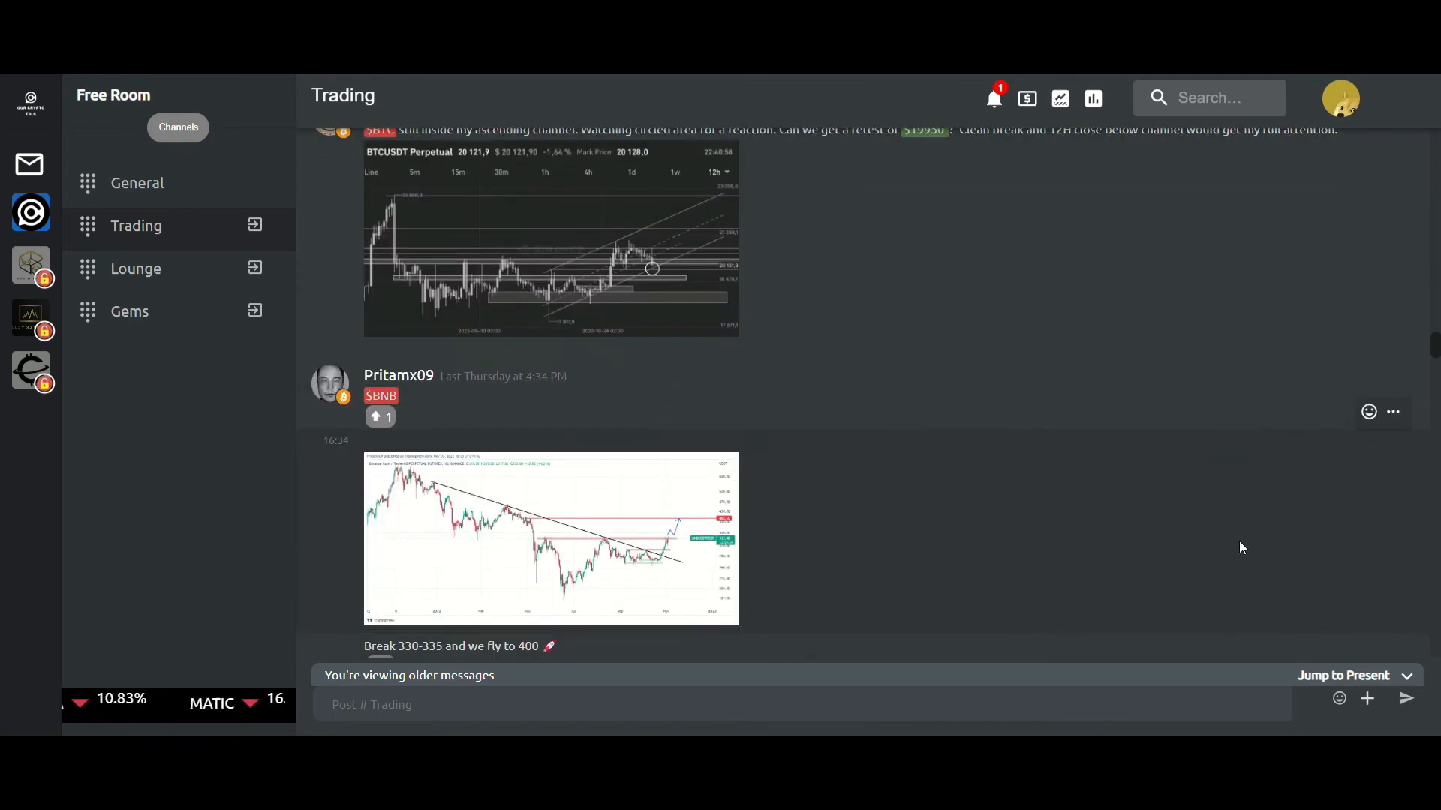
{"action": "scroll", "scroll_direction": "down", "scroll_amount": 3}
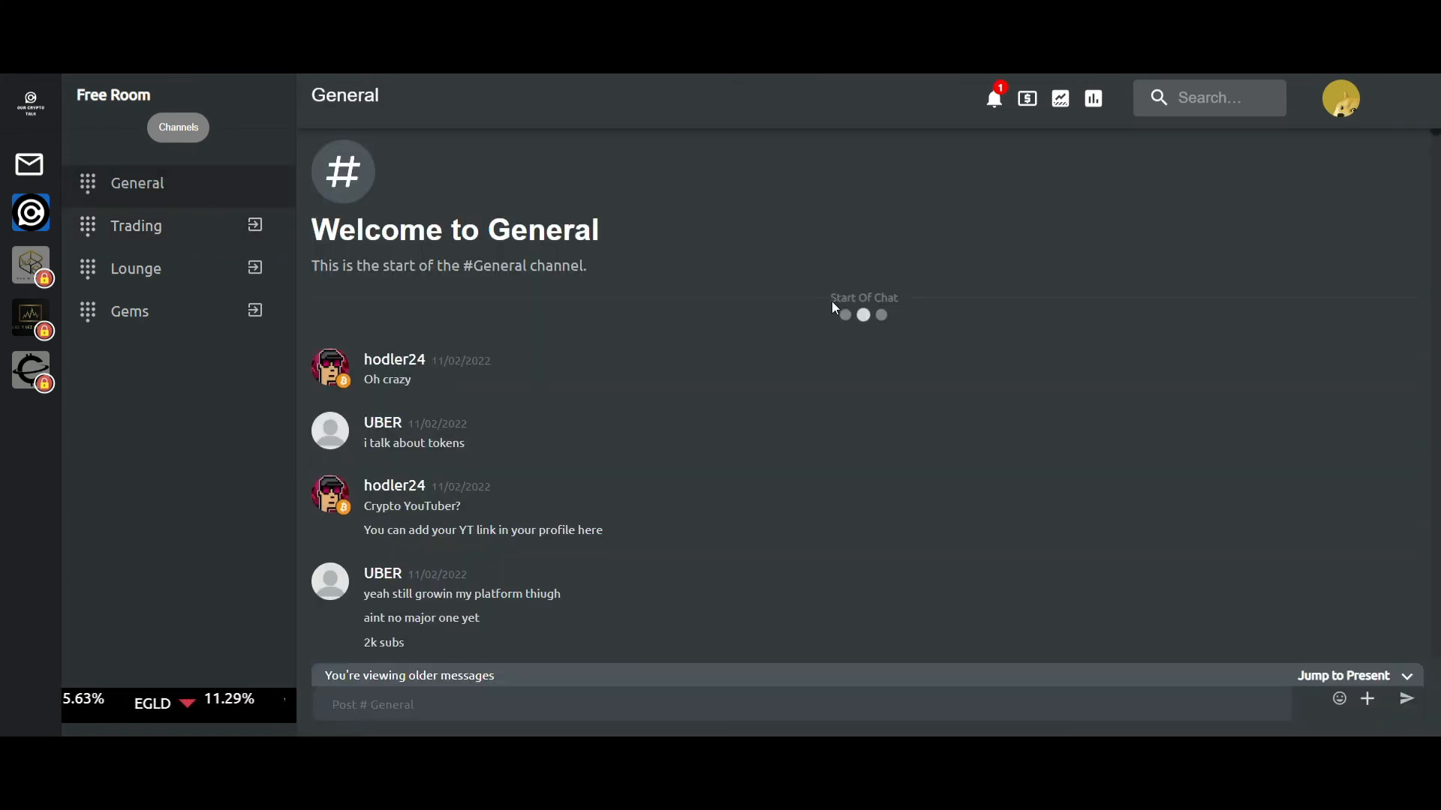
{"action": "scroll", "scroll_direction": "down", "scroll_amount": 3}
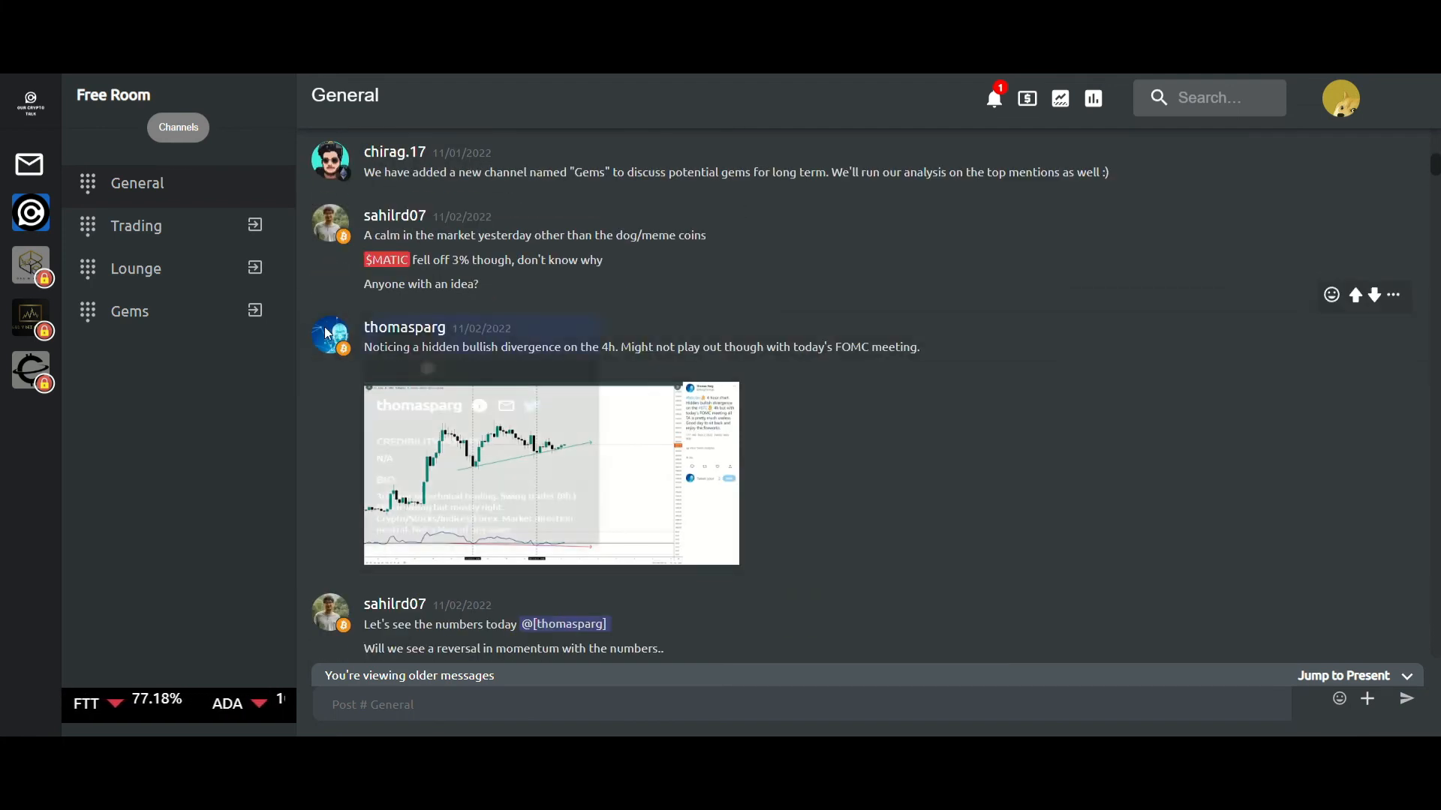
- Check a General chat member's profile and achievements, then close it
{"action": "left_click", "coordinate": [329, 338]}
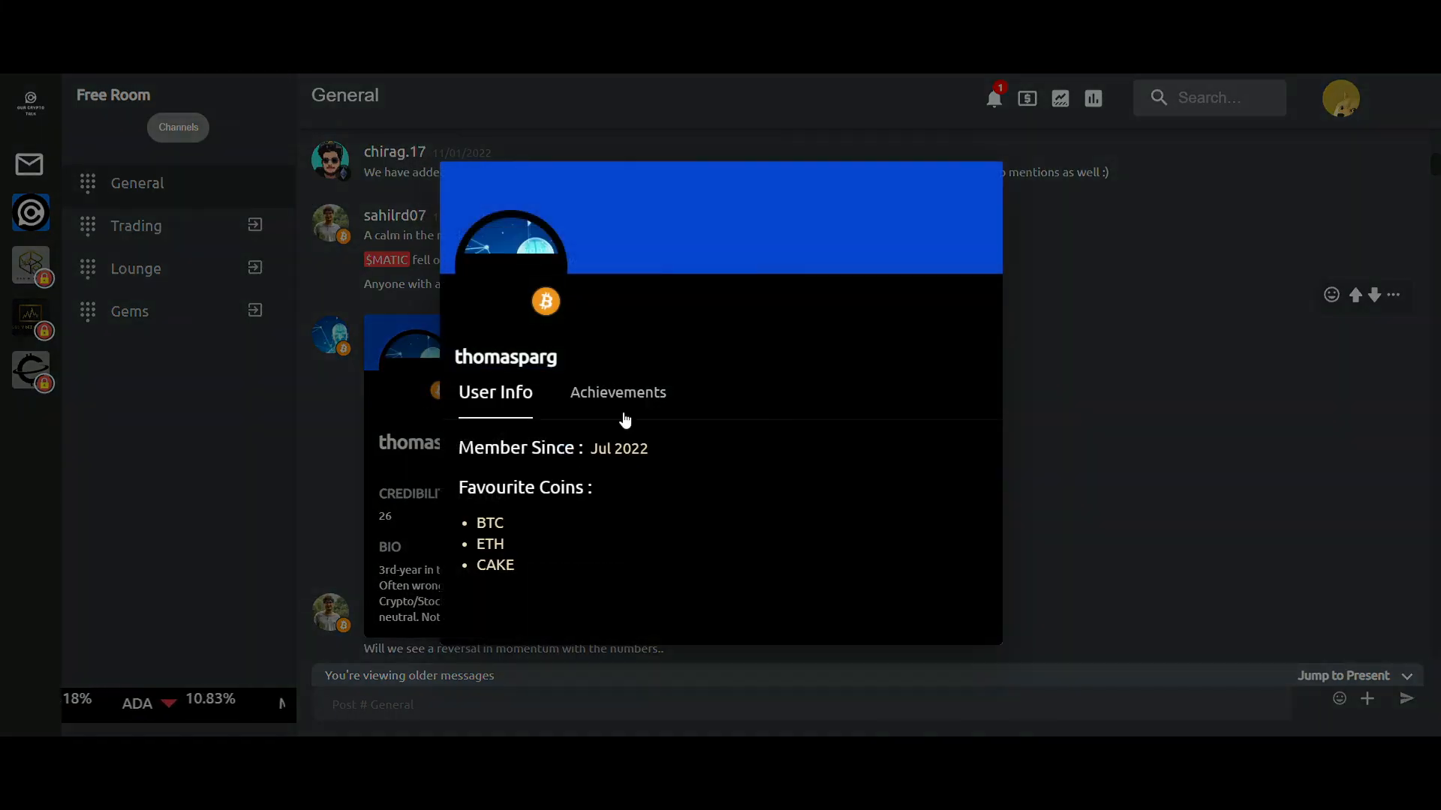
{"action": "left_click", "coordinate": [617, 391]}
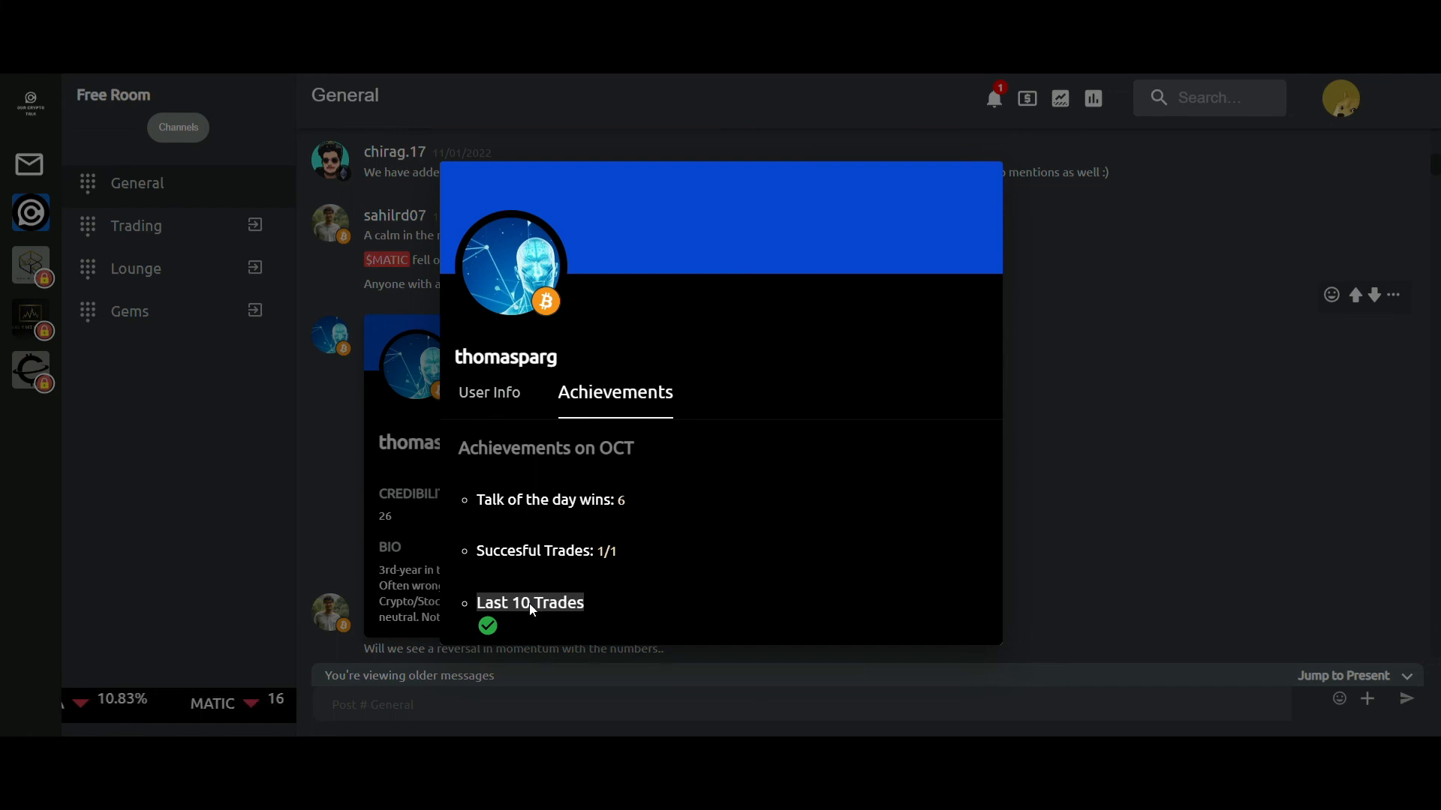
{"action": "left_click", "coordinate": [530, 603]}
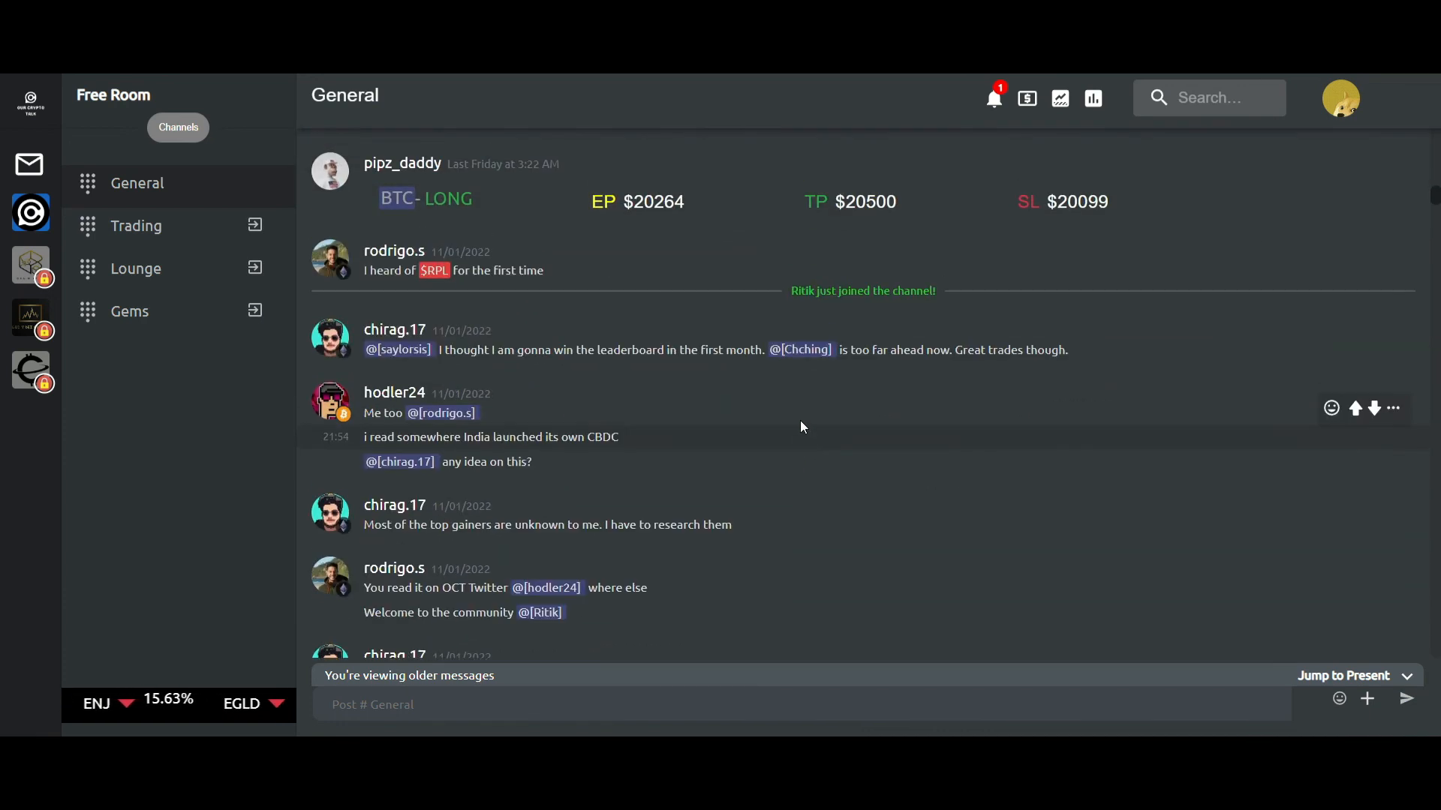
- Attempt two locked rooms from the left rail, see the Join Room invite-code prompt, and cancel it
{"action": "scroll", "scroll_direction": "down", "scroll_amount": 3}
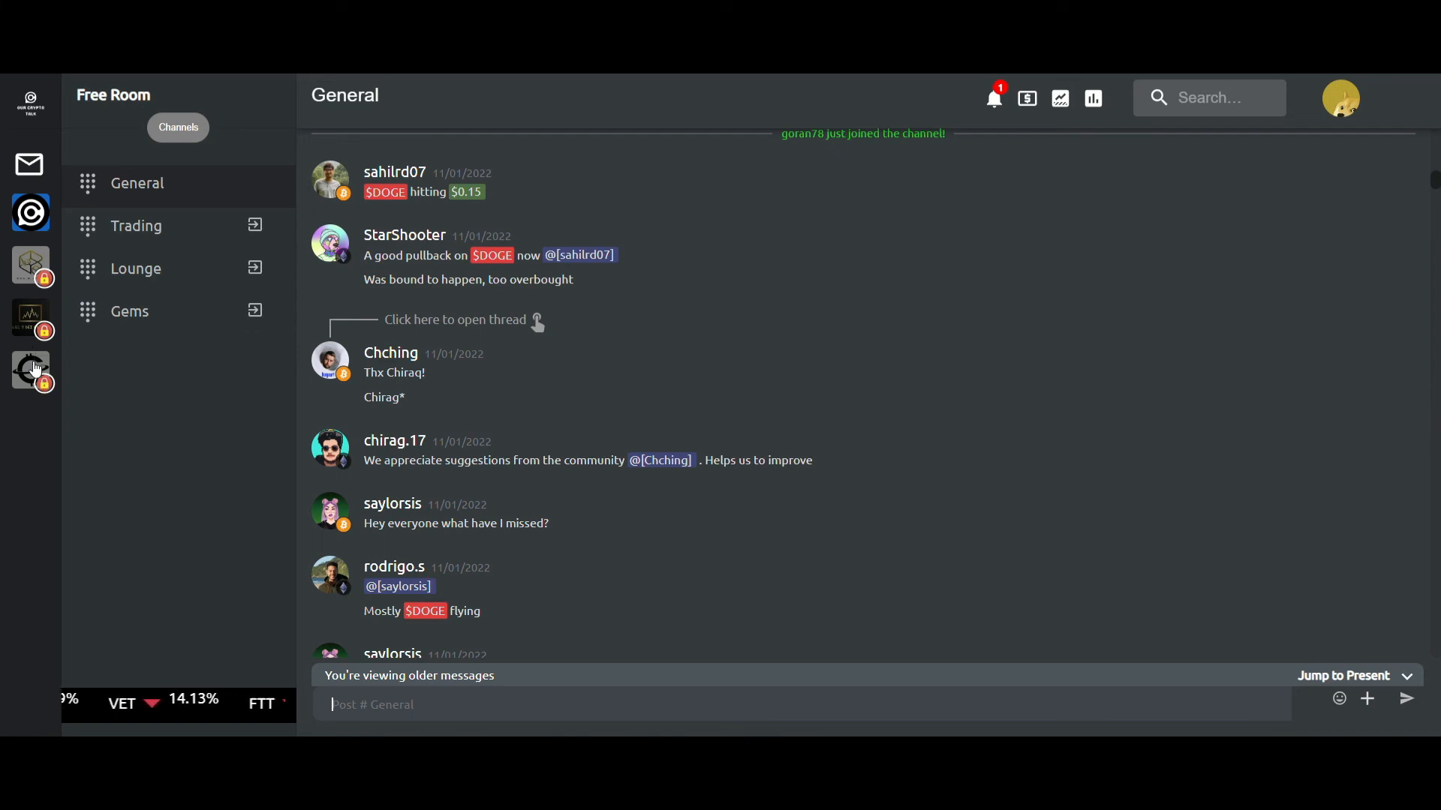
{"action": "left_click", "coordinate": [30, 370]}
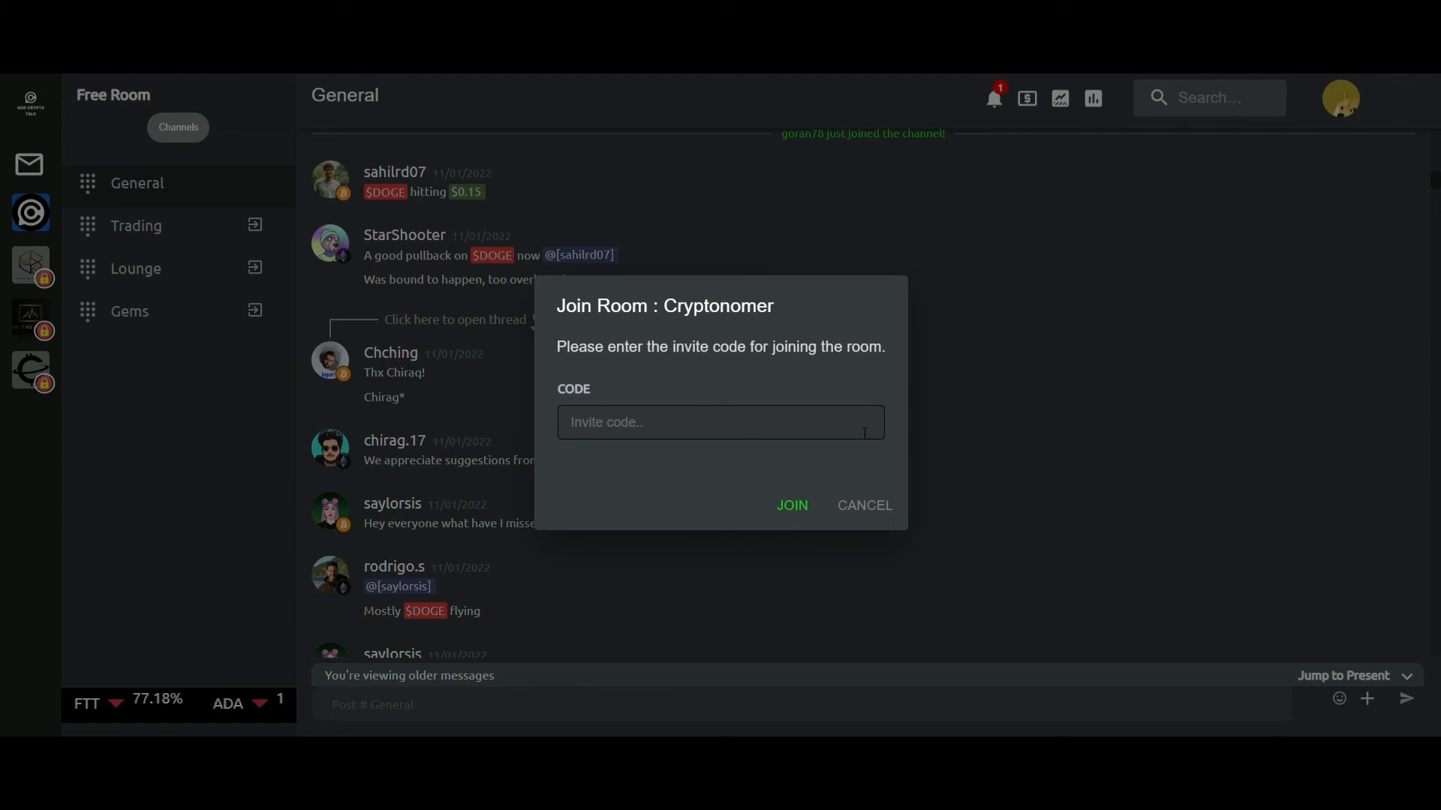
{"action": "double_click", "coordinate": [719, 306]}
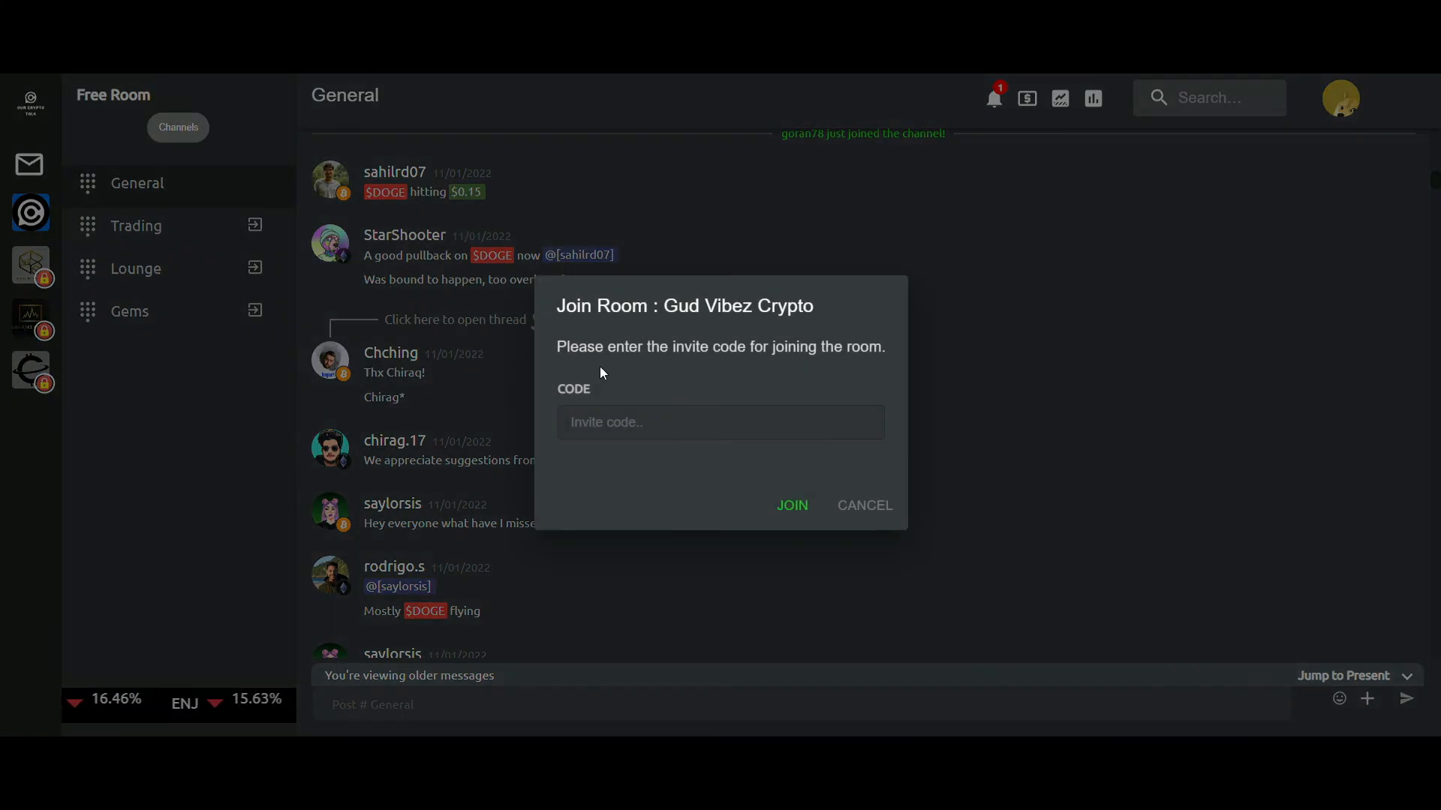
{"action": "left_click", "coordinate": [862, 504]}
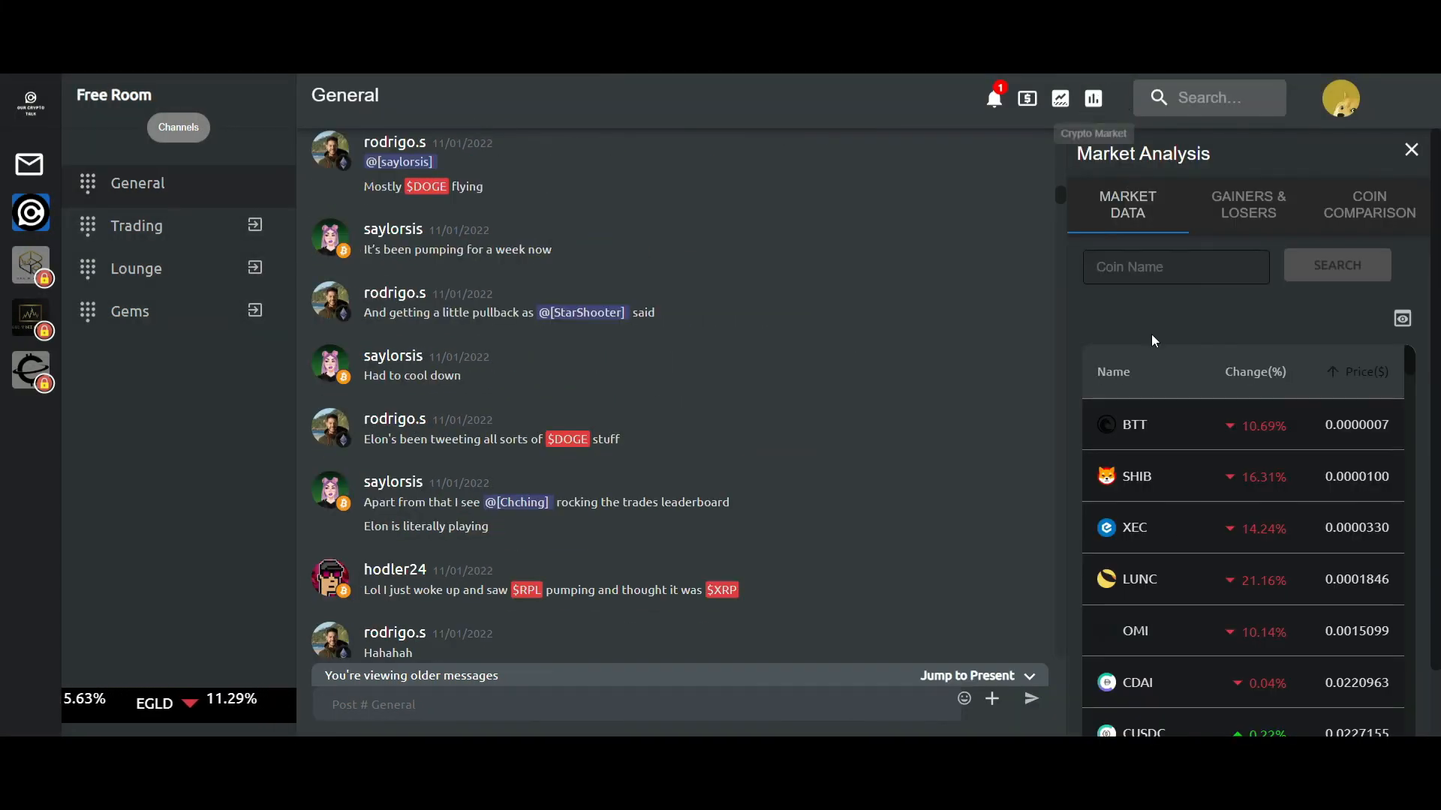
- Browse the market data list, view the day's Gainers & Losers, then close the market panel
{"action": "scroll", "scroll_direction": "down", "scroll_amount": 3}
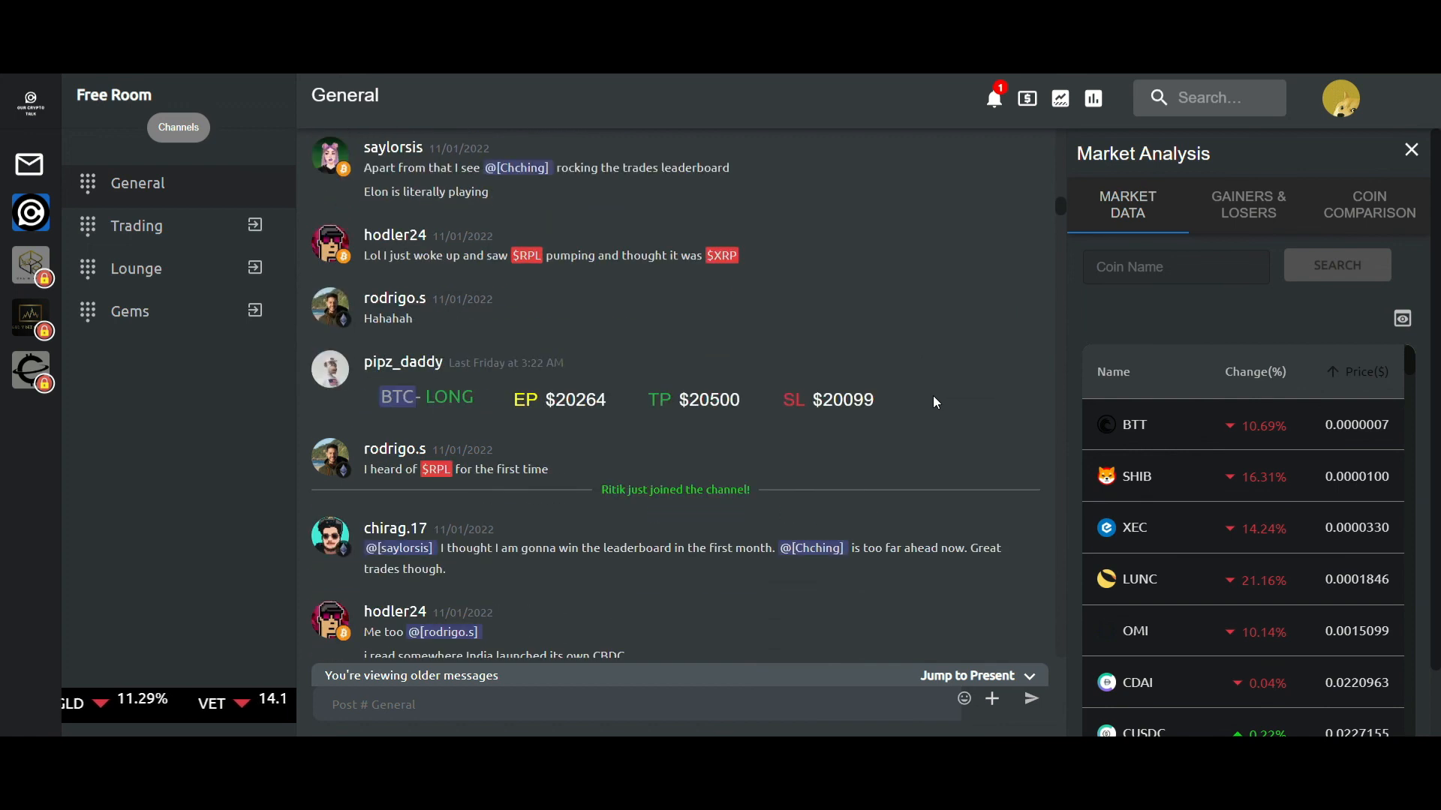
{"action": "scroll", "scroll_direction": "down", "scroll_amount": 3}
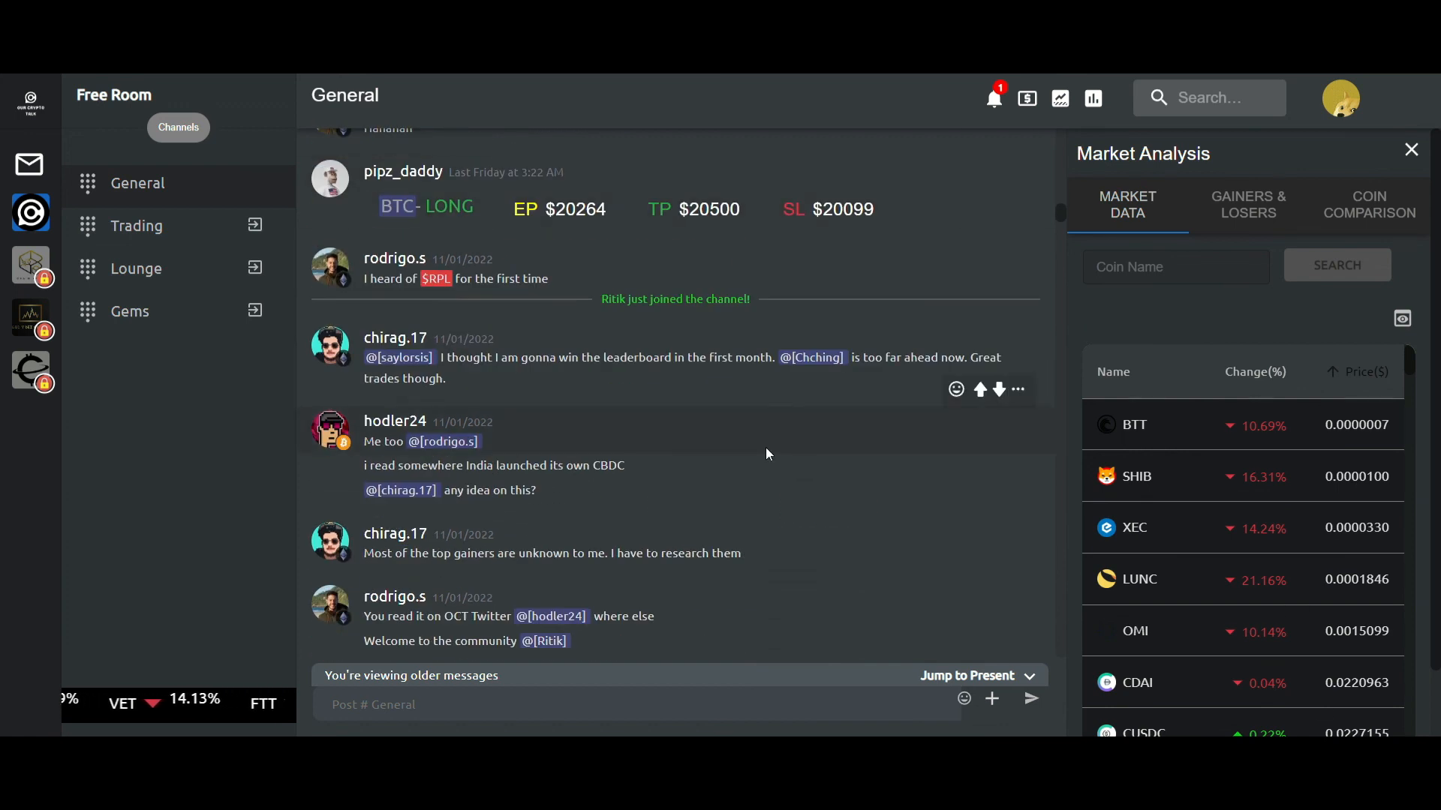
{"action": "scroll", "scroll_direction": "down", "scroll_amount": 3}
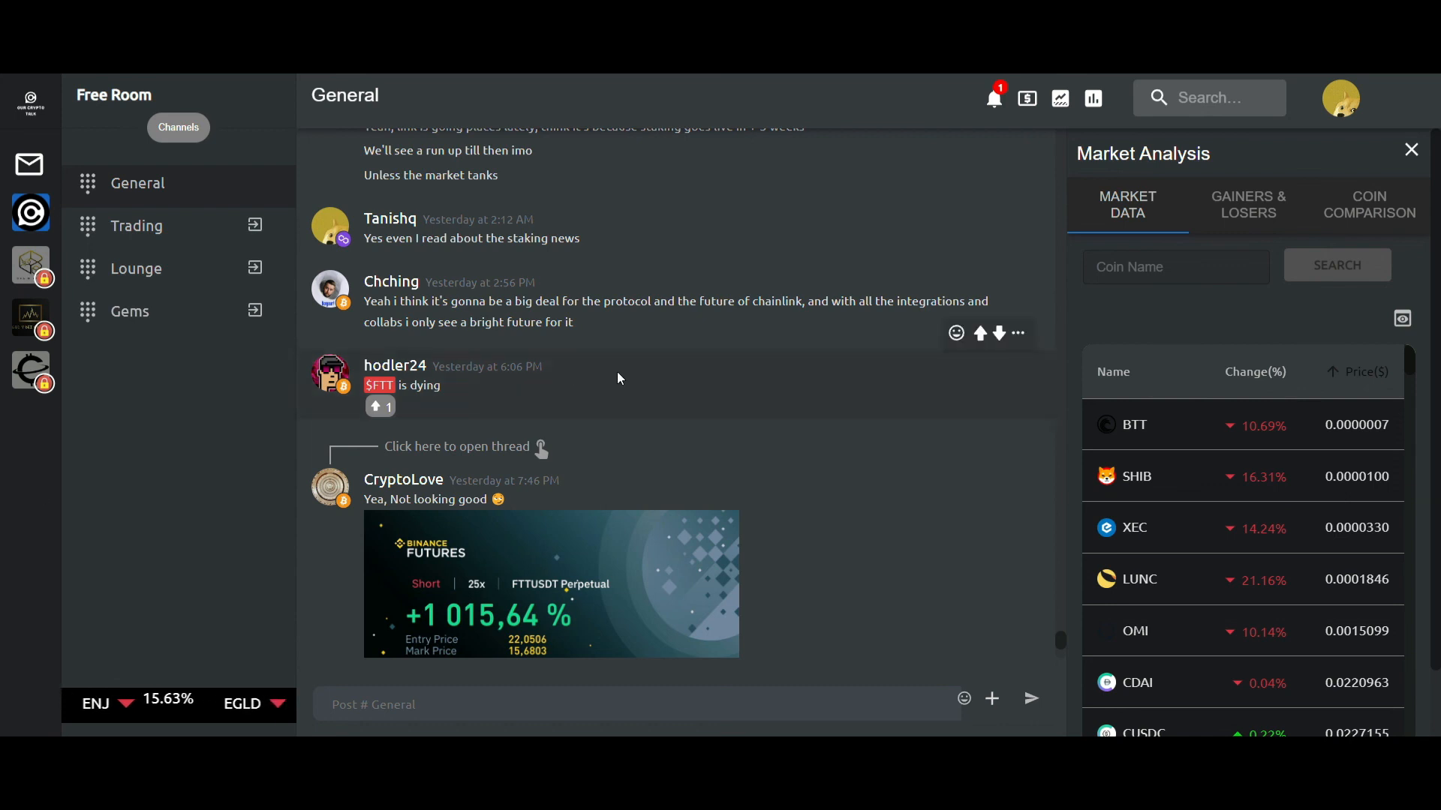
{"action": "scroll", "scroll_direction": "down", "scroll_amount": 3}
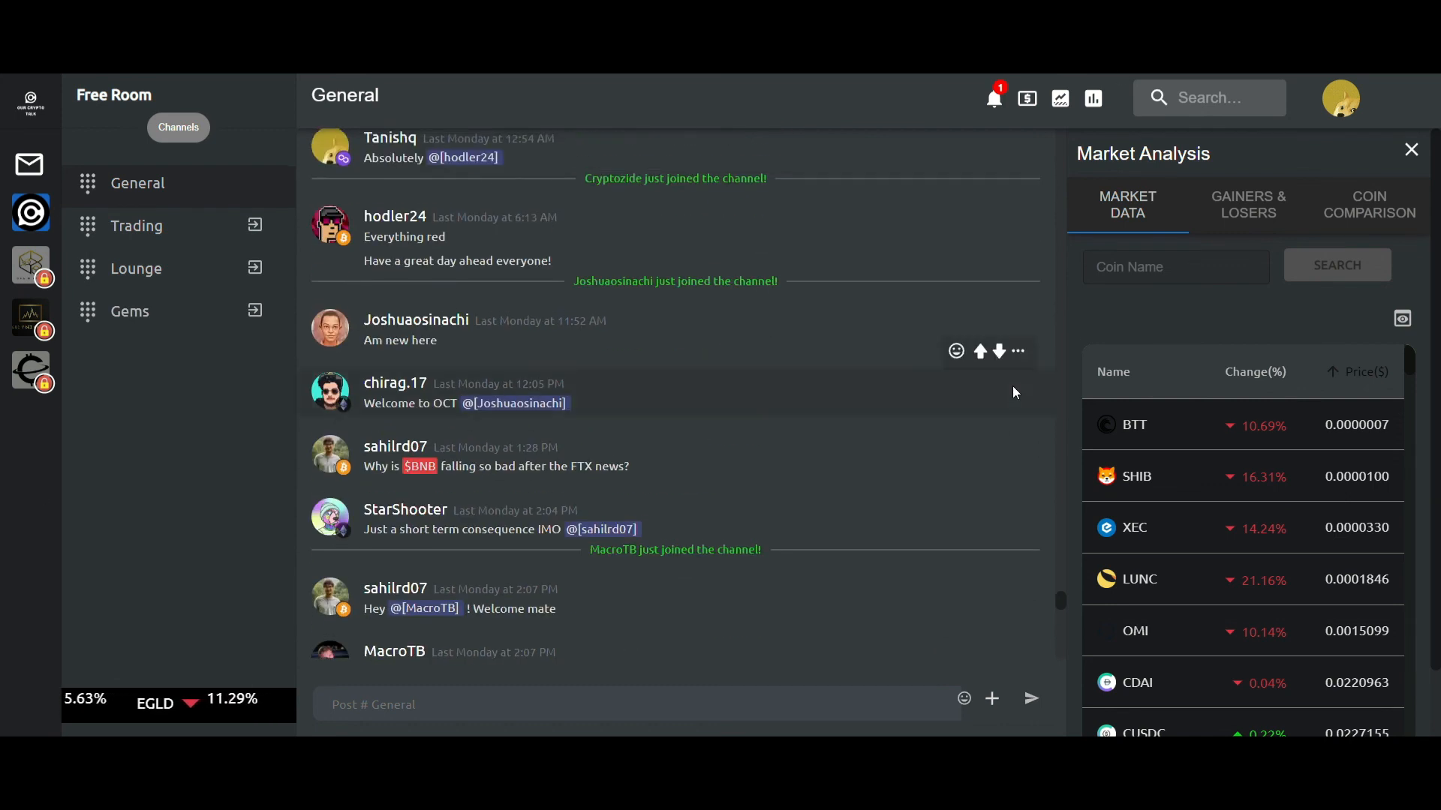
{"action": "left_click", "coordinate": [1248, 205]}
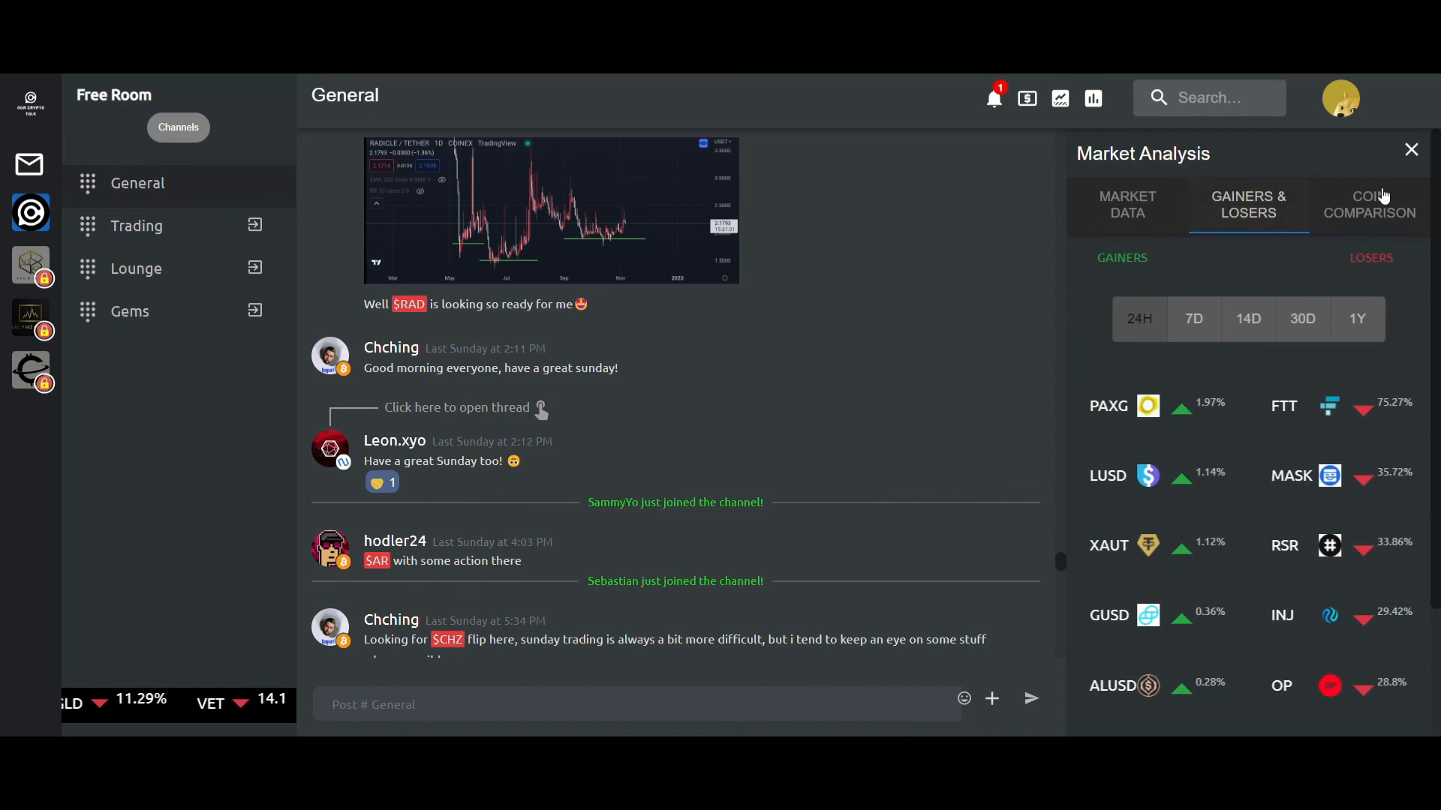
{"action": "left_click", "coordinate": [1337, 698]}
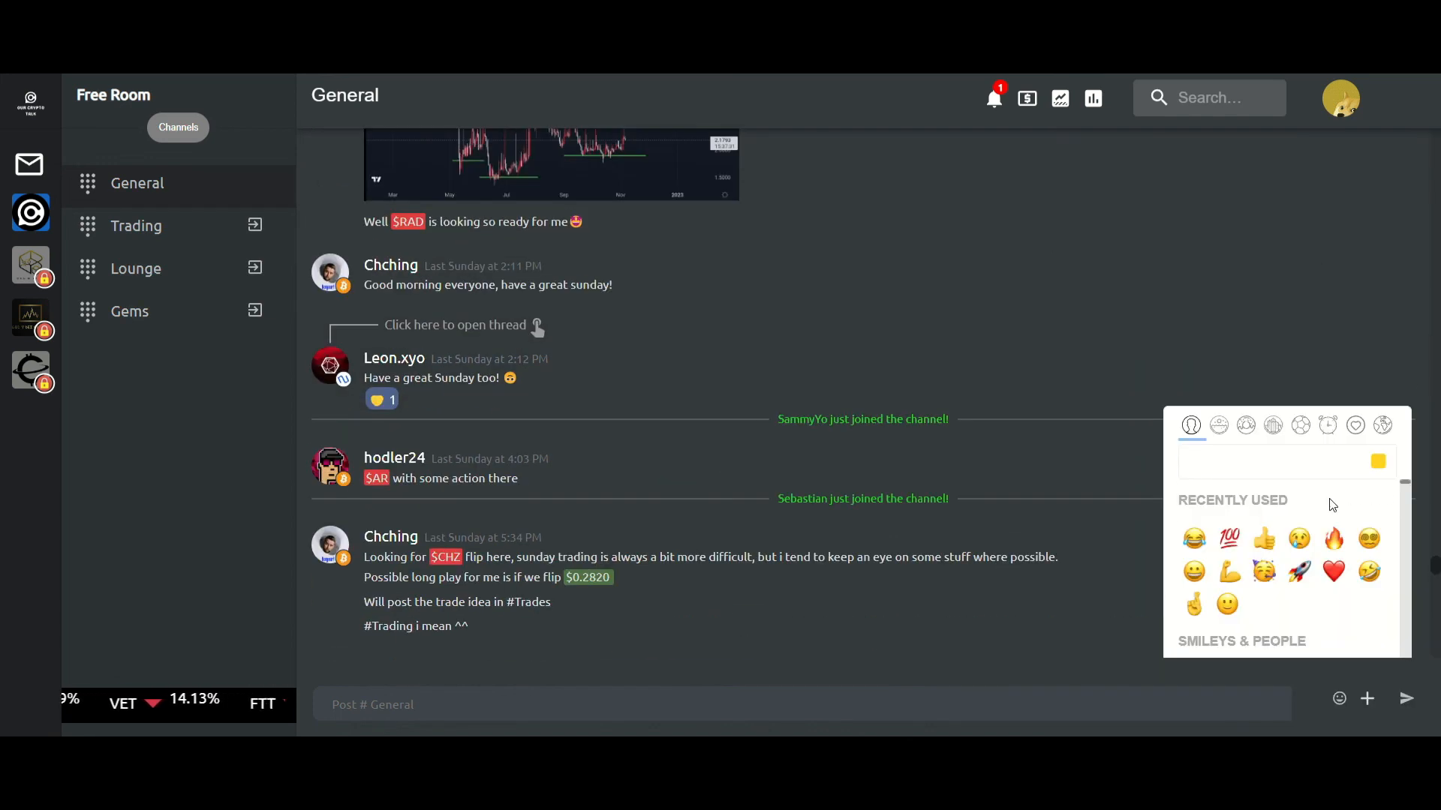
- Bring up another member's profile card in General showing credibility points and bio
{"action": "left_click", "coordinate": [1077, 310]}
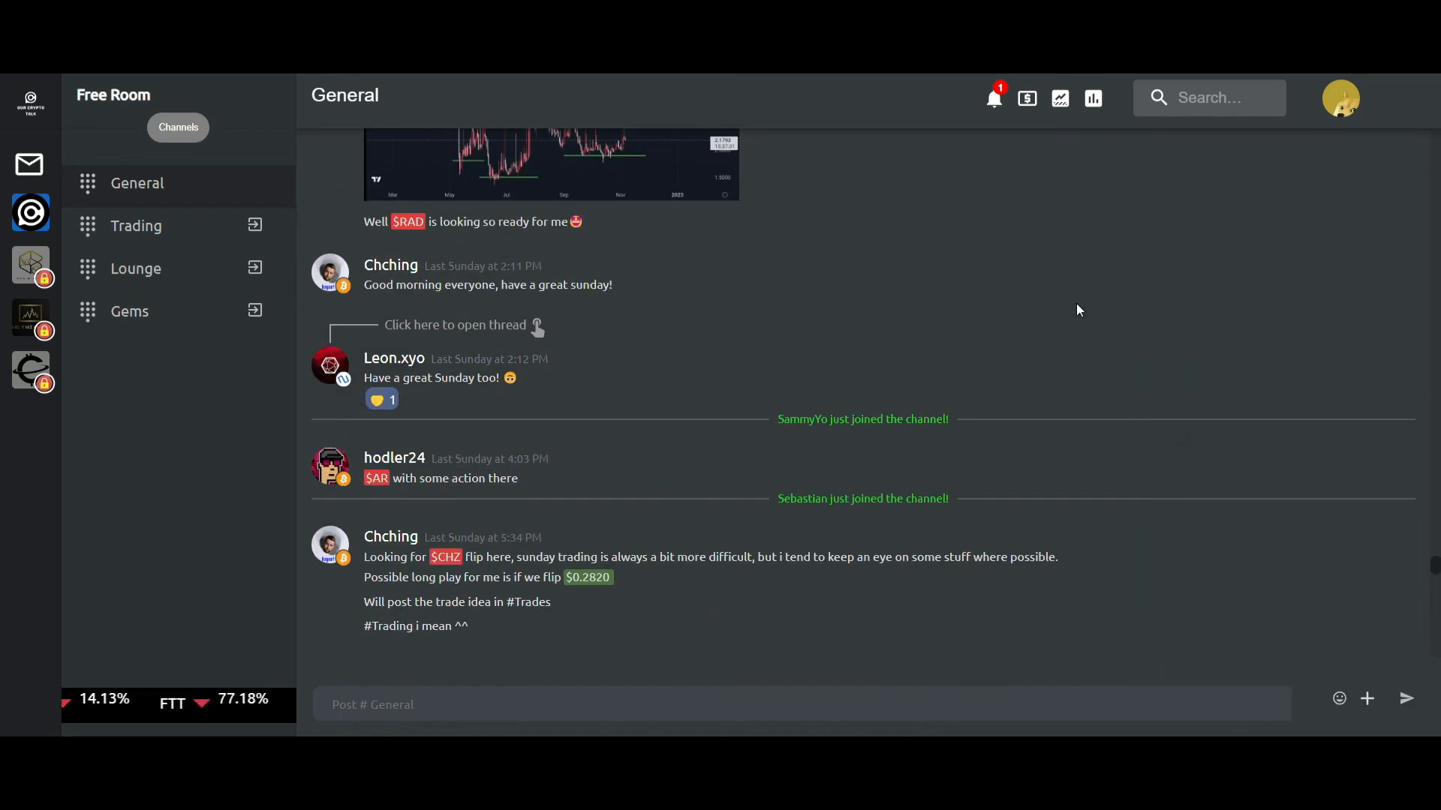
{"action": "scroll", "scroll_direction": "down", "scroll_amount": 3}
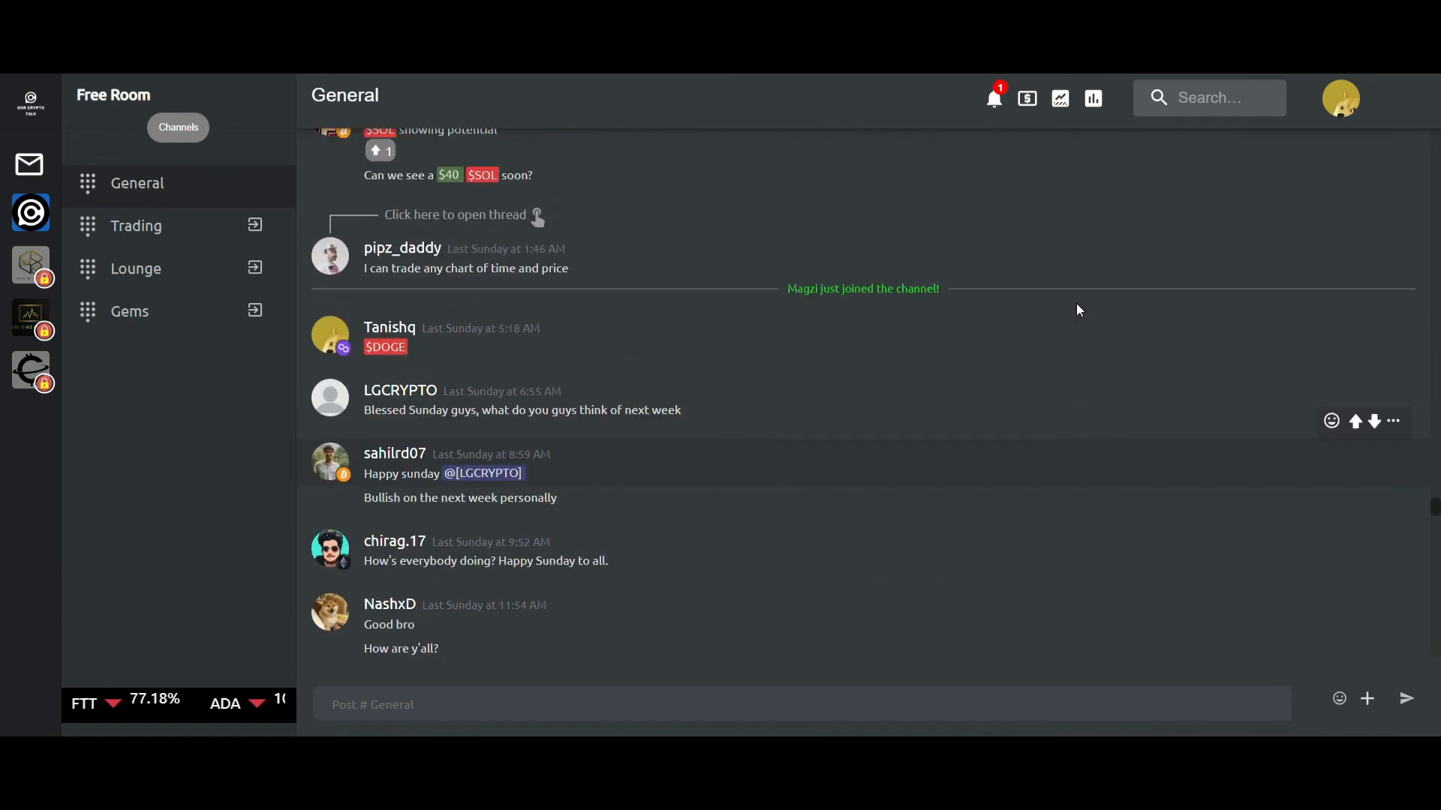
{"action": "left_click", "coordinate": [329, 335]}
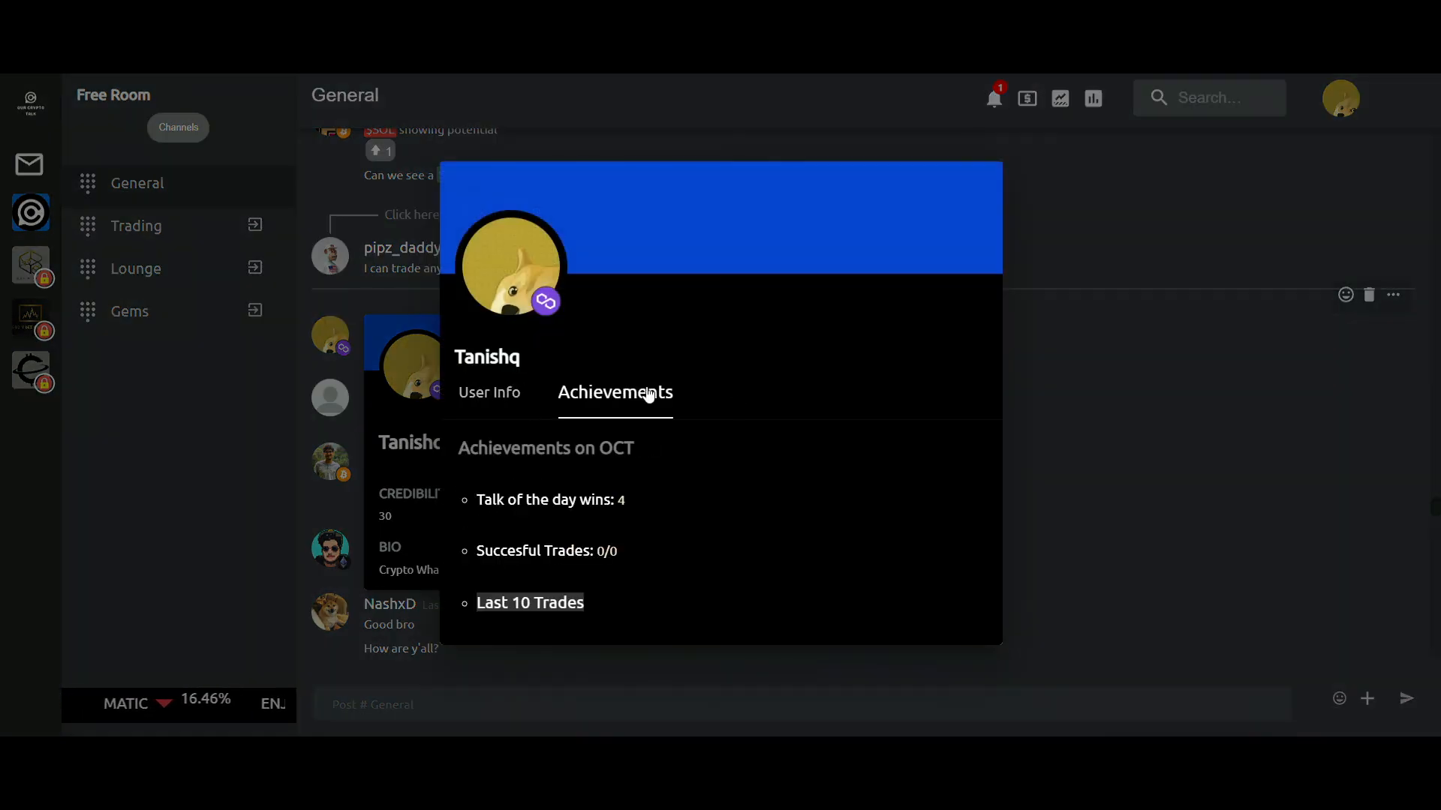
{"action": "left_click", "coordinate": [489, 391]}
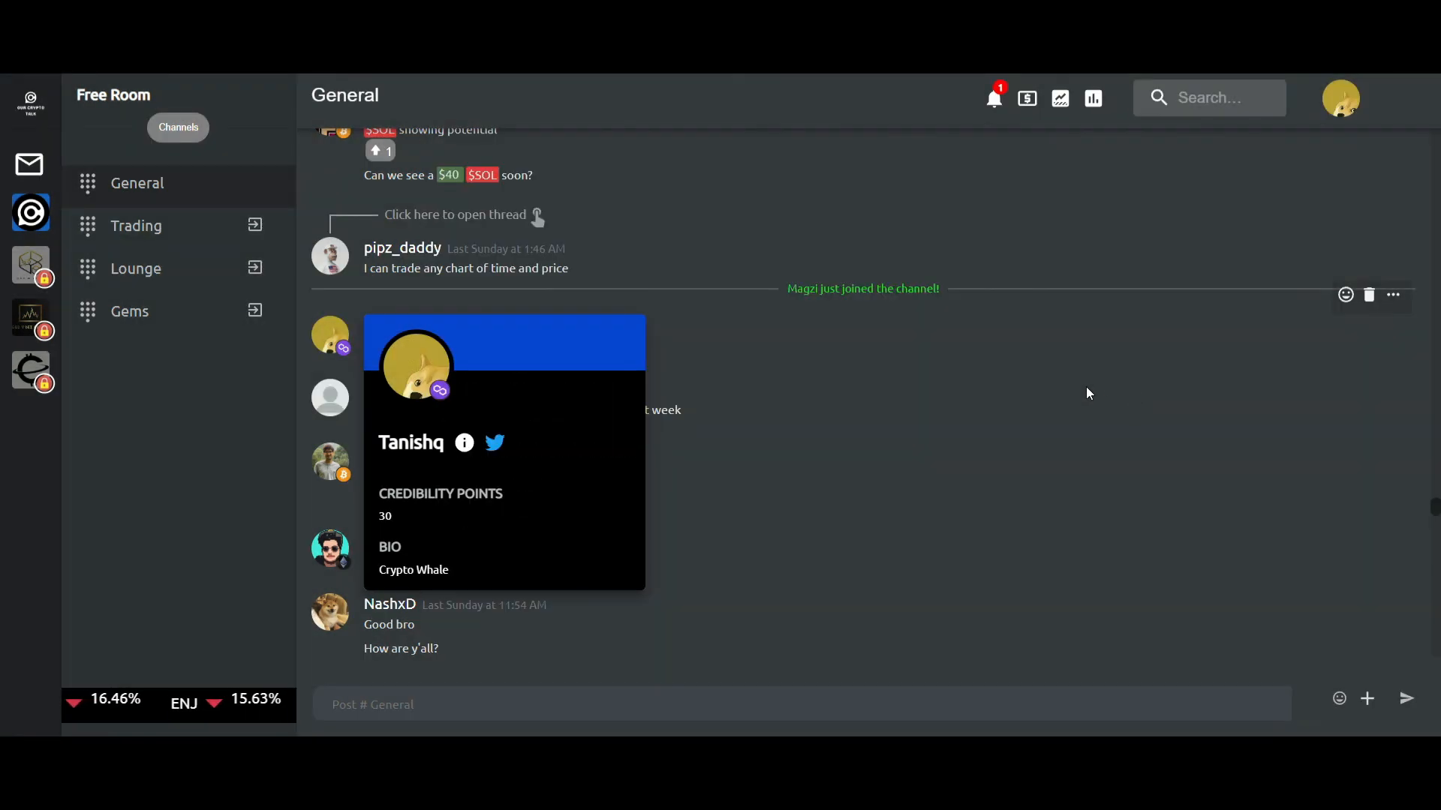